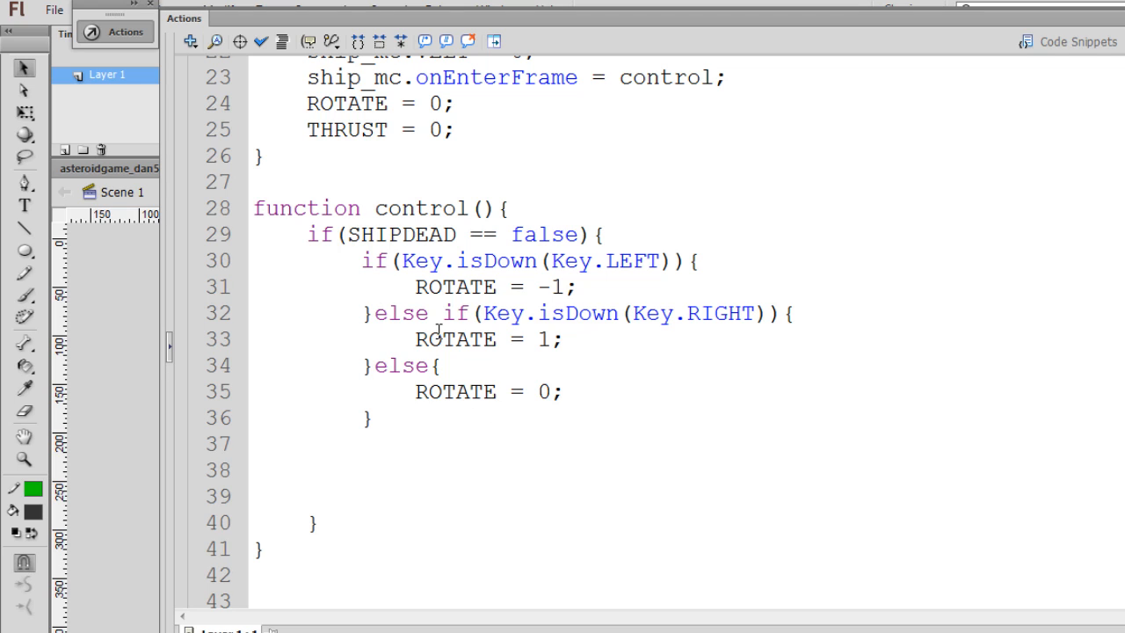
mouse_move(429, 408)
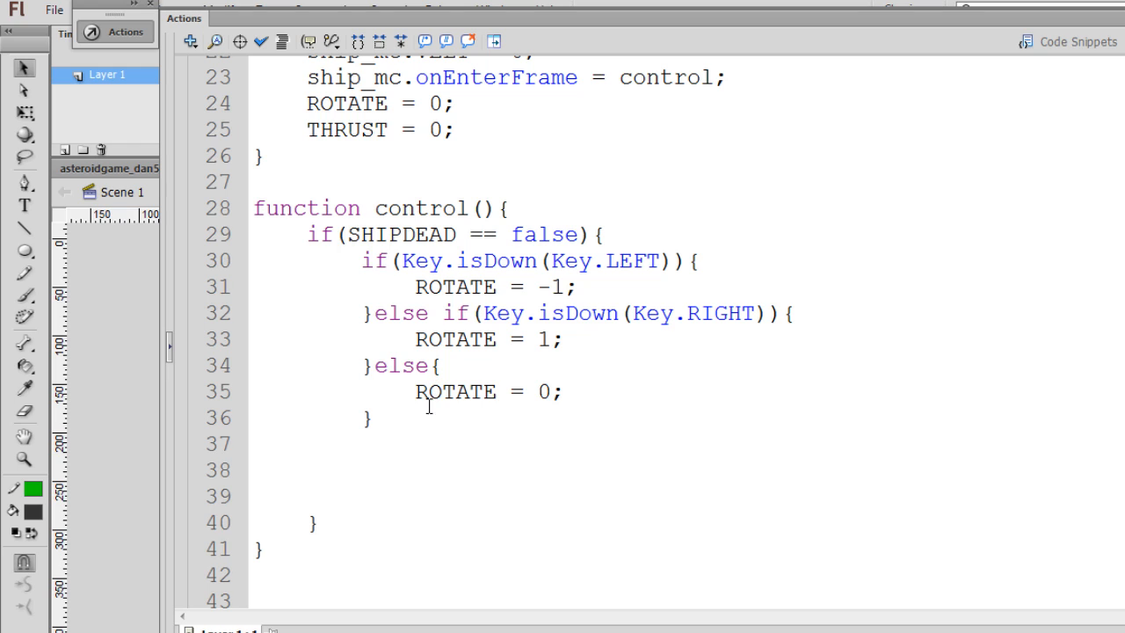
- Add trace(ROTATE); after the ROTATE assignments in the left and right arrow branches
click(446, 439)
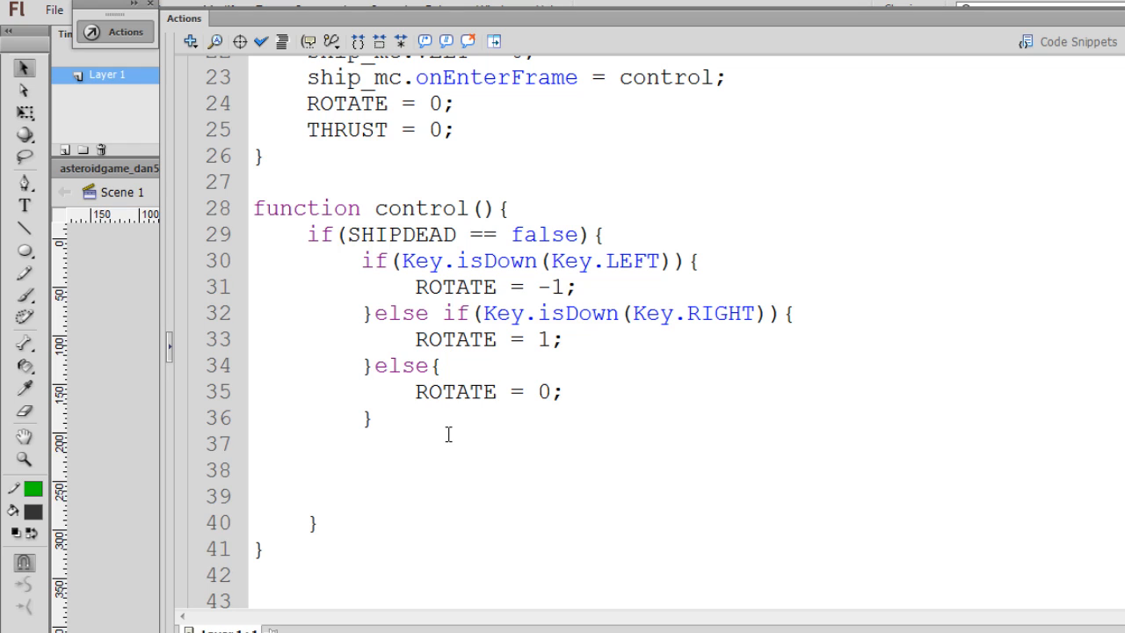
mouse_move(656, 295)
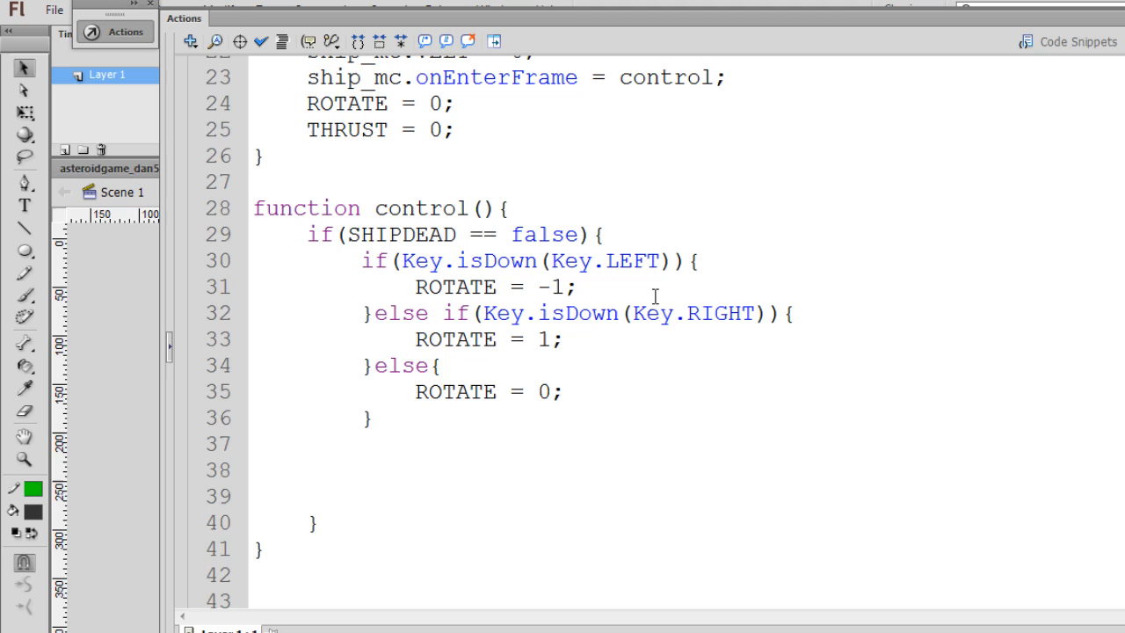
mouse_move(550, 362)
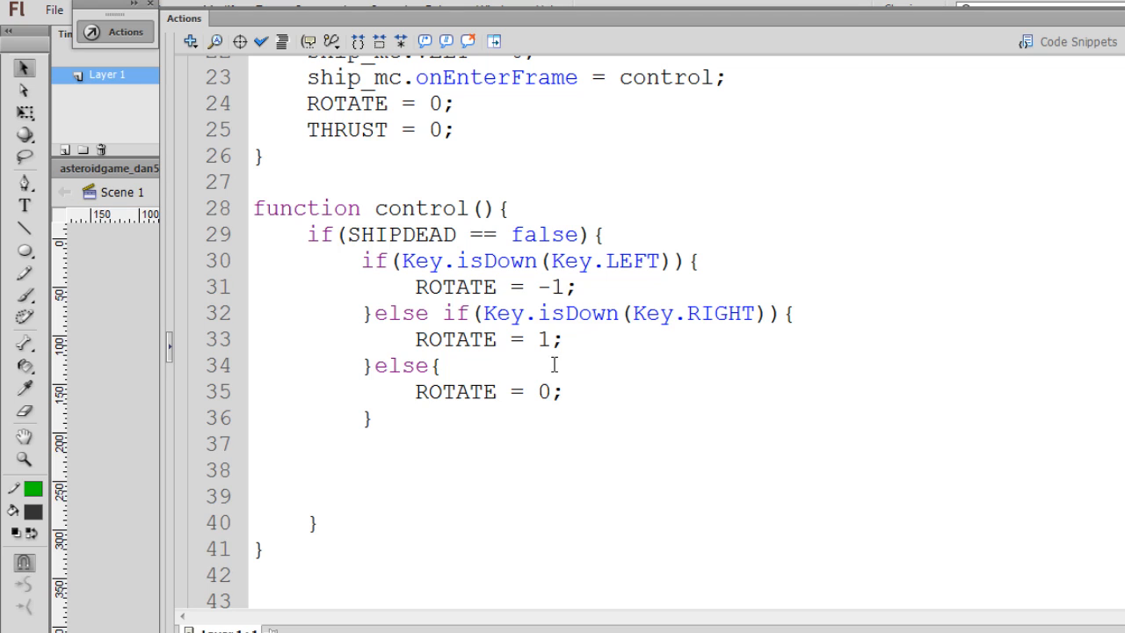
mouse_move(432, 402)
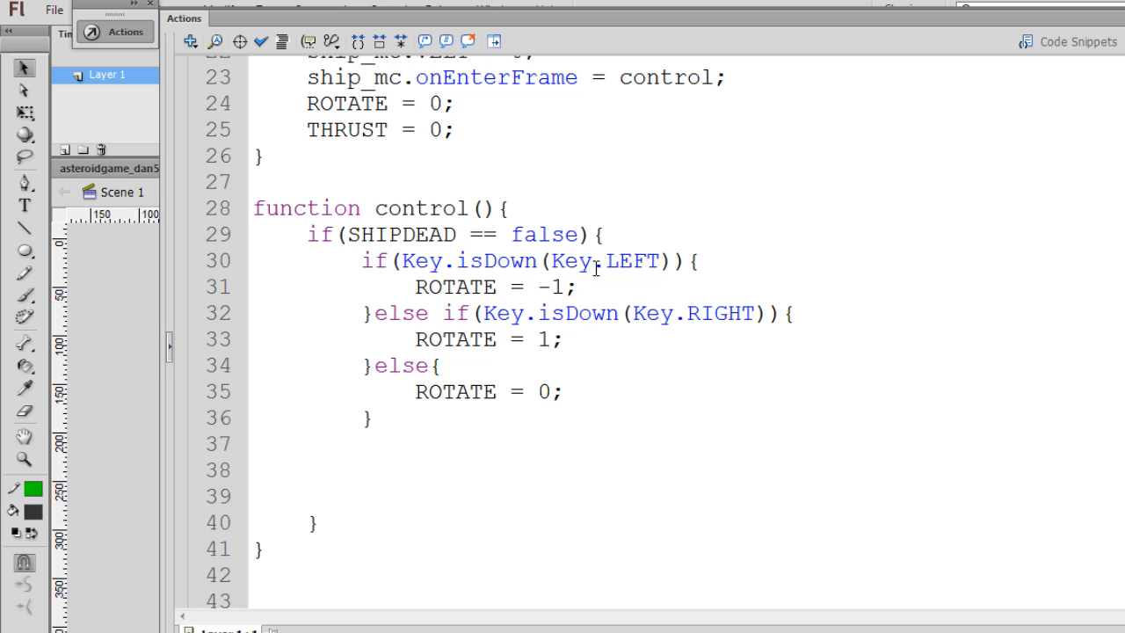
text(t)
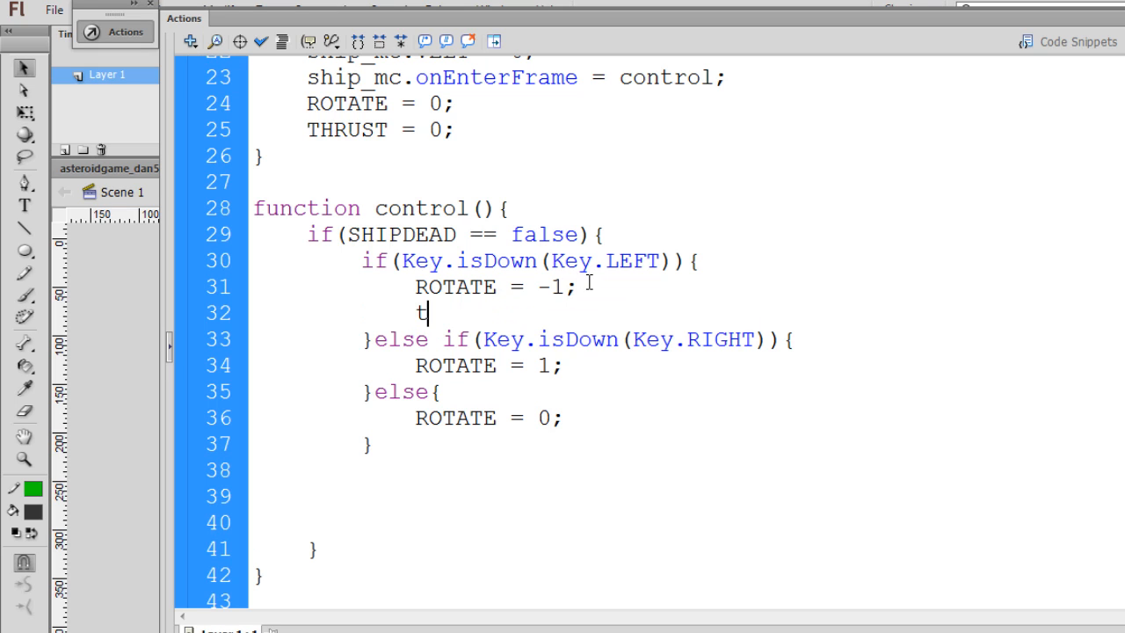
text(race())
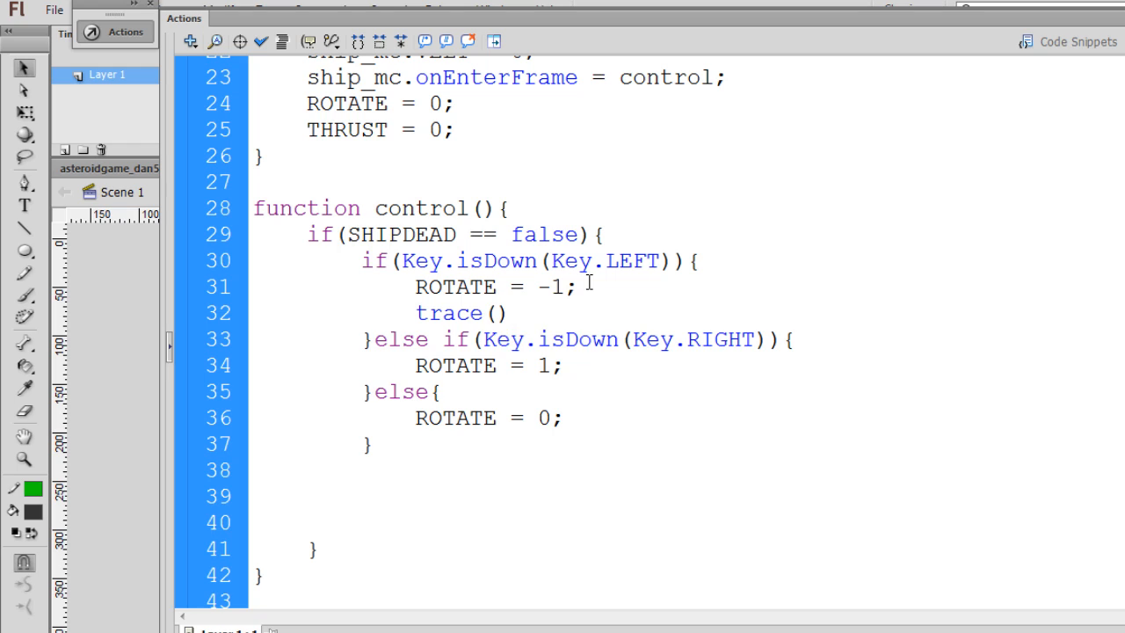
text(ROTATE)
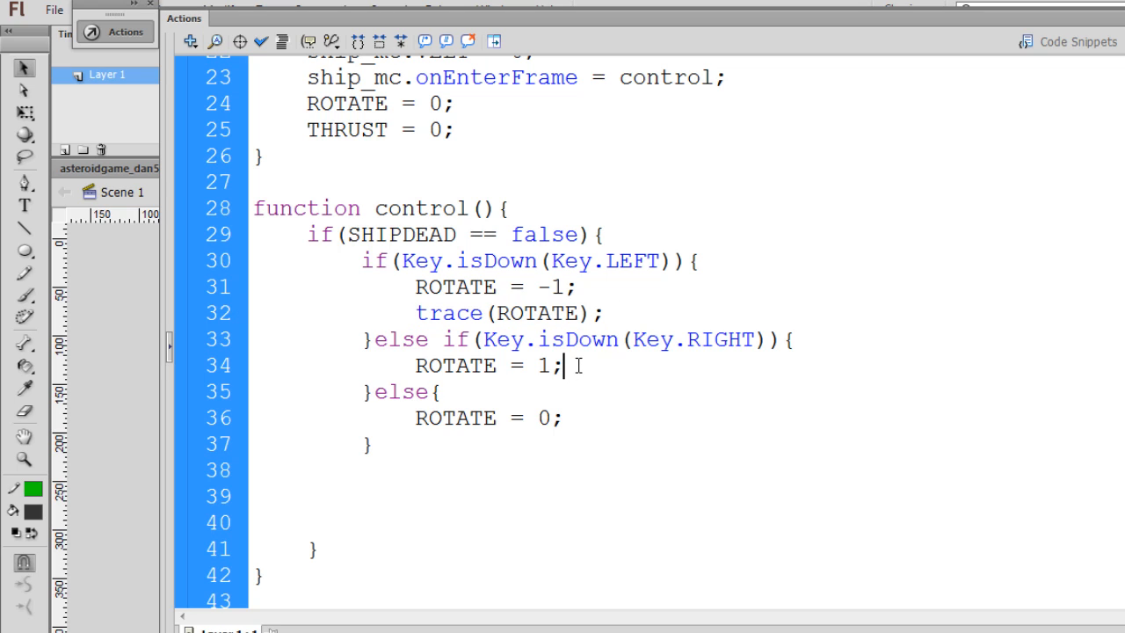
text(trace(ROTATE);)
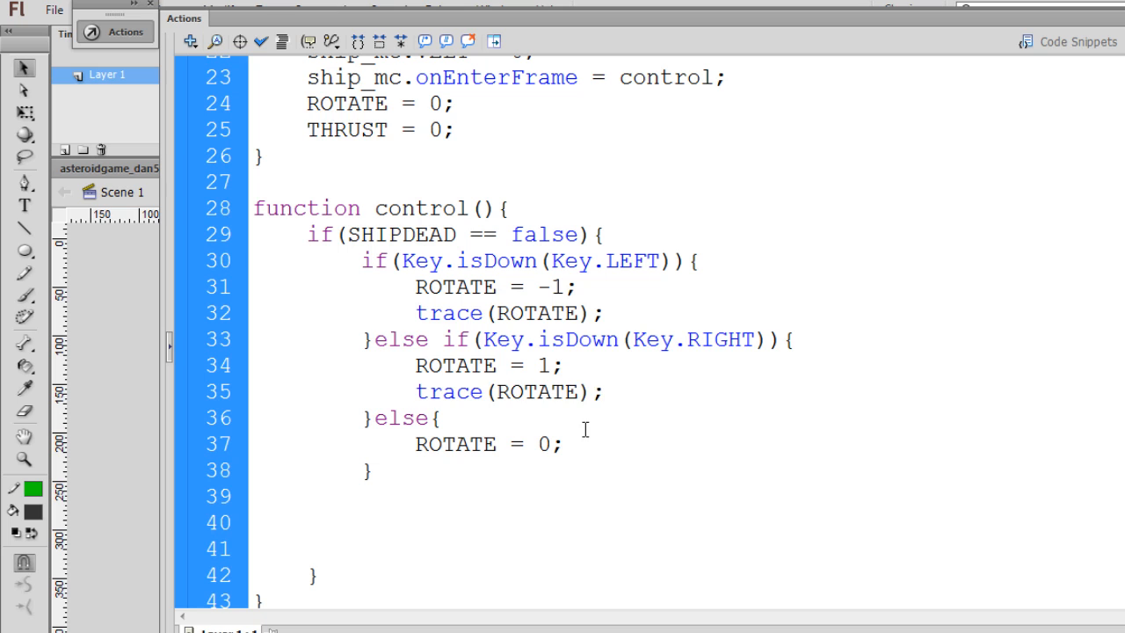
text(trace(ROTATE);)
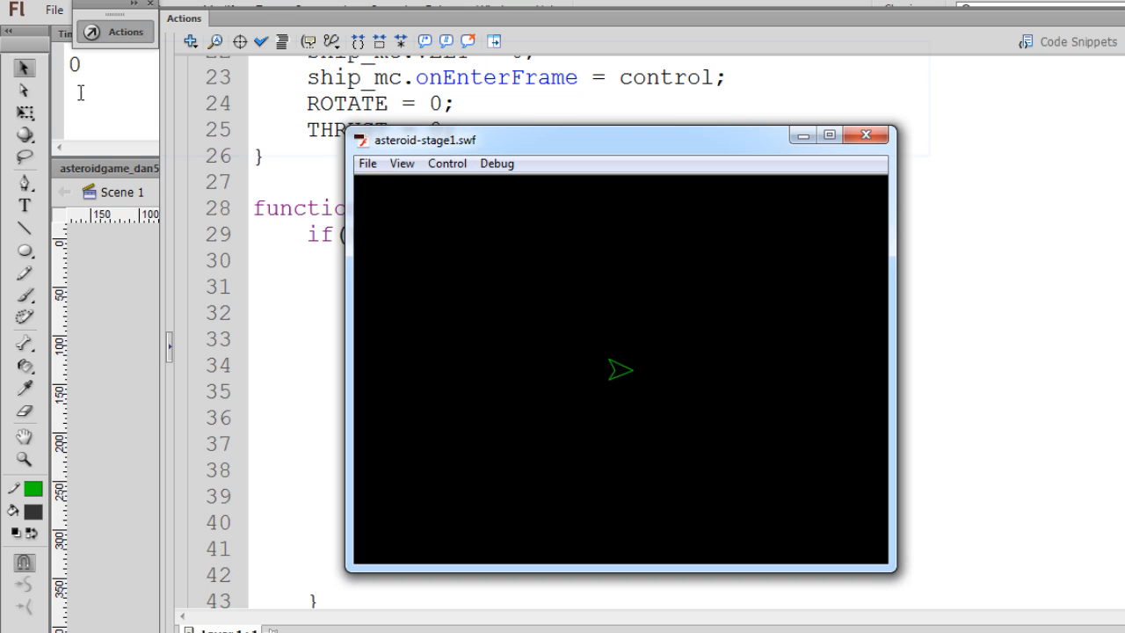
mouse_move(520, 299)
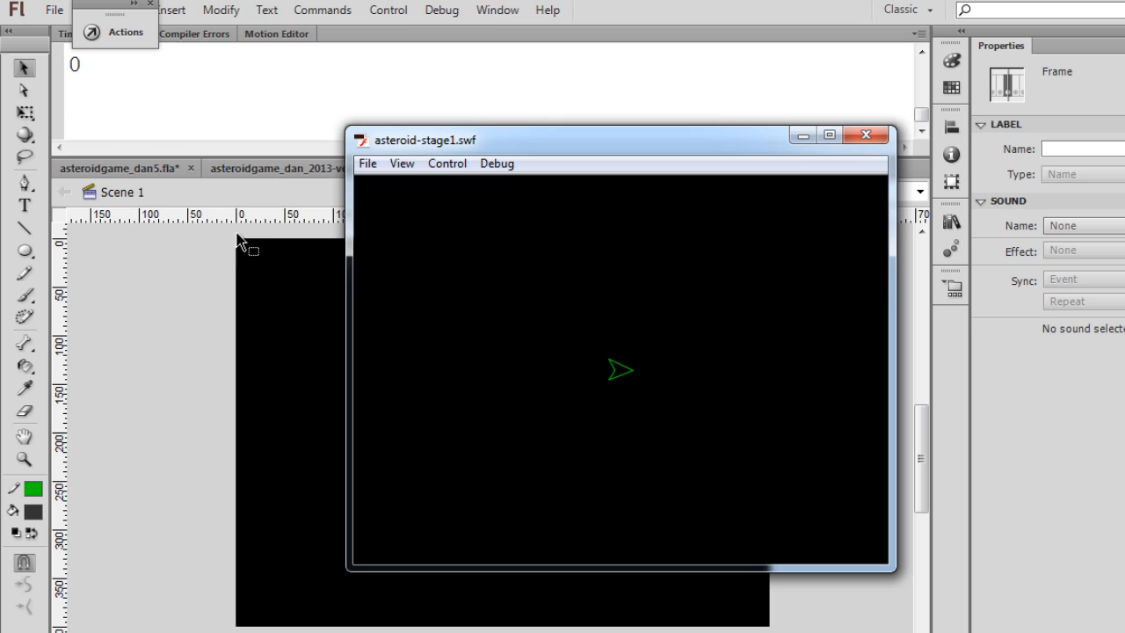
mouse_move(562, 362)
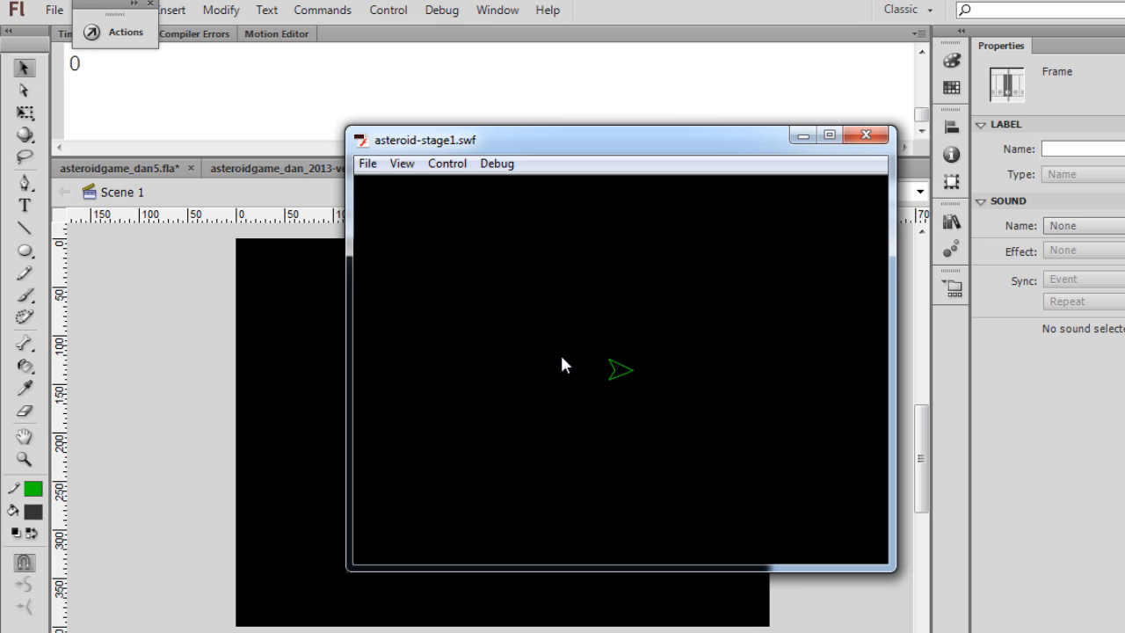
mouse_move(865, 137)
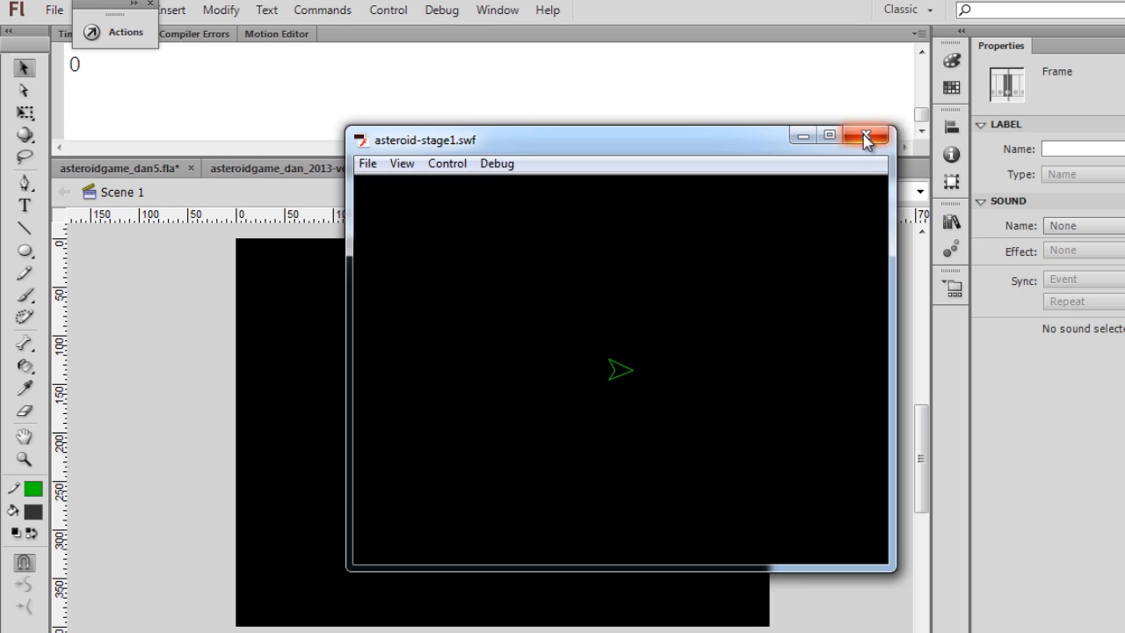
- Close the running game preview after the Output panel reports 0
click(865, 138)
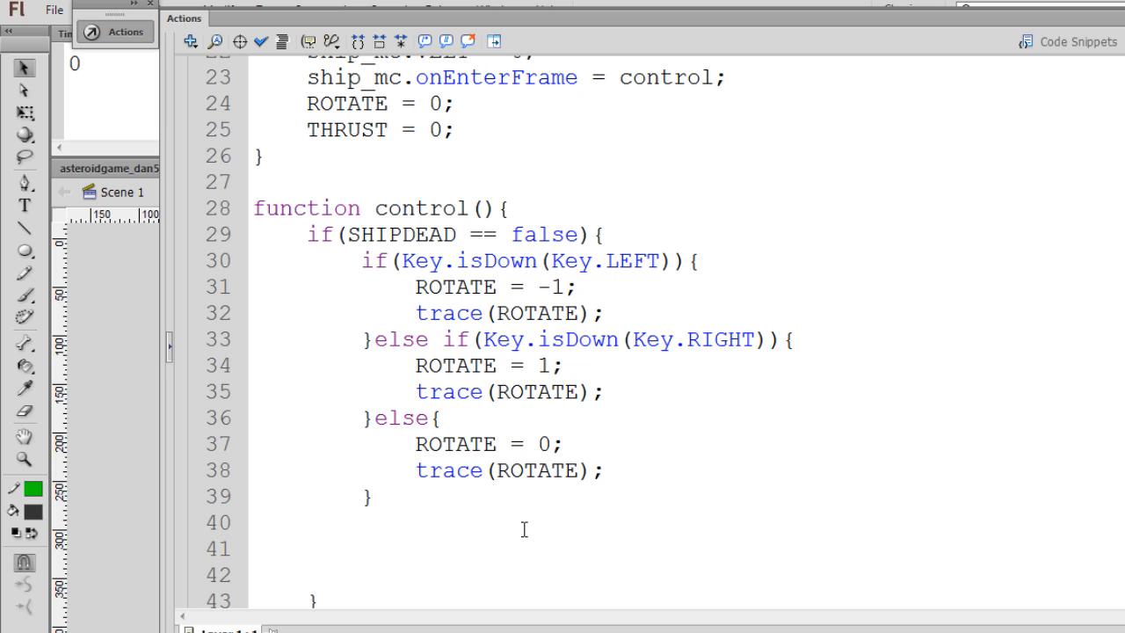
mouse_move(925, 418)
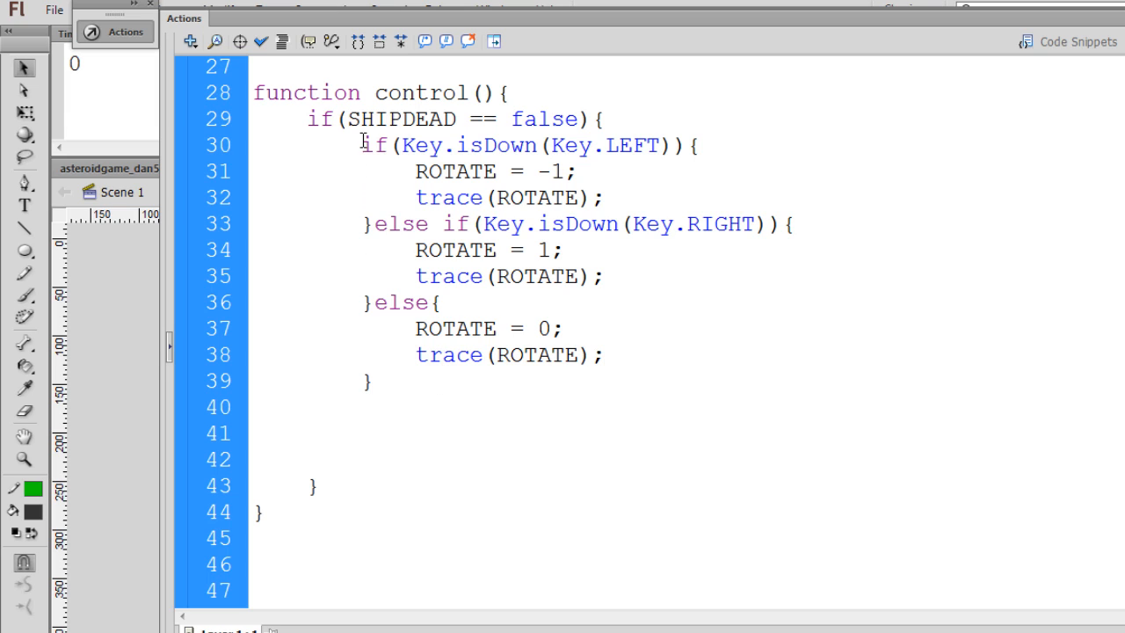
- Remove the trace lines and start a new if(Key.isDown(Key.LEFT)){ check below the rotation chain
drag(360, 145, 369, 223)
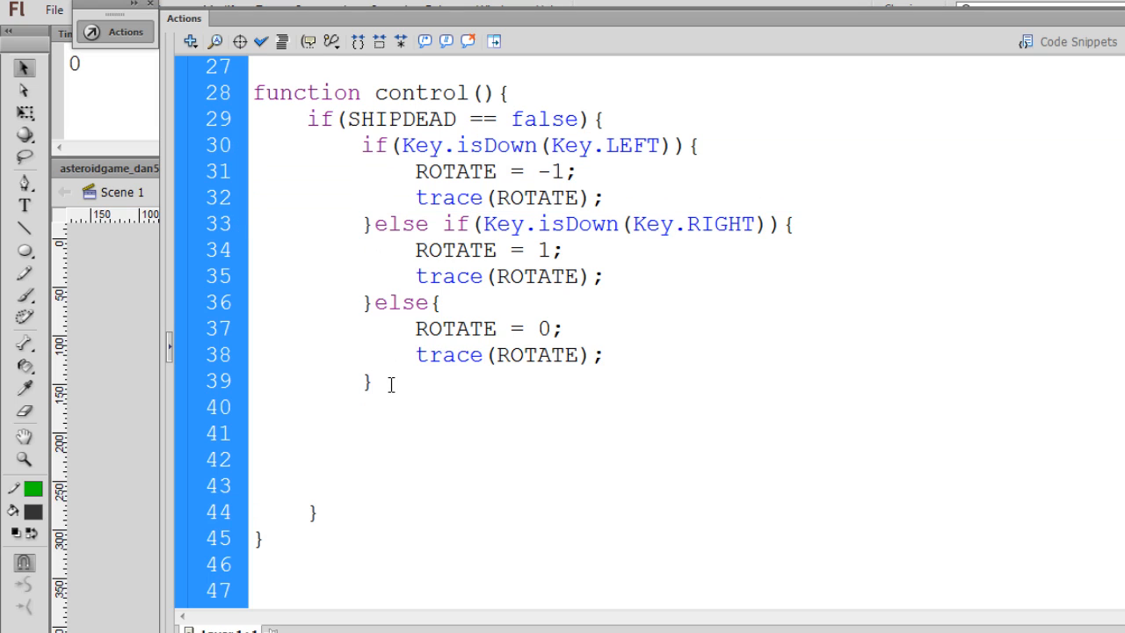
text(if(Key.isDown(Key.LEFT)){)
text(ROTATE = -1;)
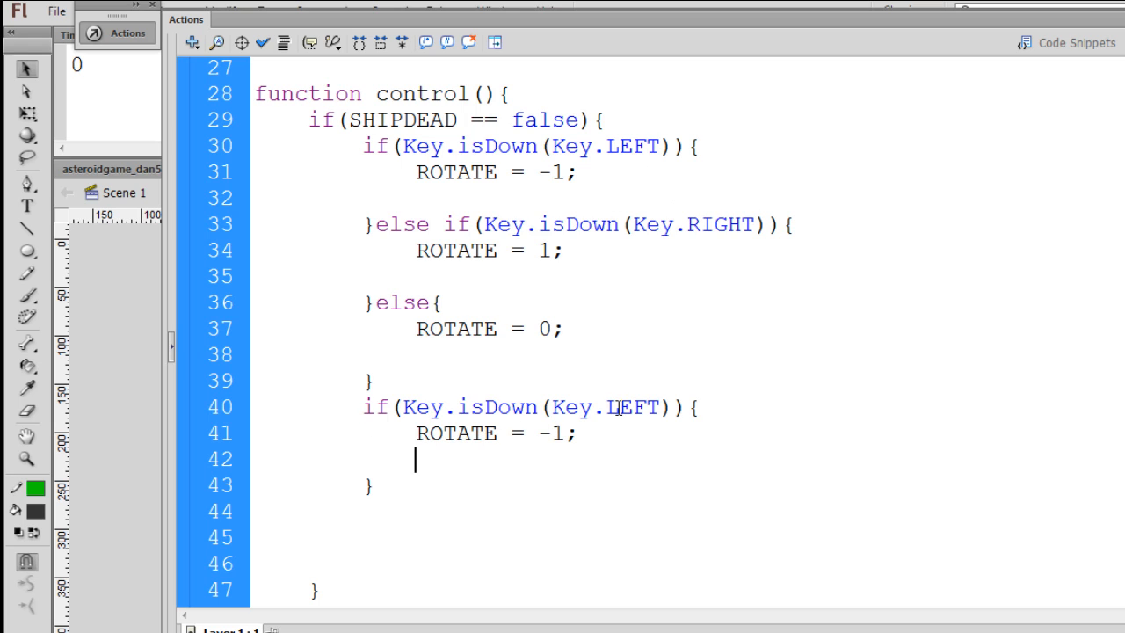
- Change the new check to the UP key setting THRUST to .1
double_click(630, 408)
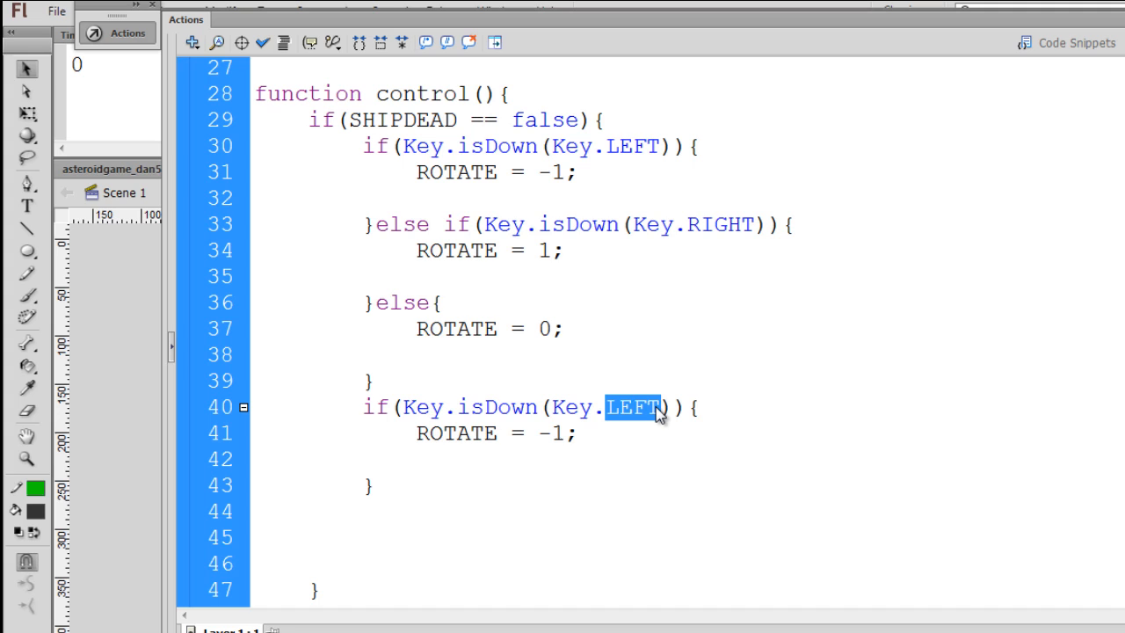
text(UP)
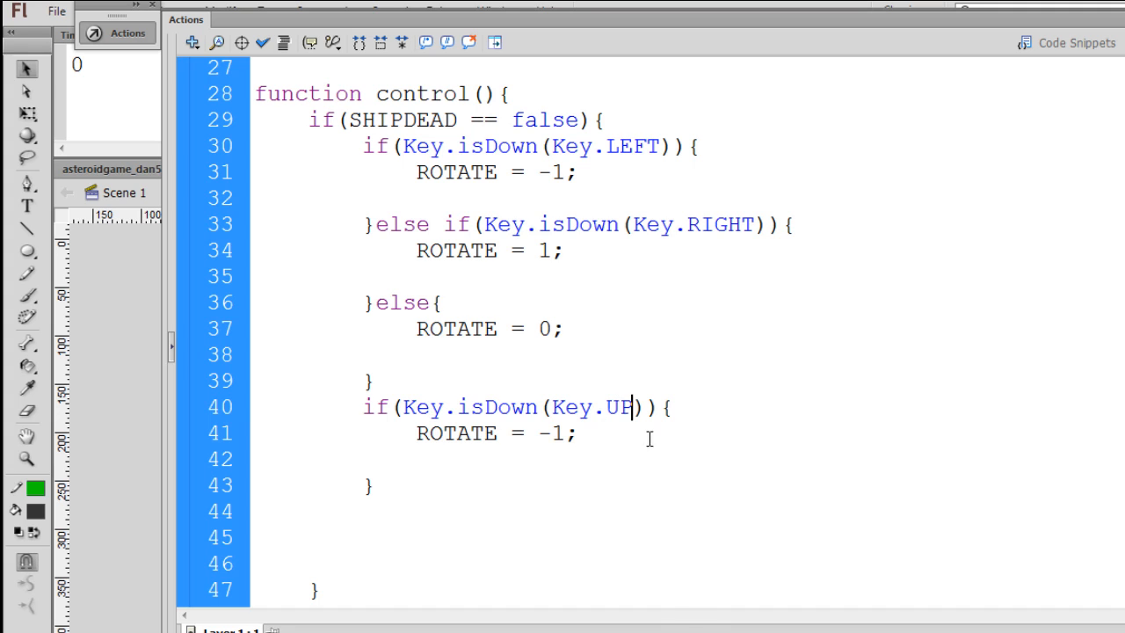
click(501, 433)
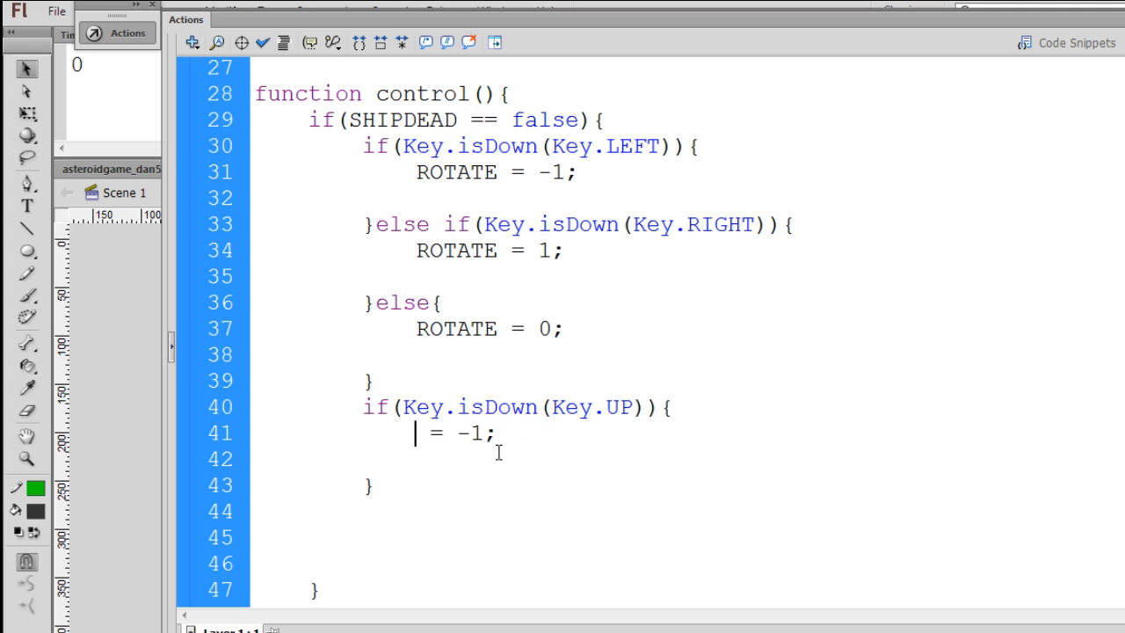
text(THRUST)
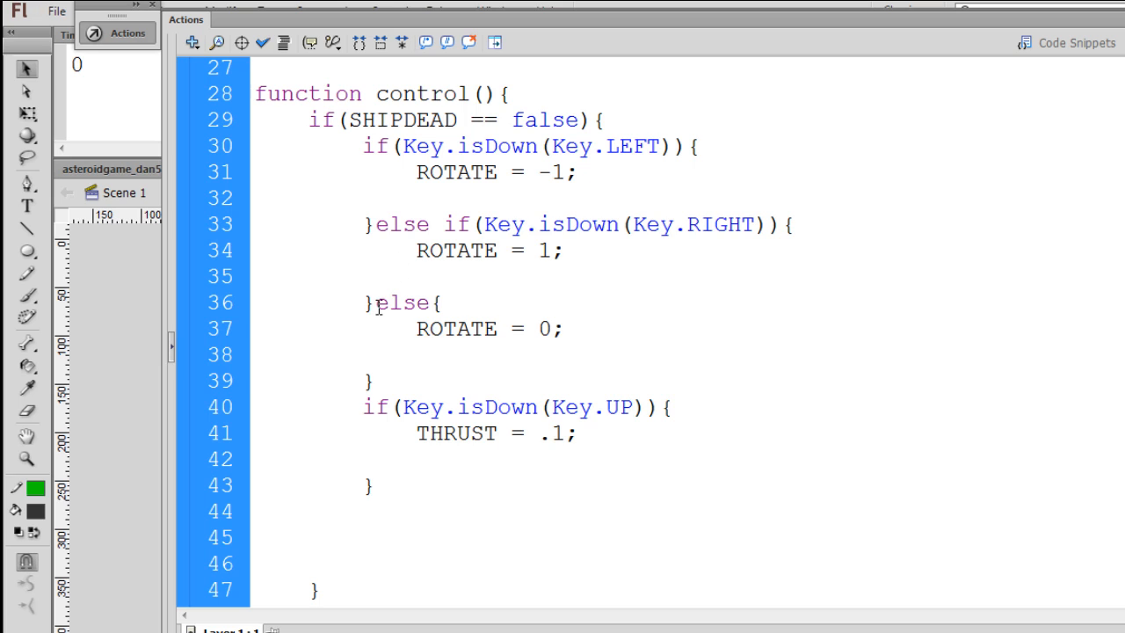
- Add an else branch that sets THRUST to 0
drag(373, 302, 384, 380)
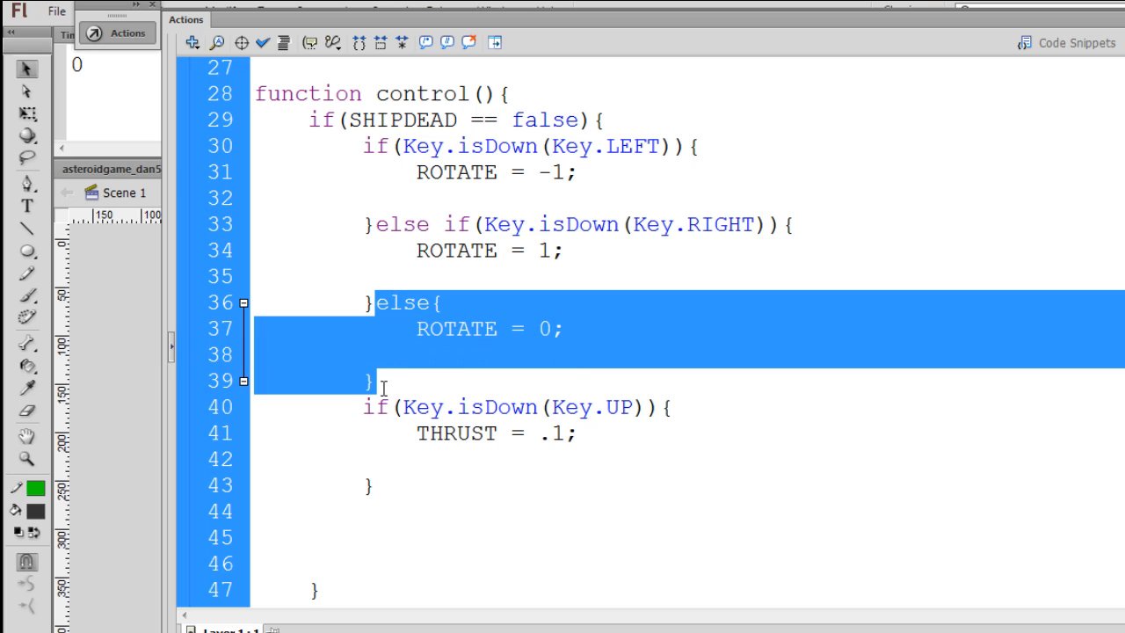
click(387, 485)
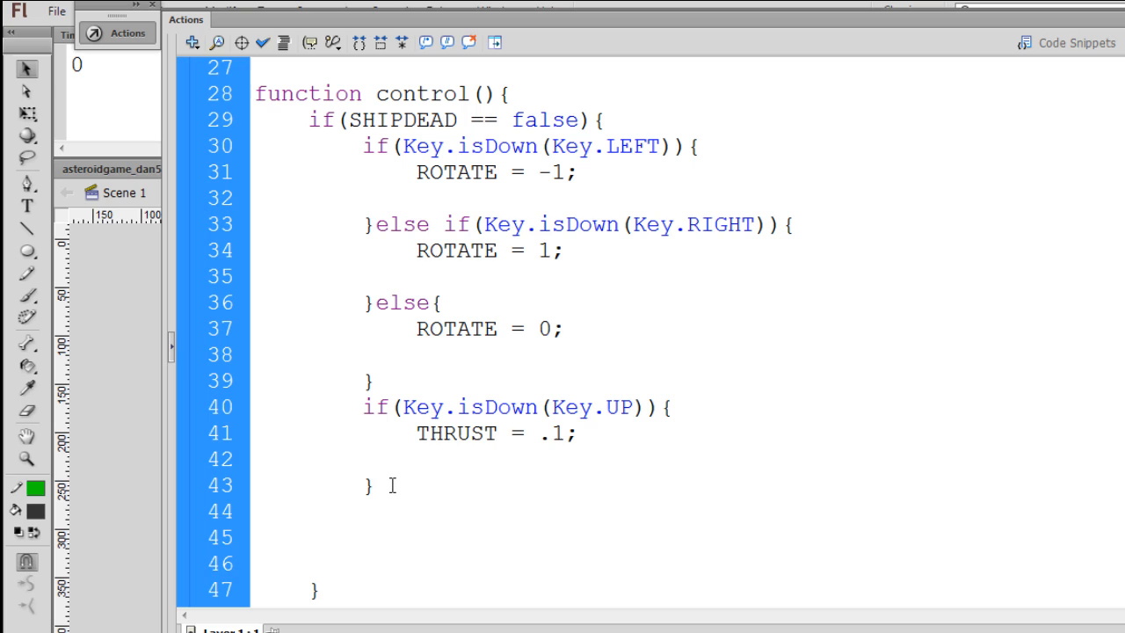
text(else{)
text(R= 0;)
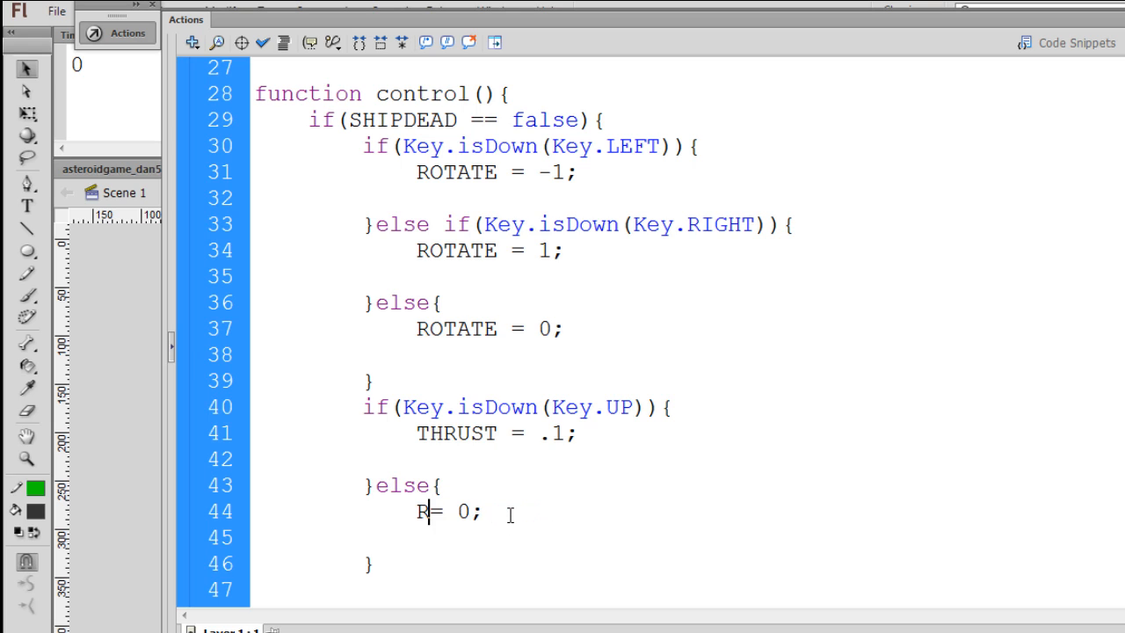
text(HRUST)
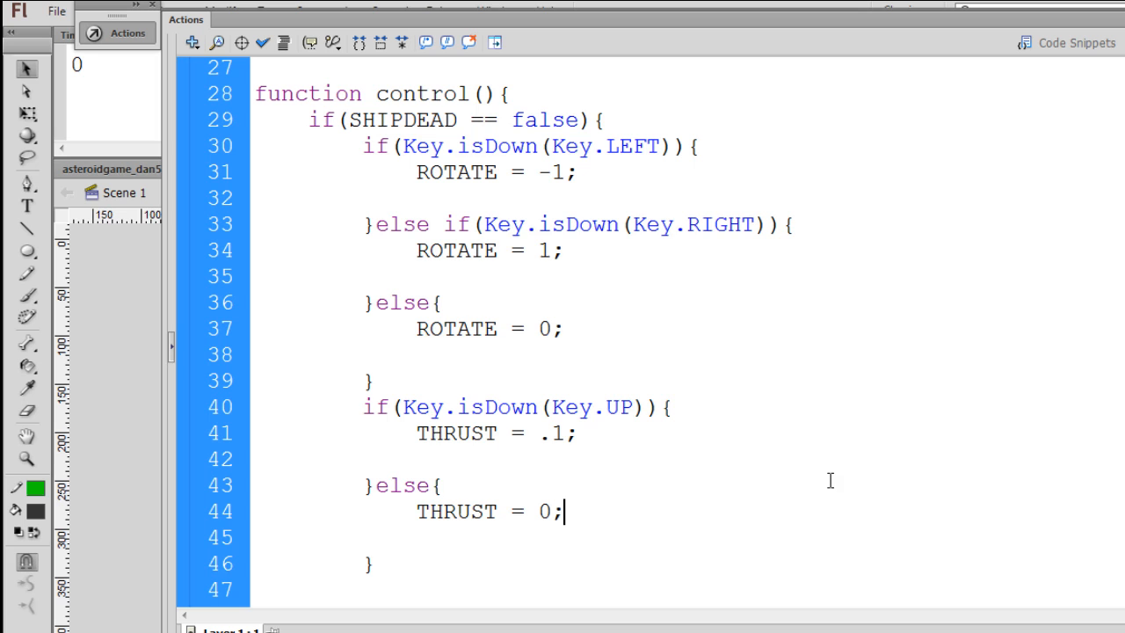
- Add ship_mc.gotoAndStop(2); under THRUST = .1 so thrusting shows frame 2
scroll(down, 3)
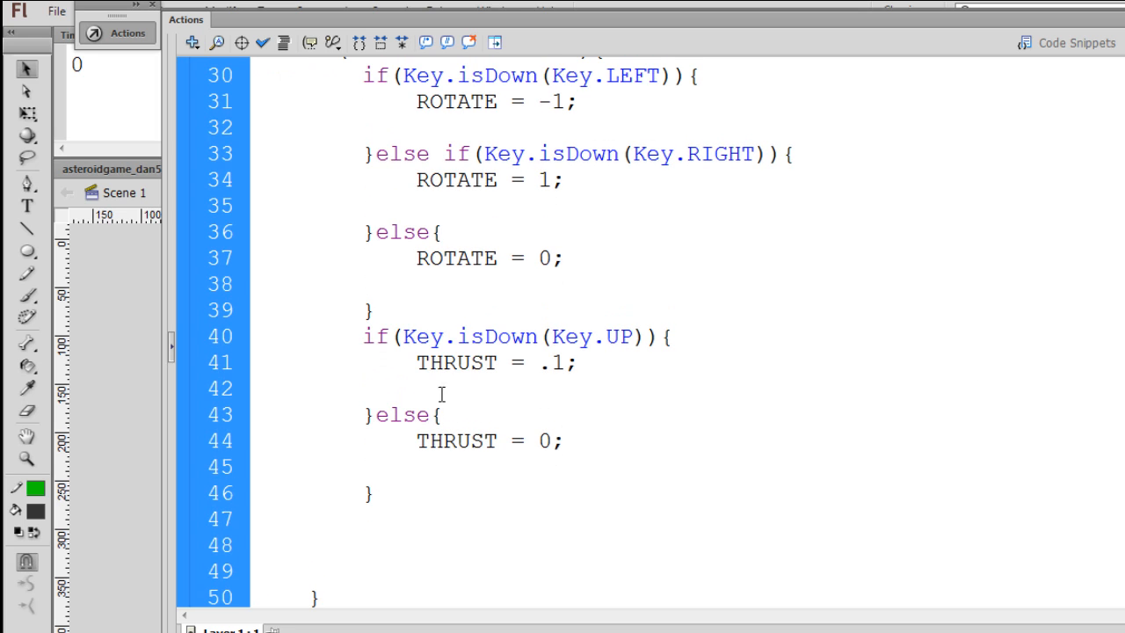
text(sh)
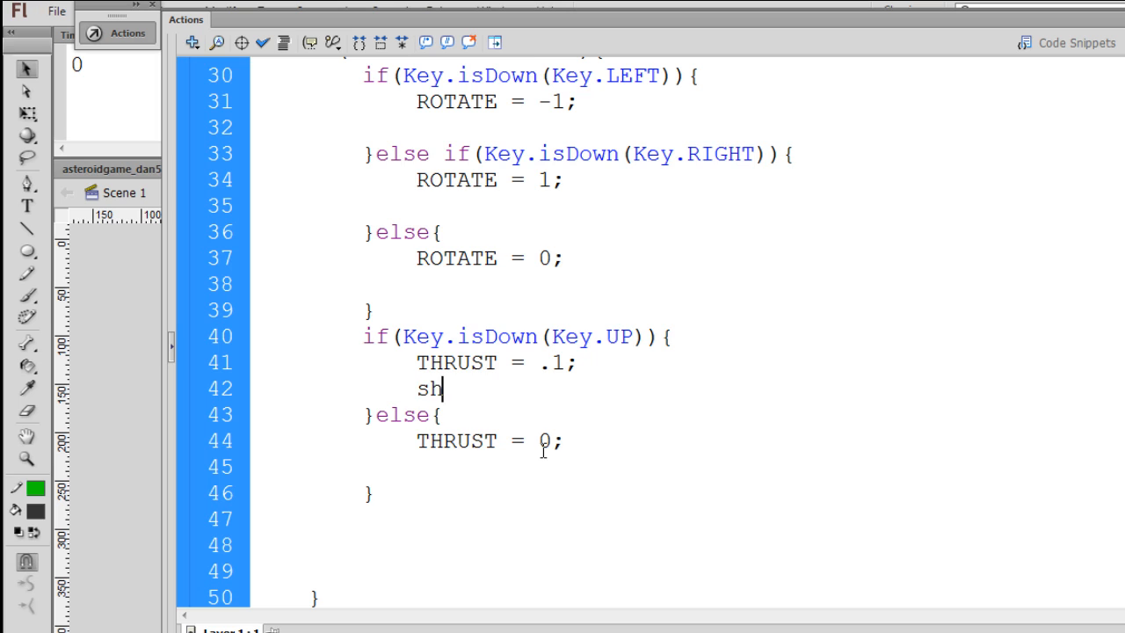
text(ip_mc)
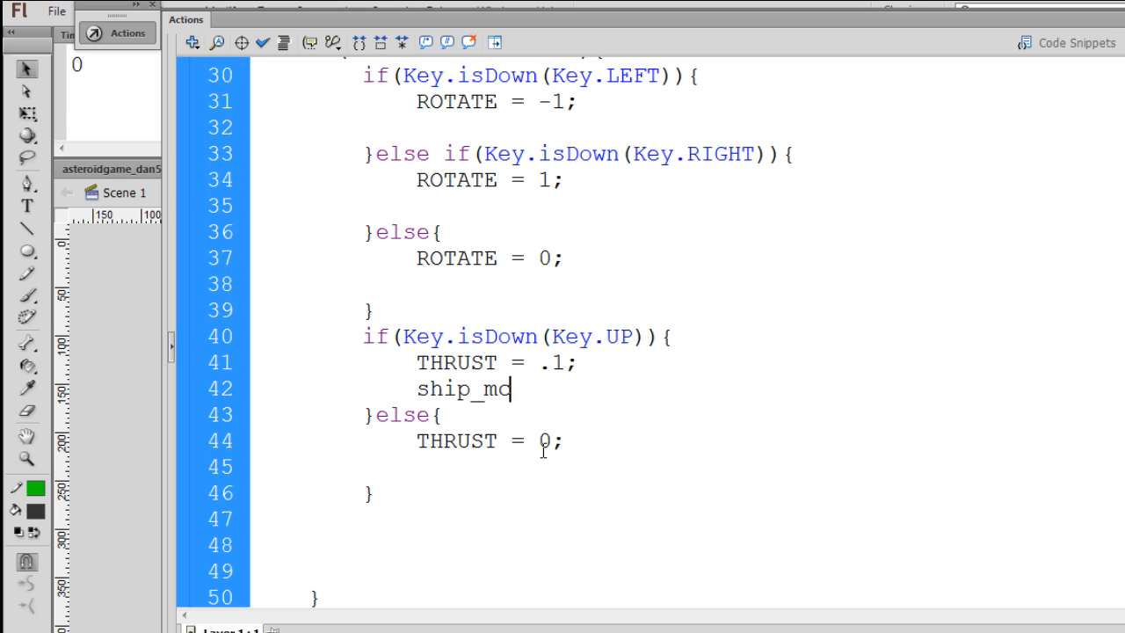
text(.gotoAndStop()
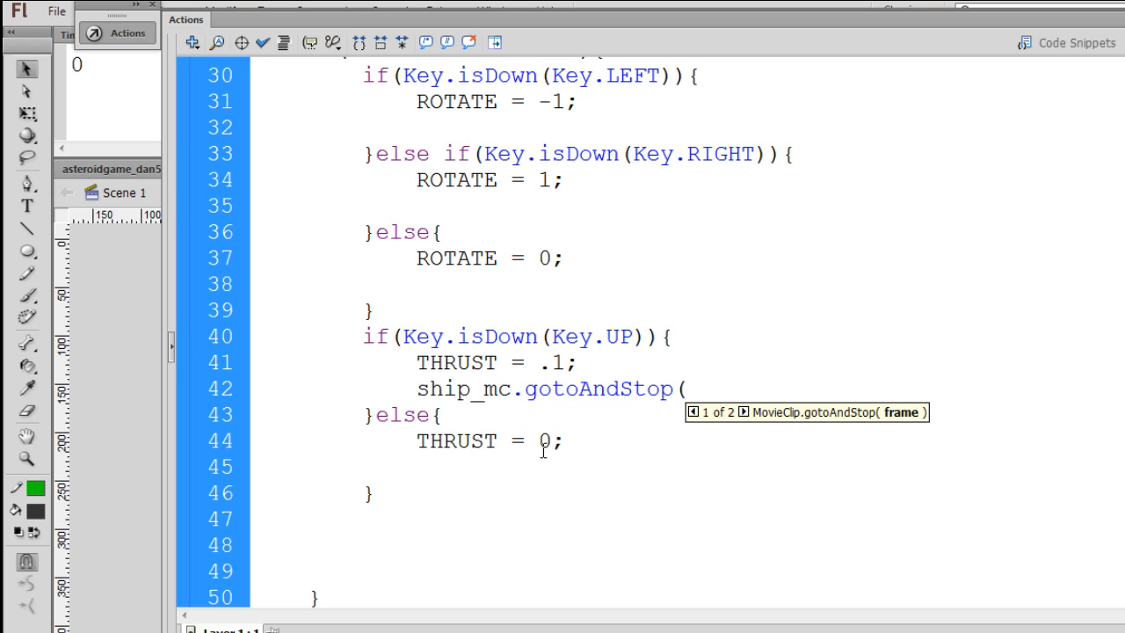
text(2)
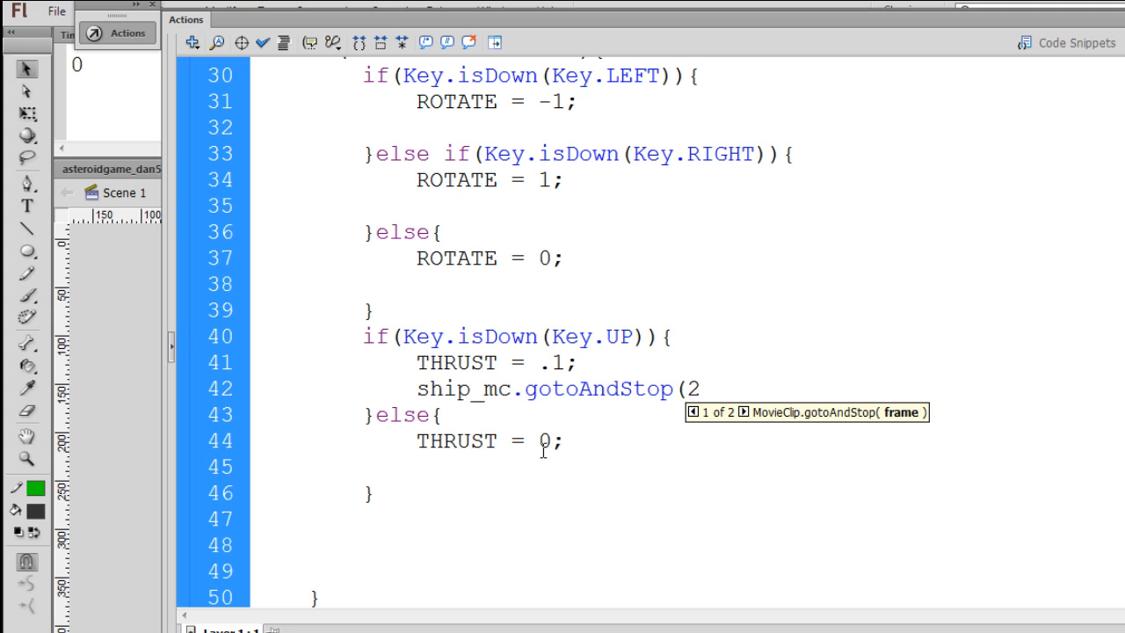
text();)
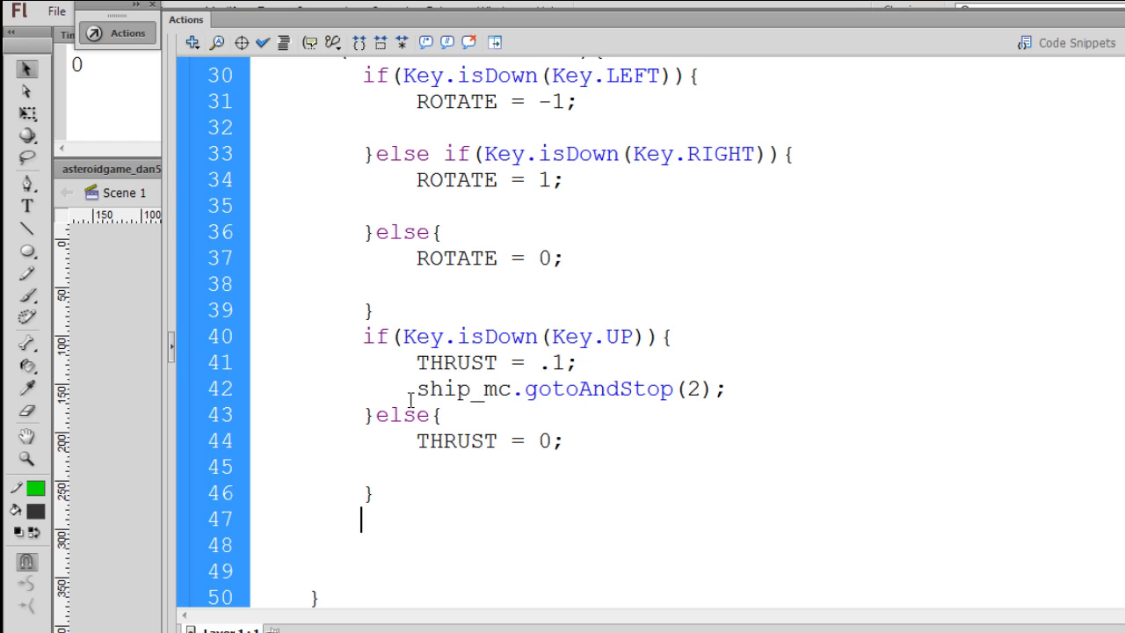
- Add ship_mc.gotoAndStop(1); in the else branches so the ship returns to frame 1
click(520, 401)
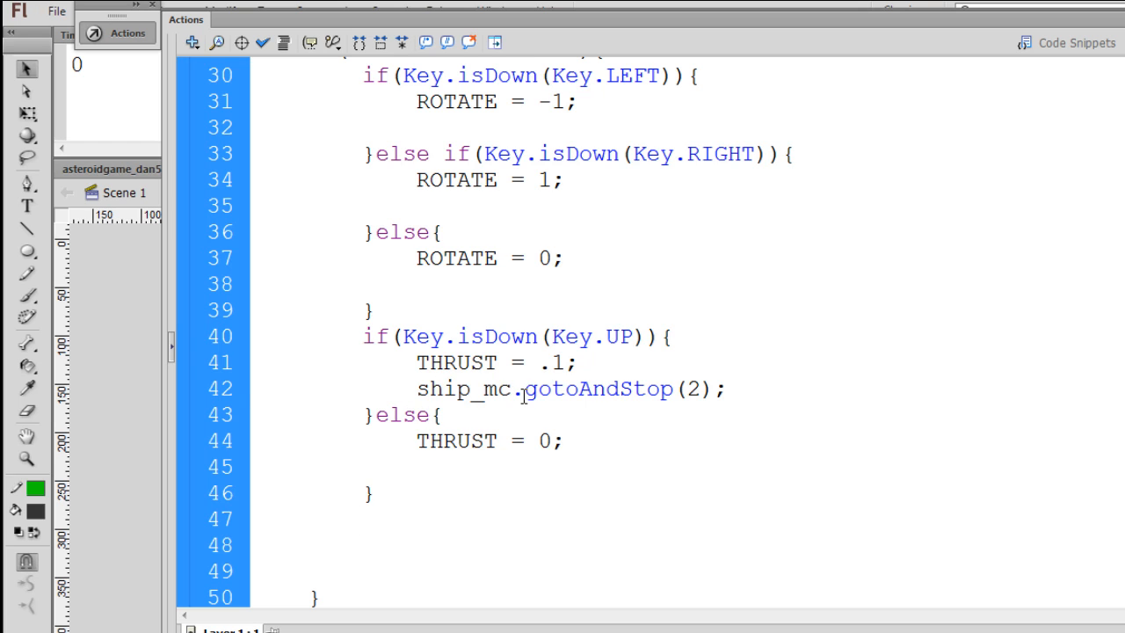
double_click(600, 390)
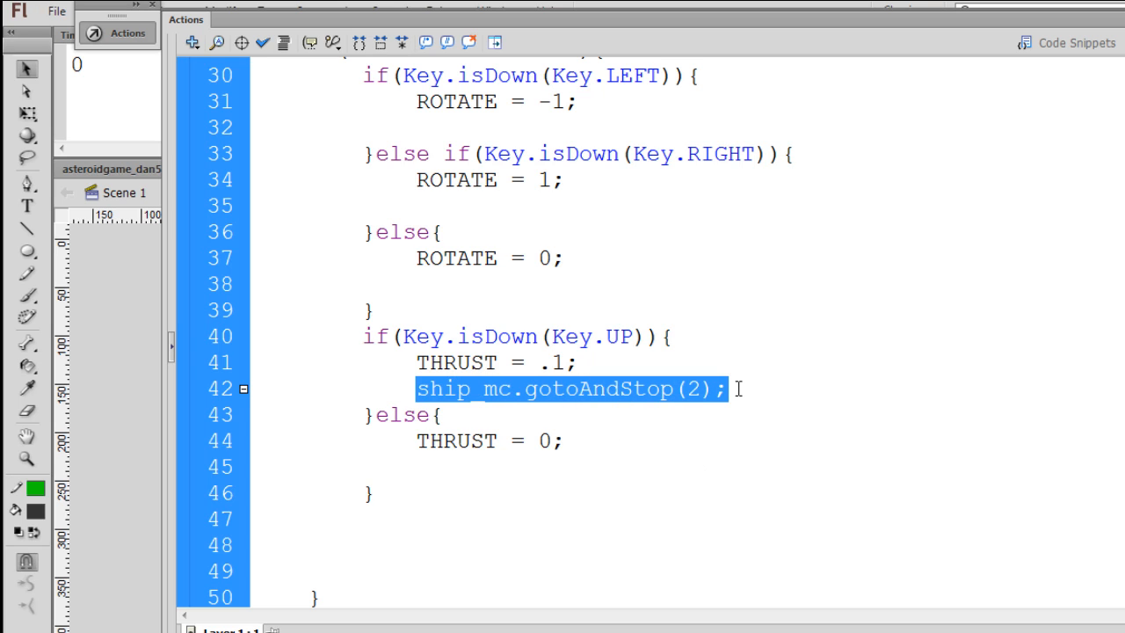
click(580, 545)
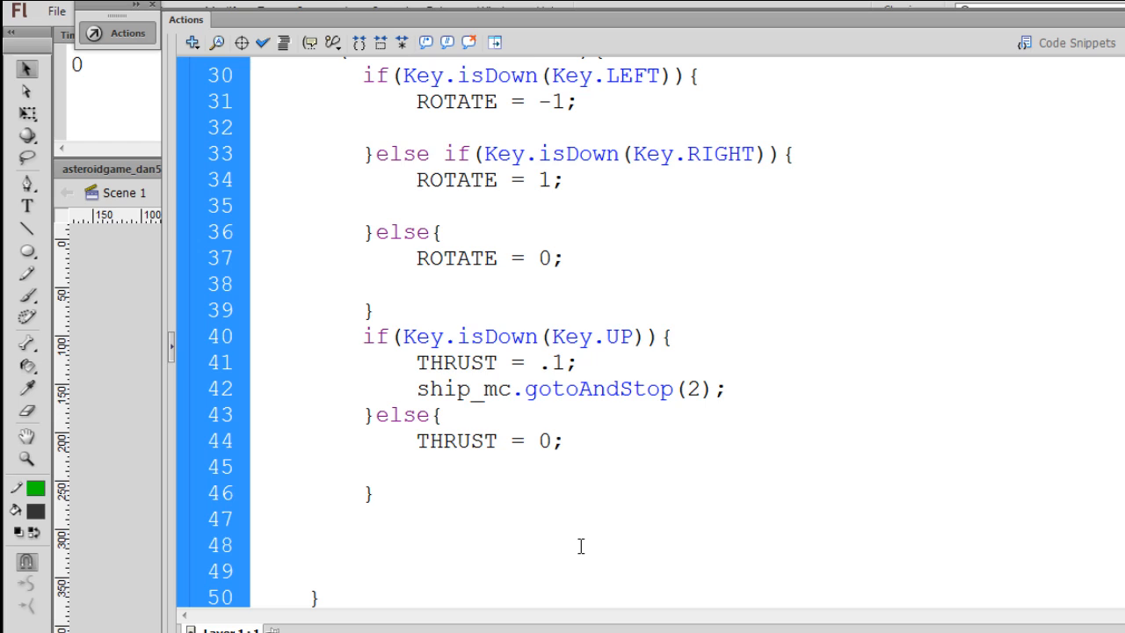
text(ship_mc.gotoAndStop(2);)
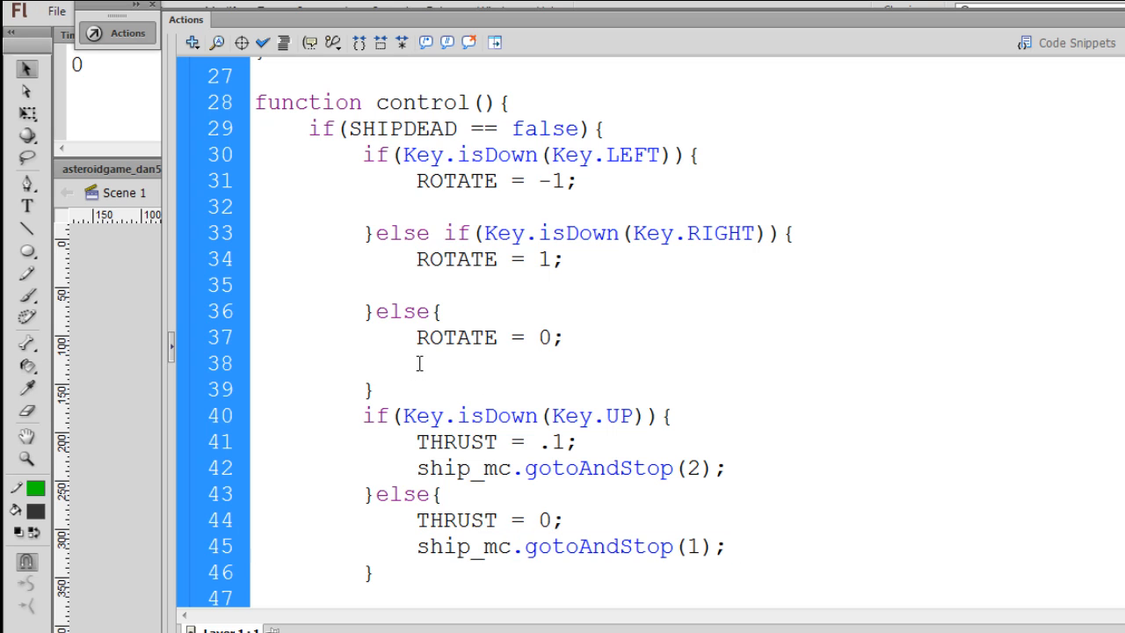
text(ship_mc.gotoAndStop(1);)
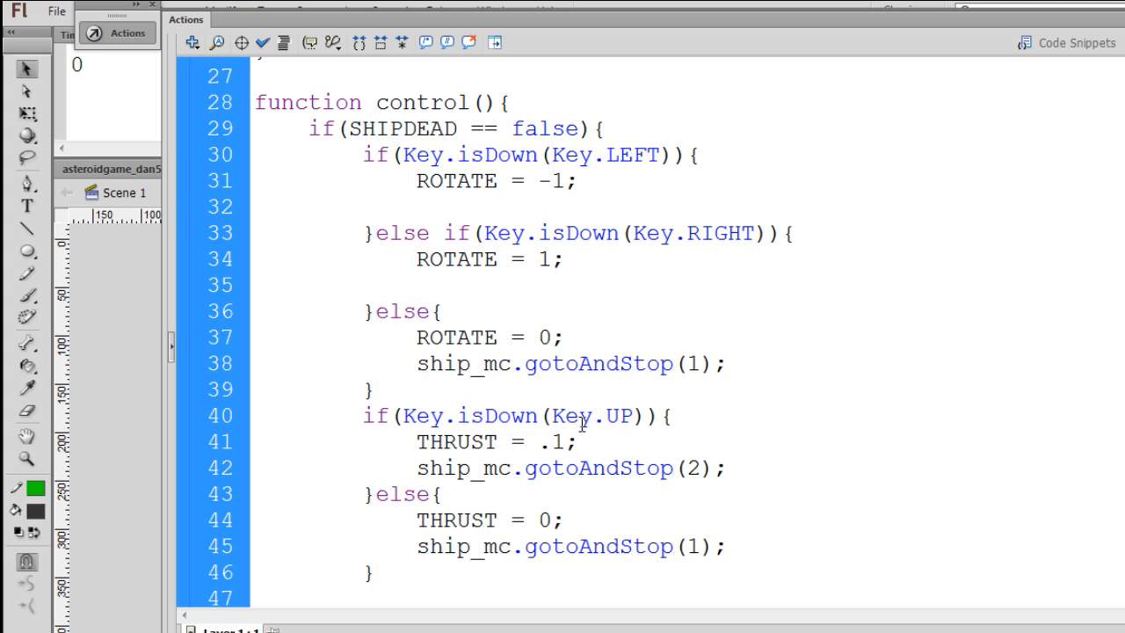
- Delete the stray blank lines around the rotate and thrust blocks to tidy the code
click(469, 285)
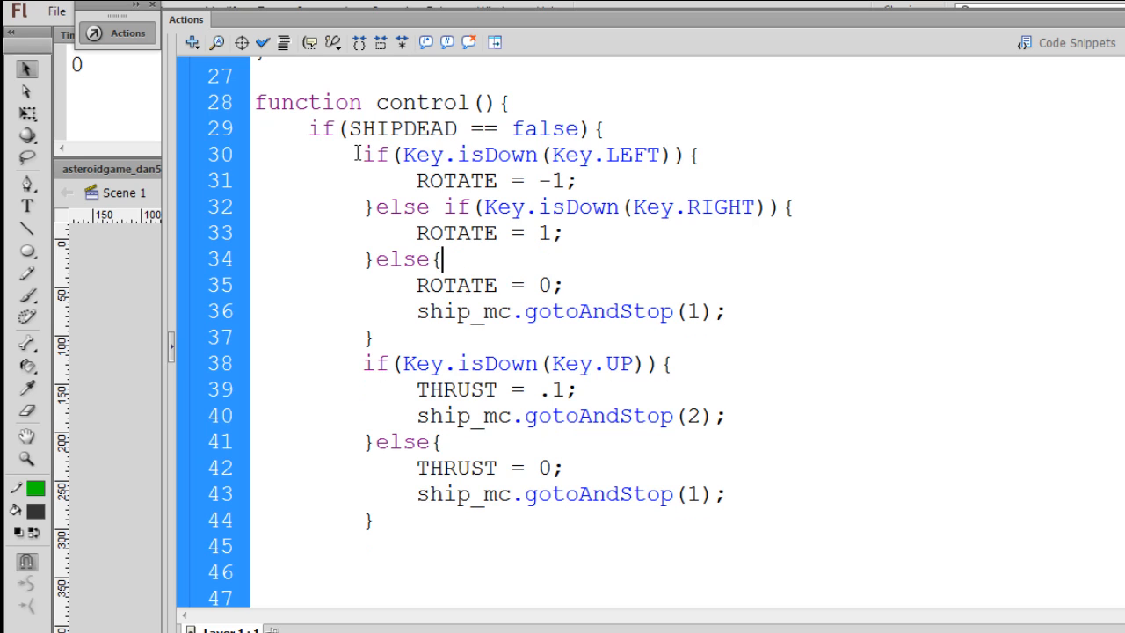
mouse_move(426, 257)
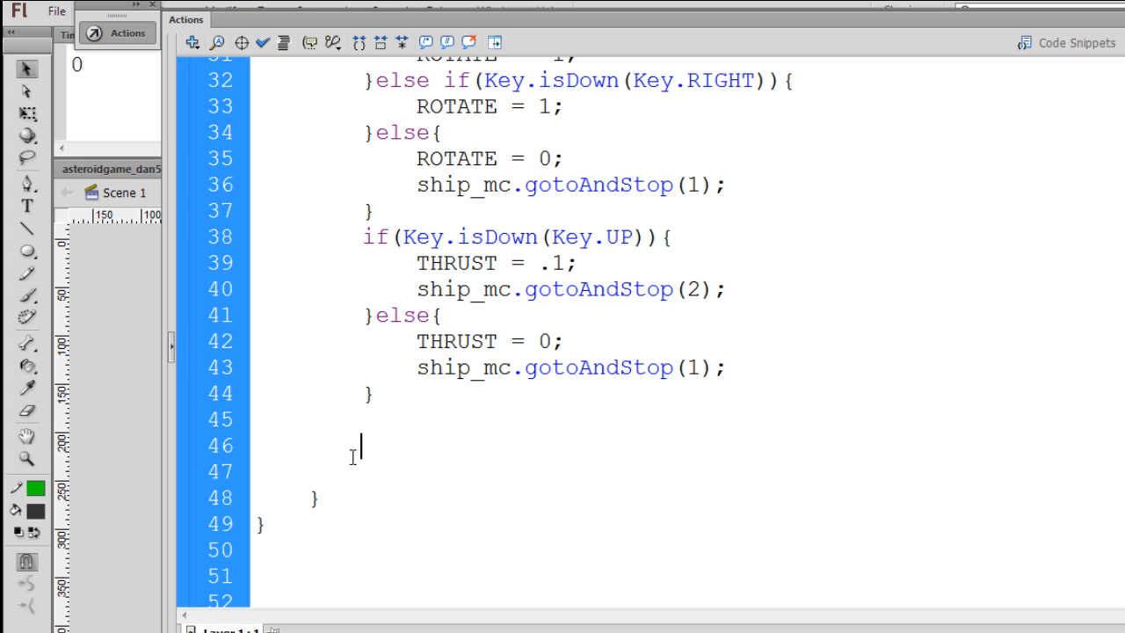
key(Backspace)
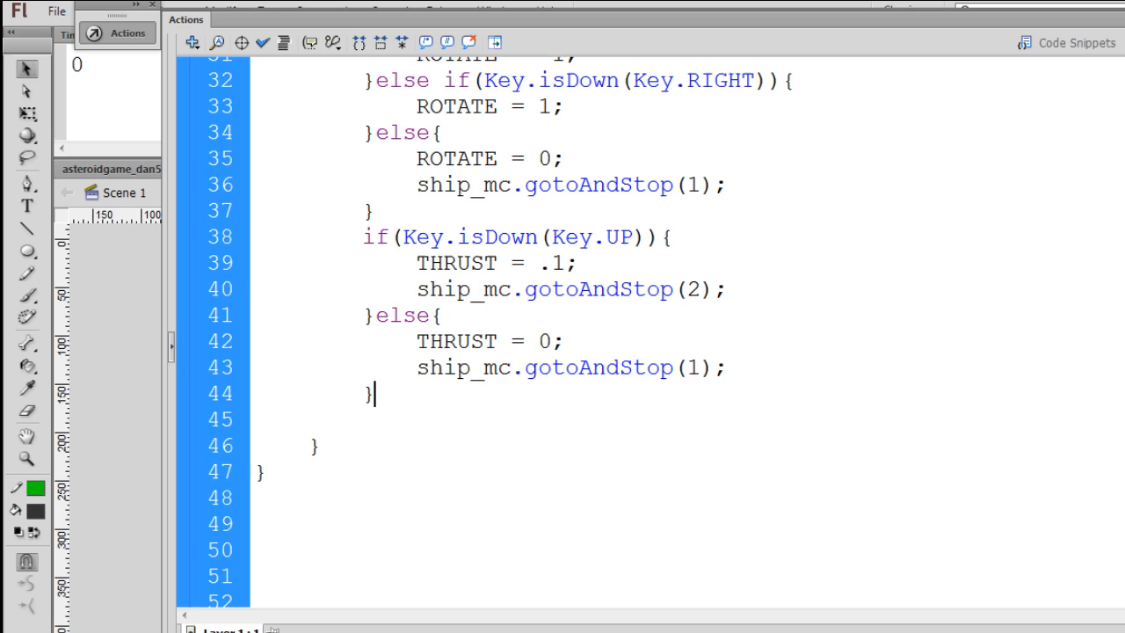
scroll(up, 3)
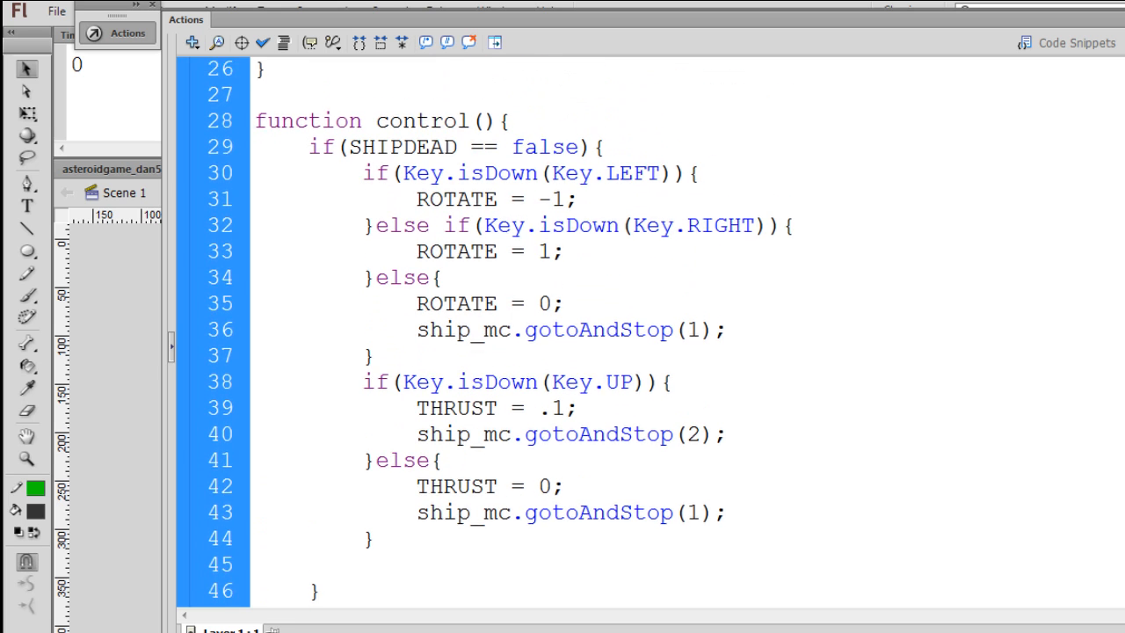
scroll(down, 3)
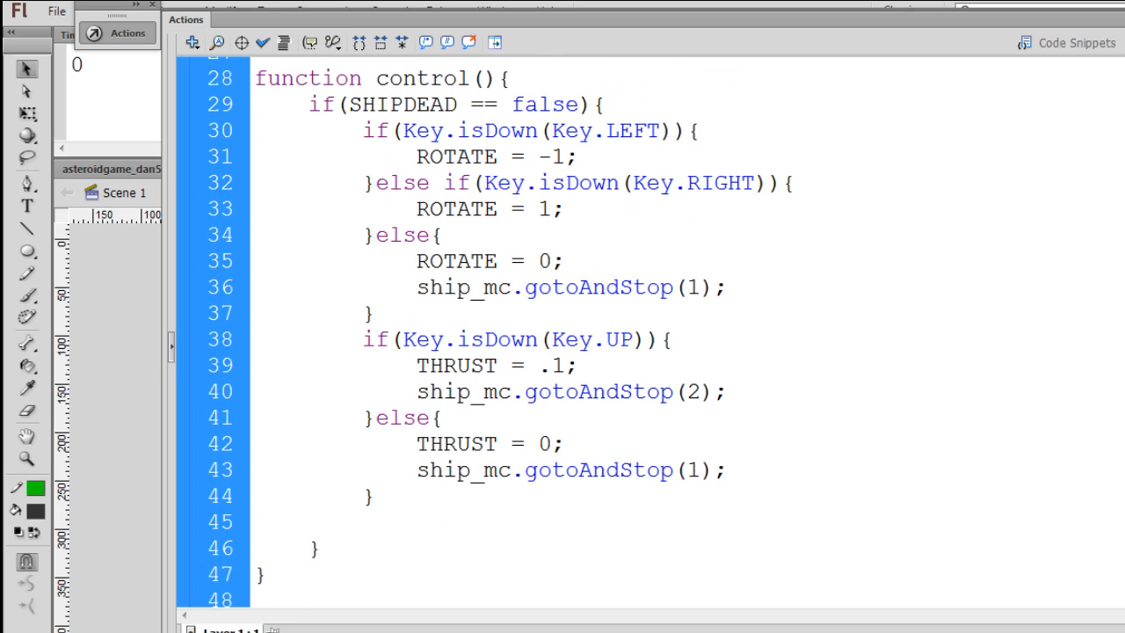
key(Ctrl+Enter)
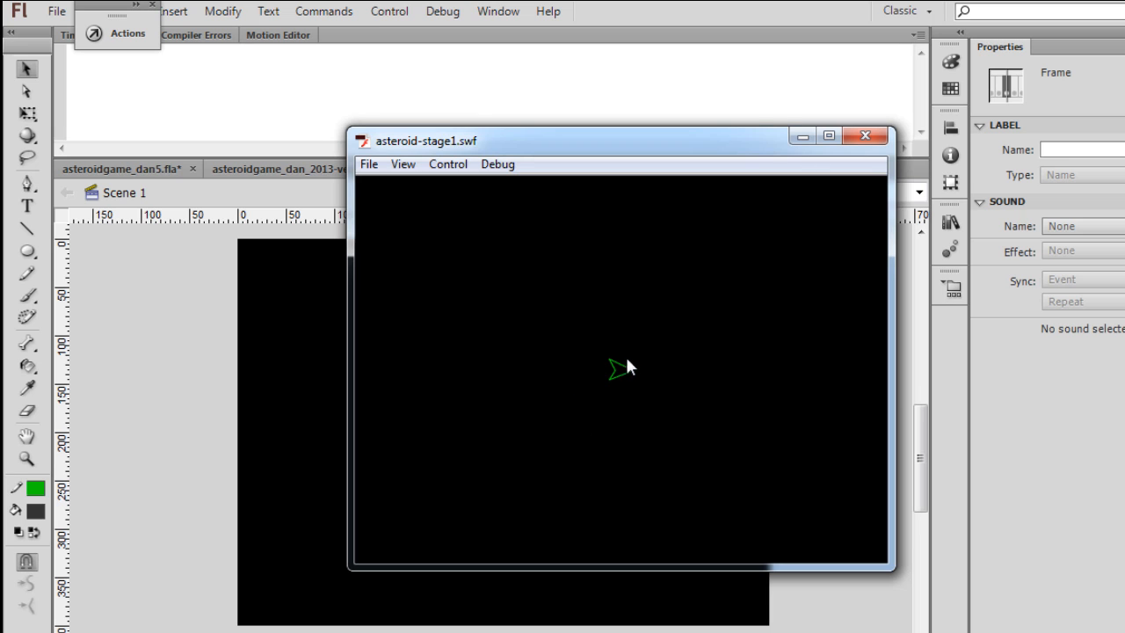
click(864, 130)
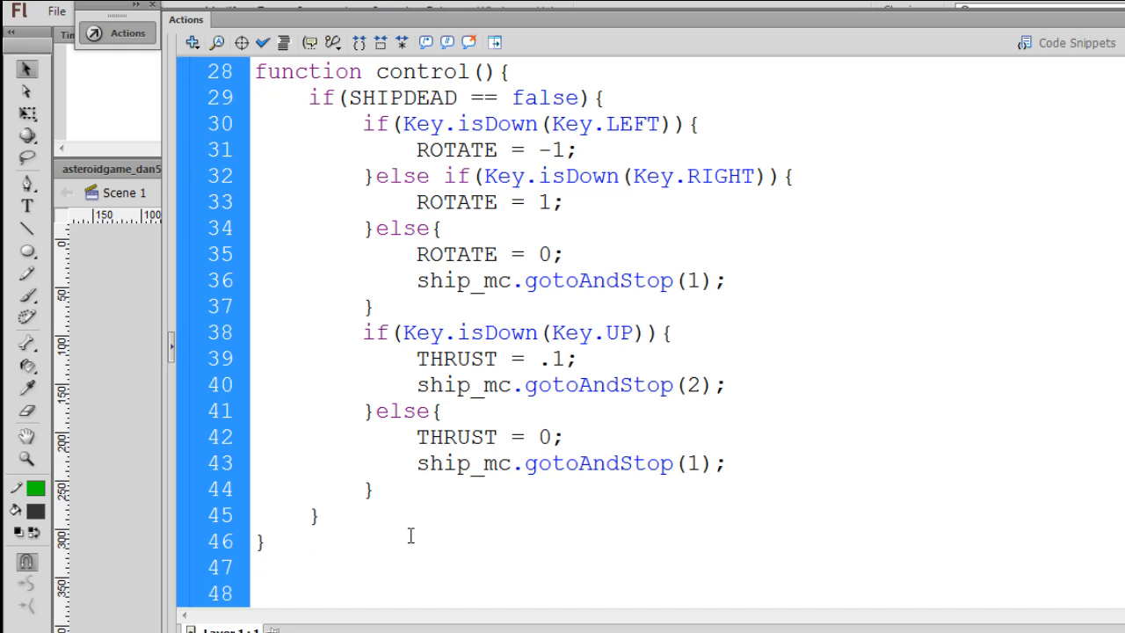
mouse_move(405, 510)
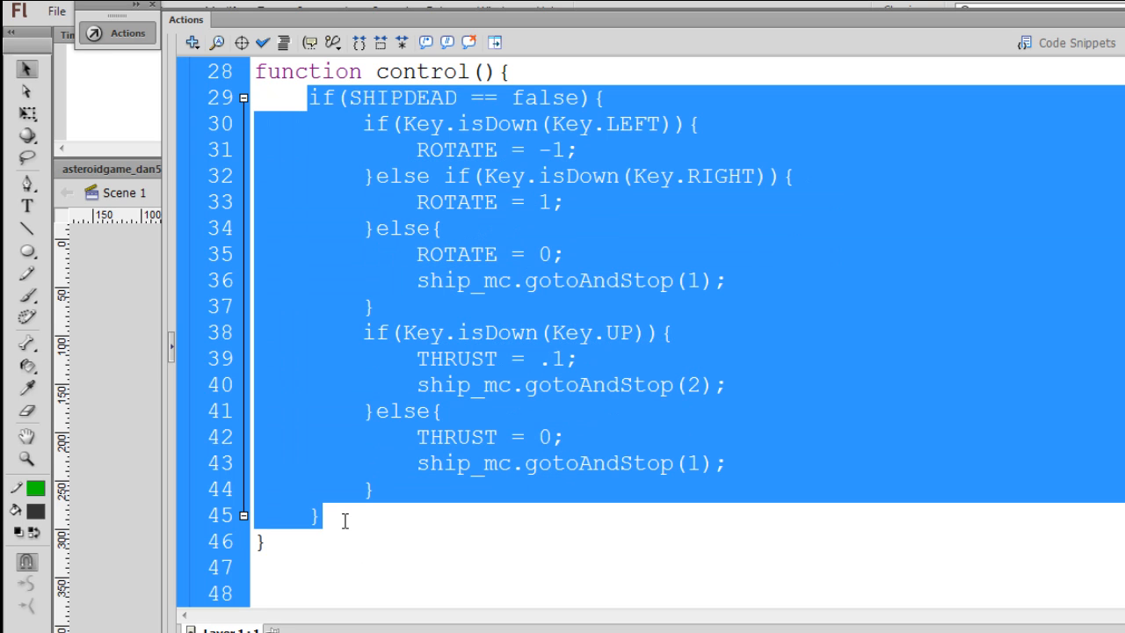
- Add a move(); call inside control() right after the SHIPDEAD block closes
click(325, 517)
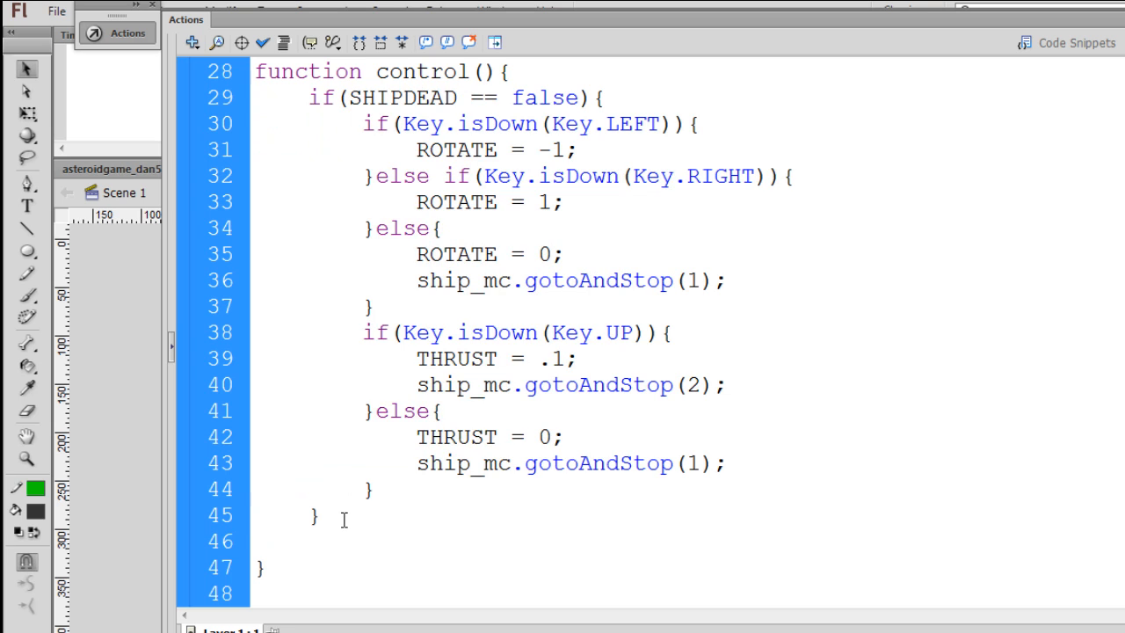
text(move())
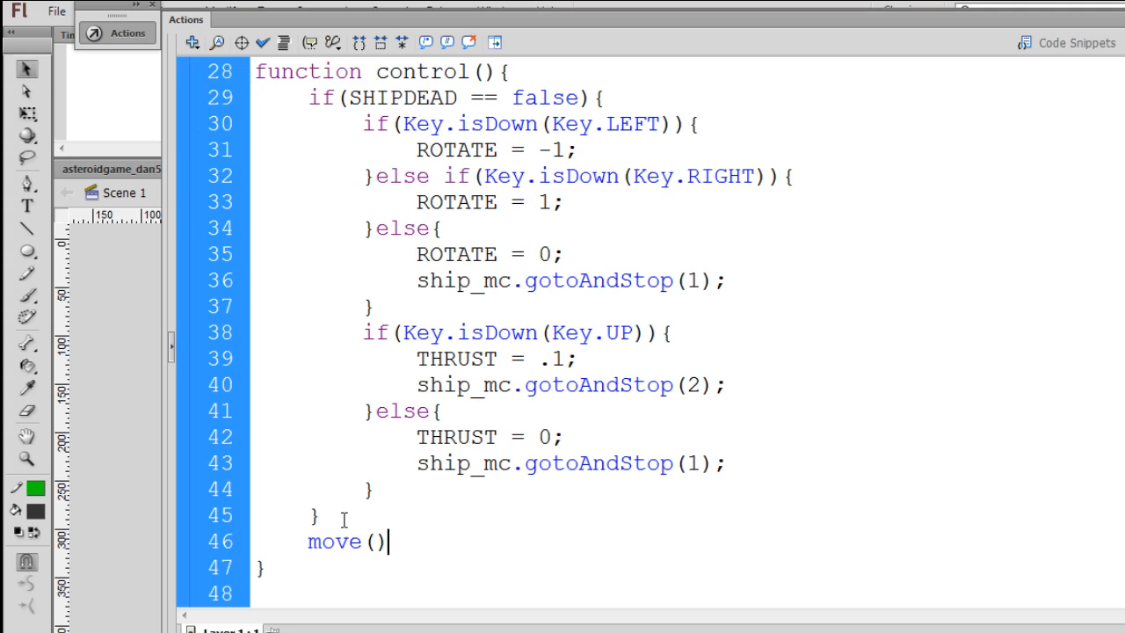
text(;)
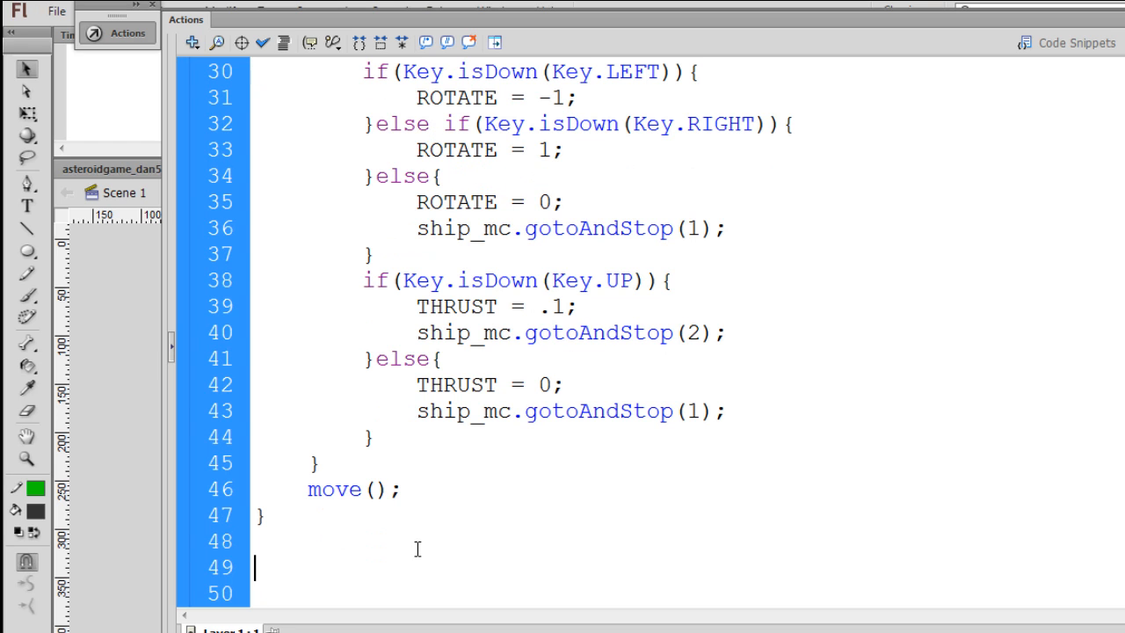
- Write an empty function move(){ } definition below the control function
text(function)
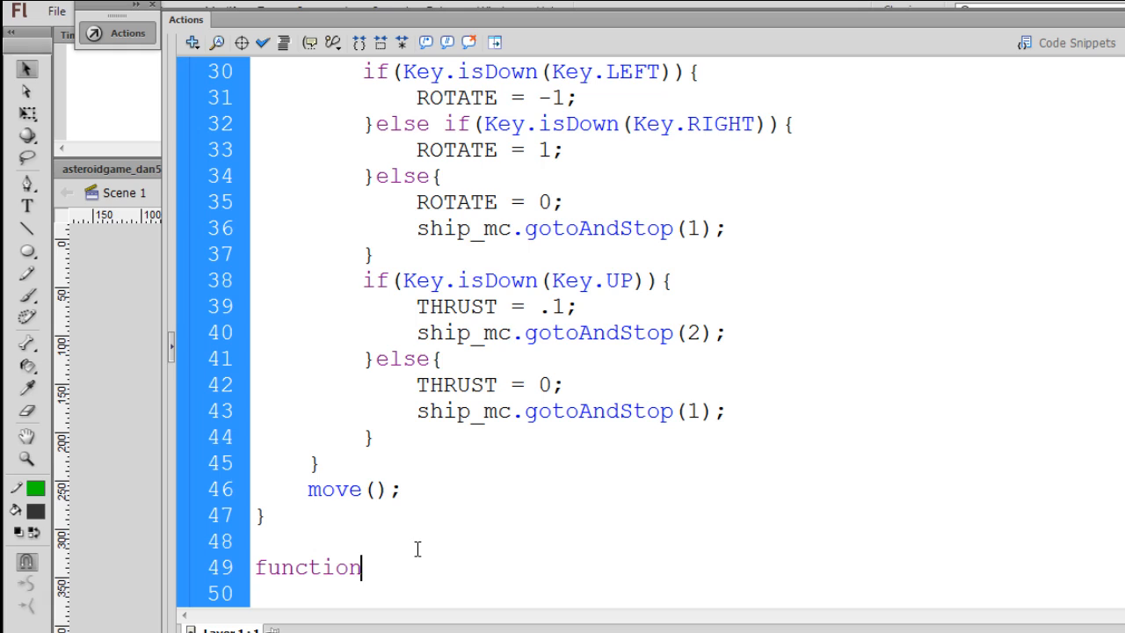
text(move)
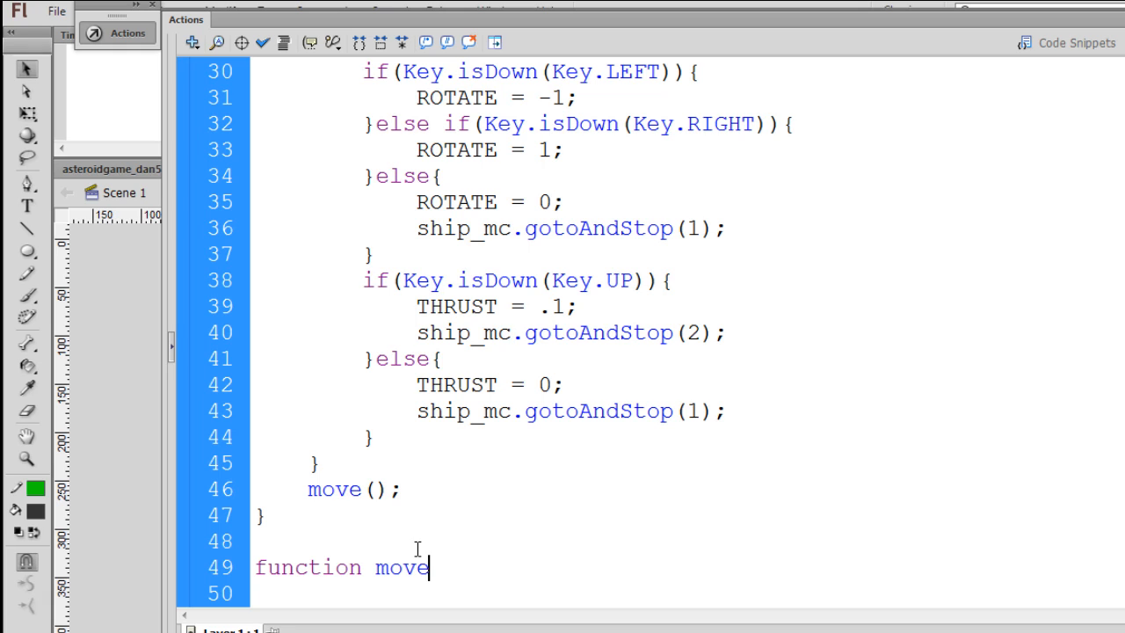
text(())
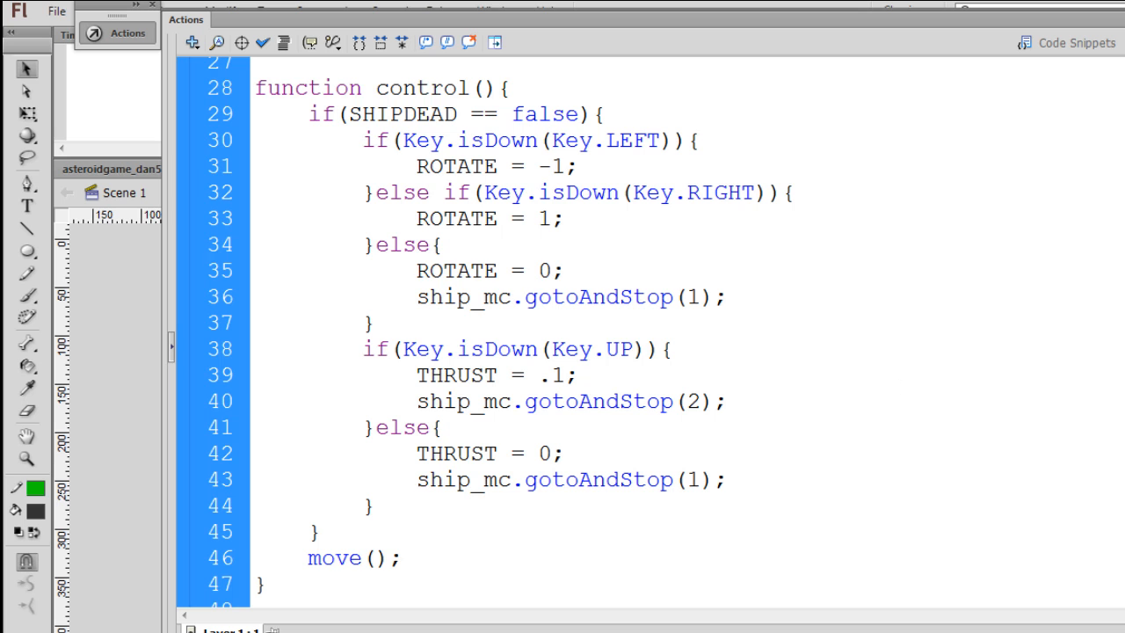
scroll(down, 3)
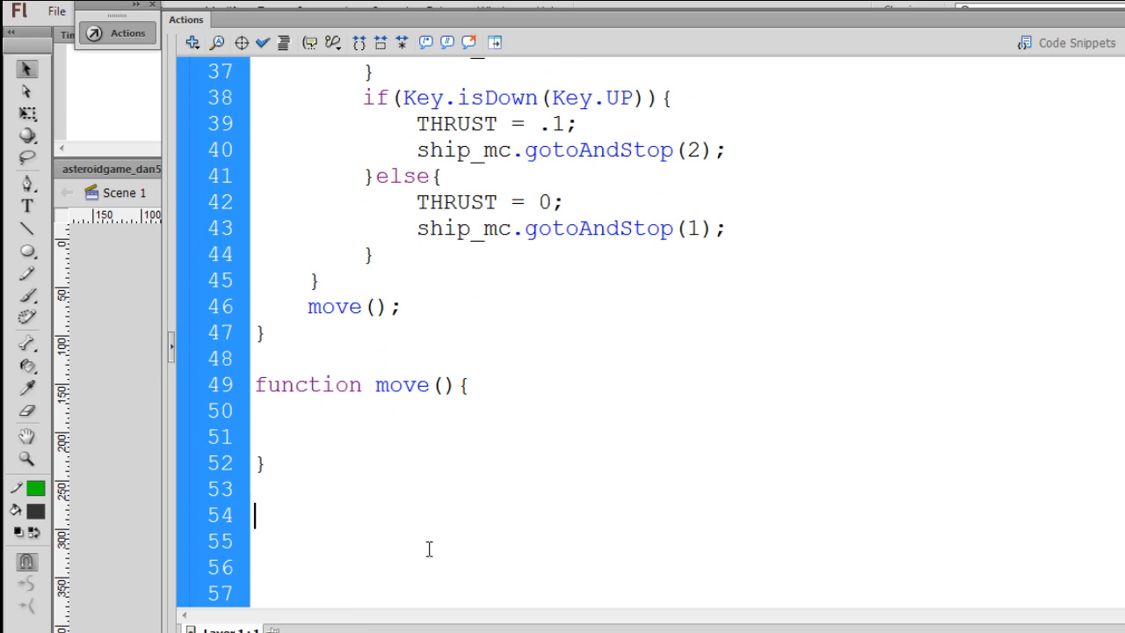
- Start move() with an empty if(ROTATE){ block
click(264, 412)
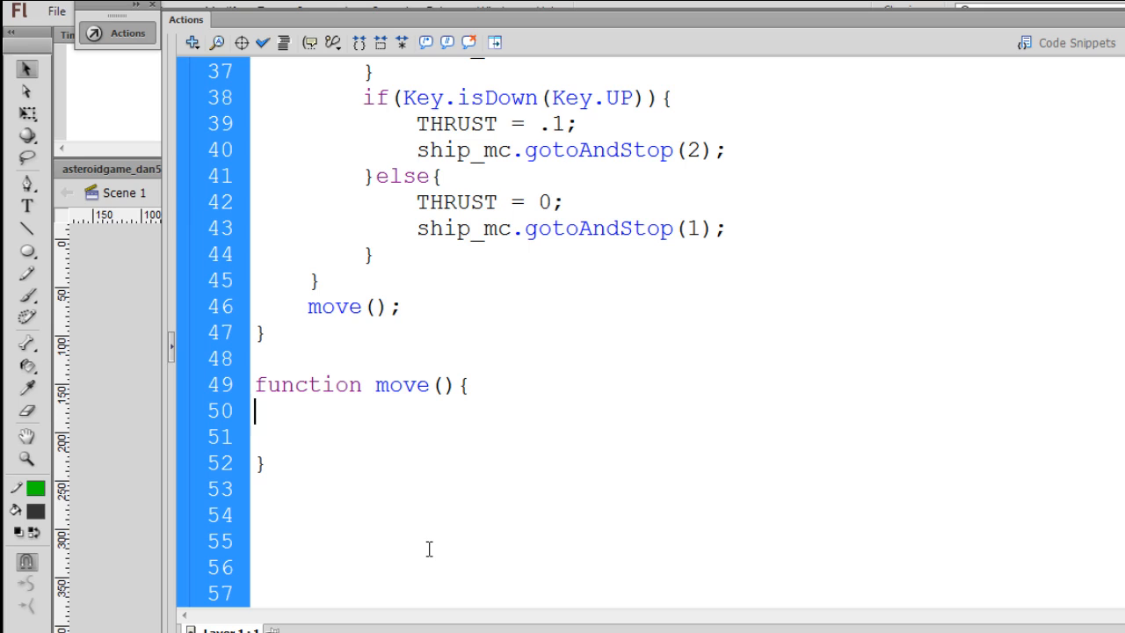
text(if()
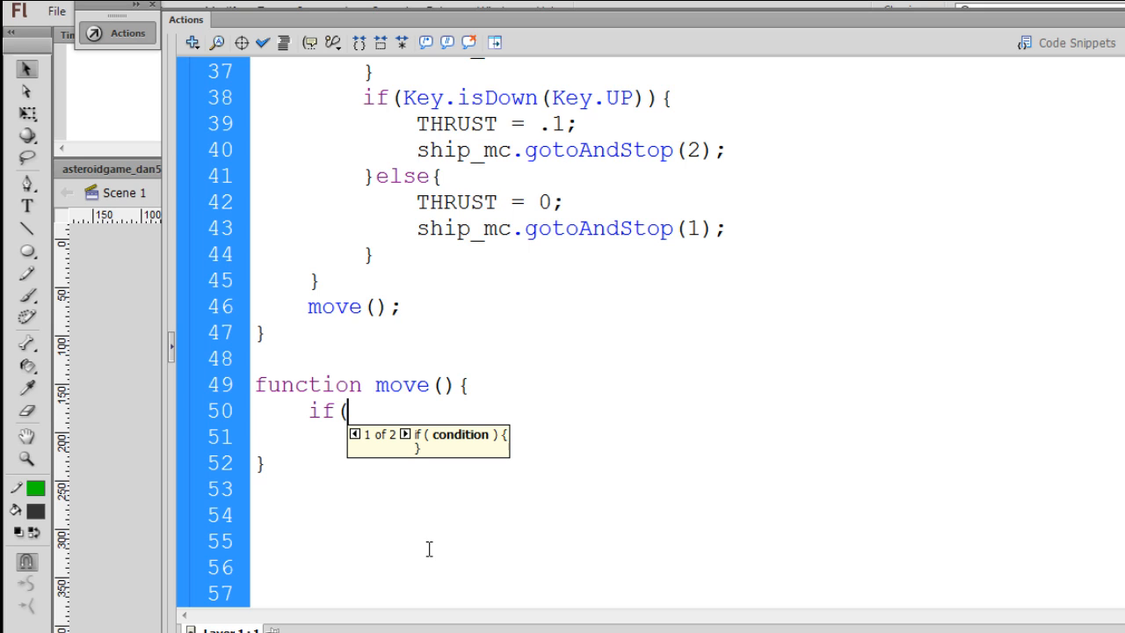
text(ROT)
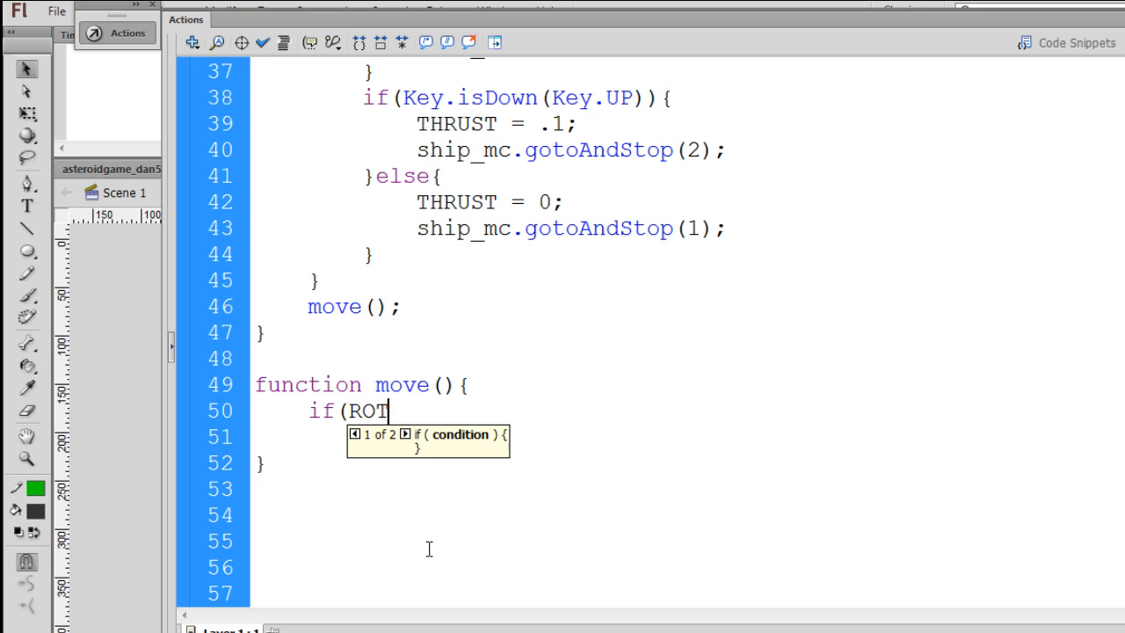
text(ATE))
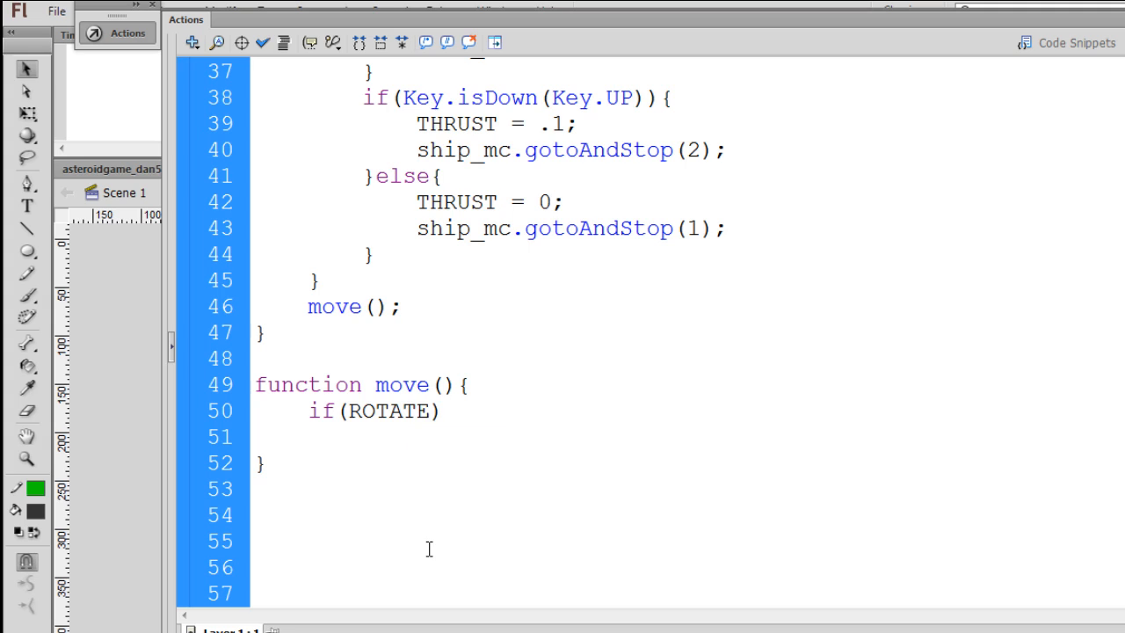
text({)
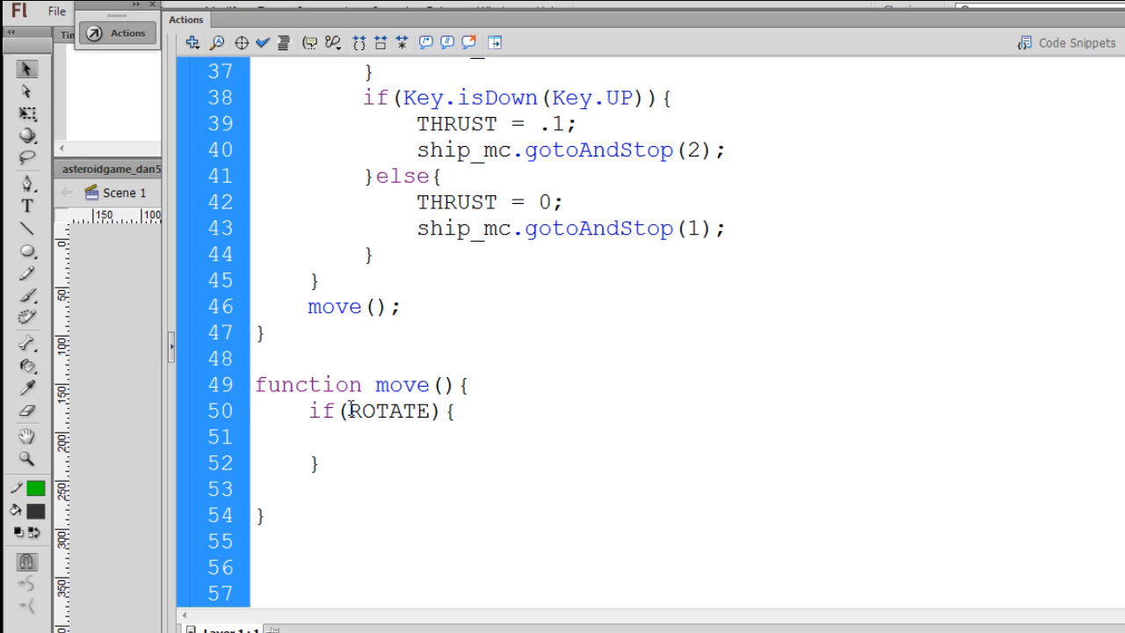
double_click(390, 411)
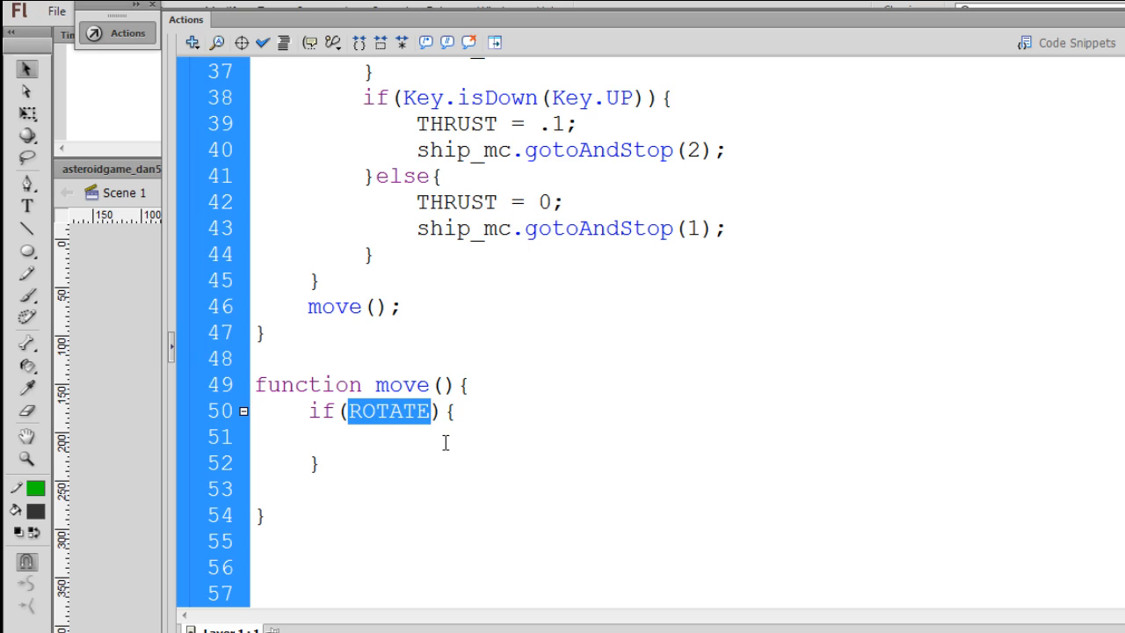
click(351, 411)
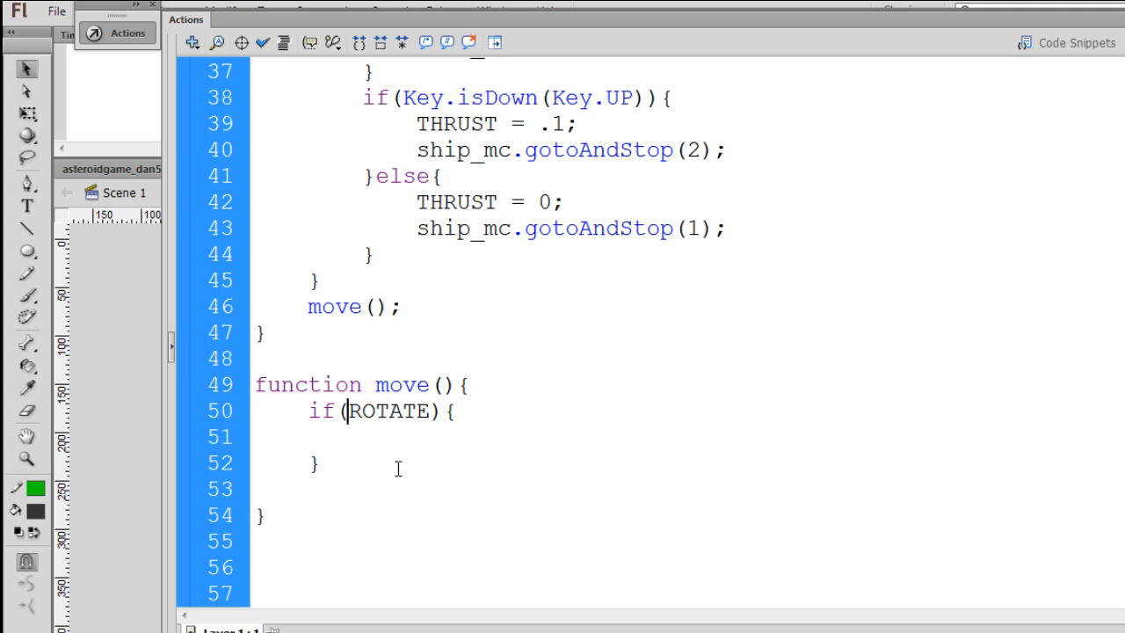
text(!)
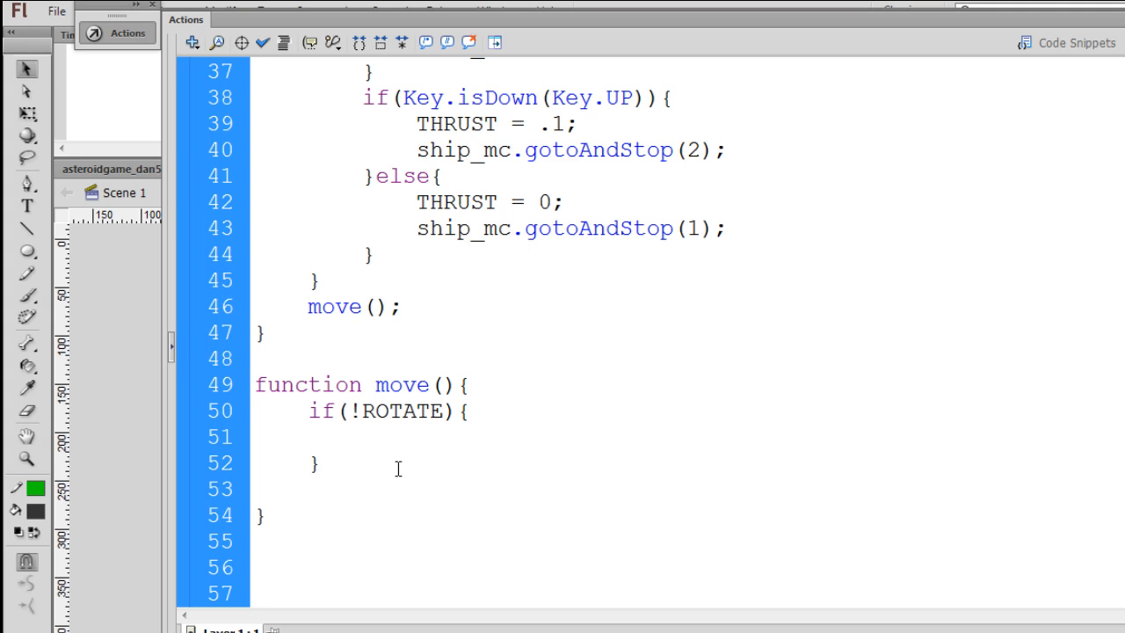
click(362, 411)
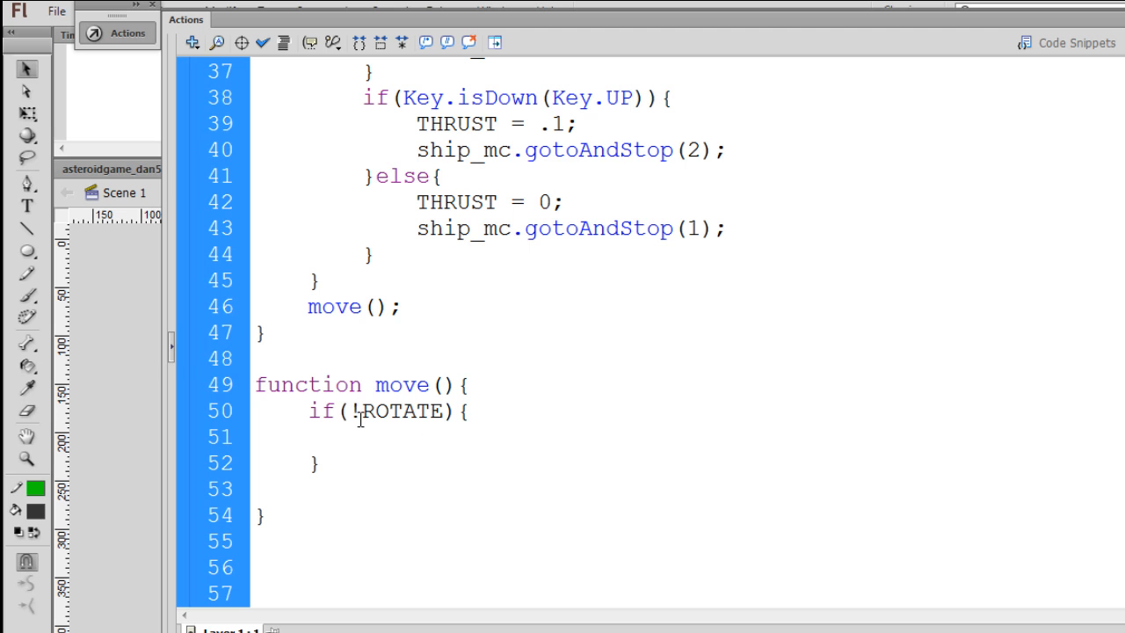
key(Backspace)
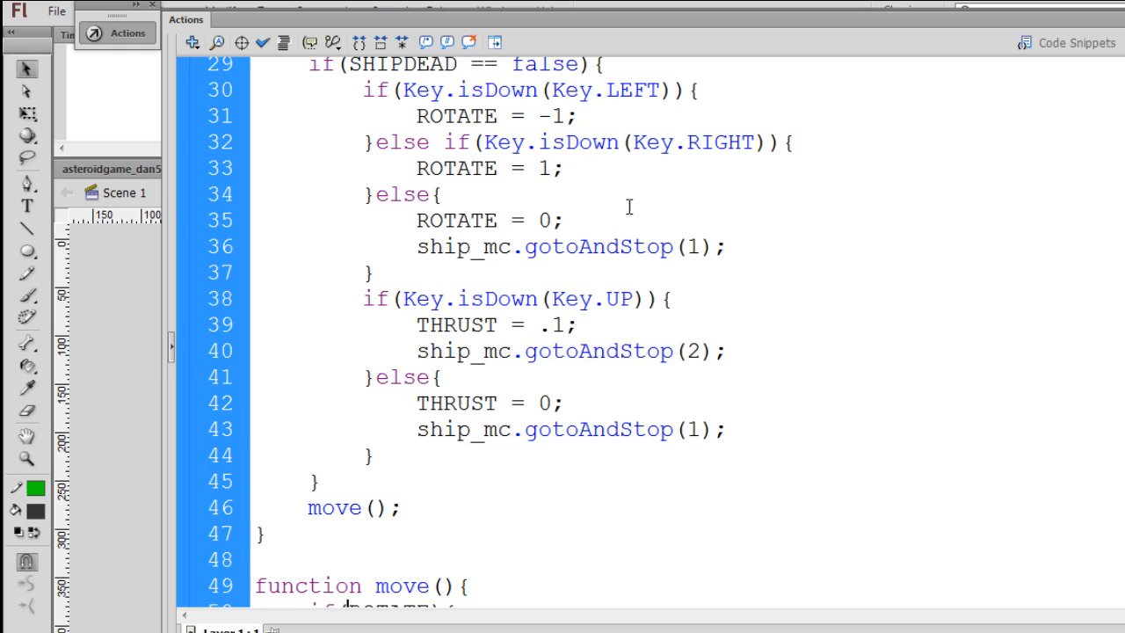
mouse_move(552, 169)
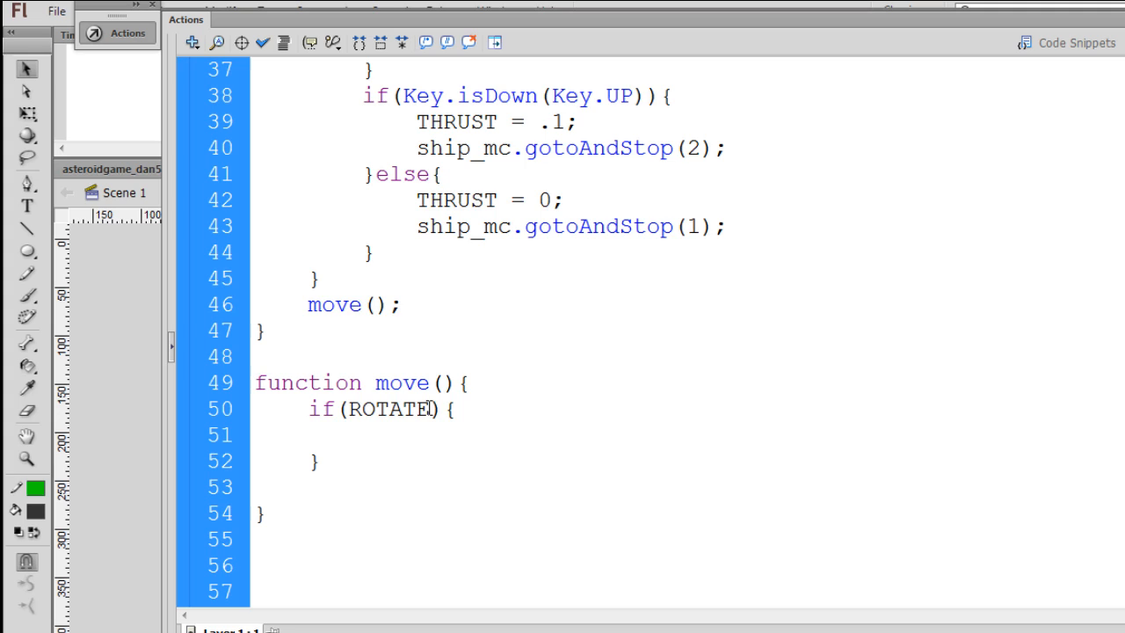
text(==)
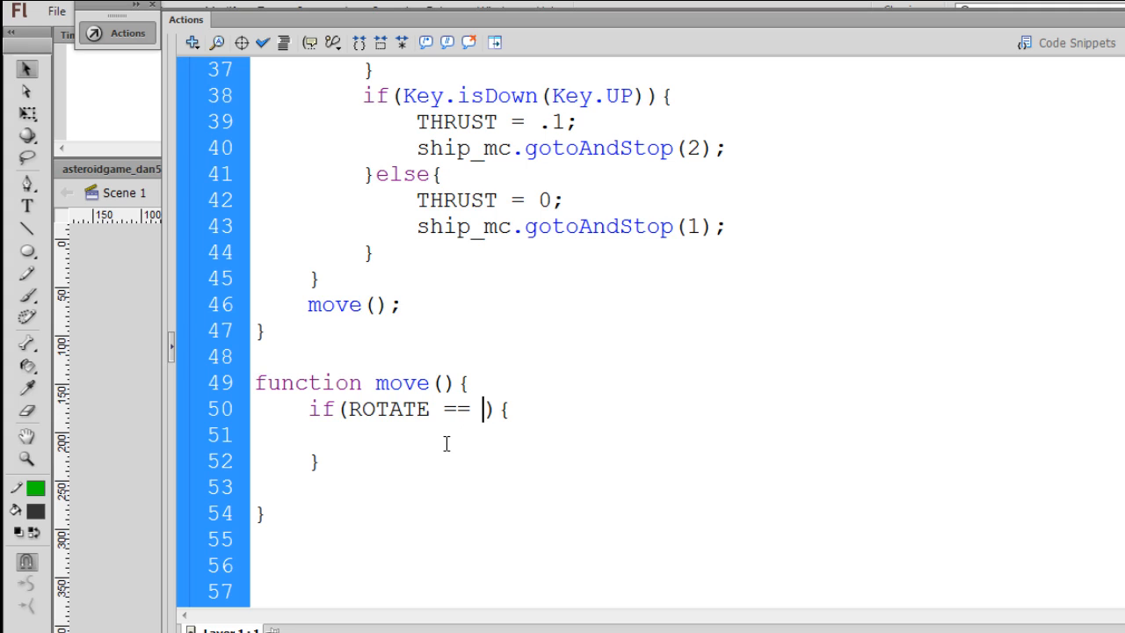
text(0)
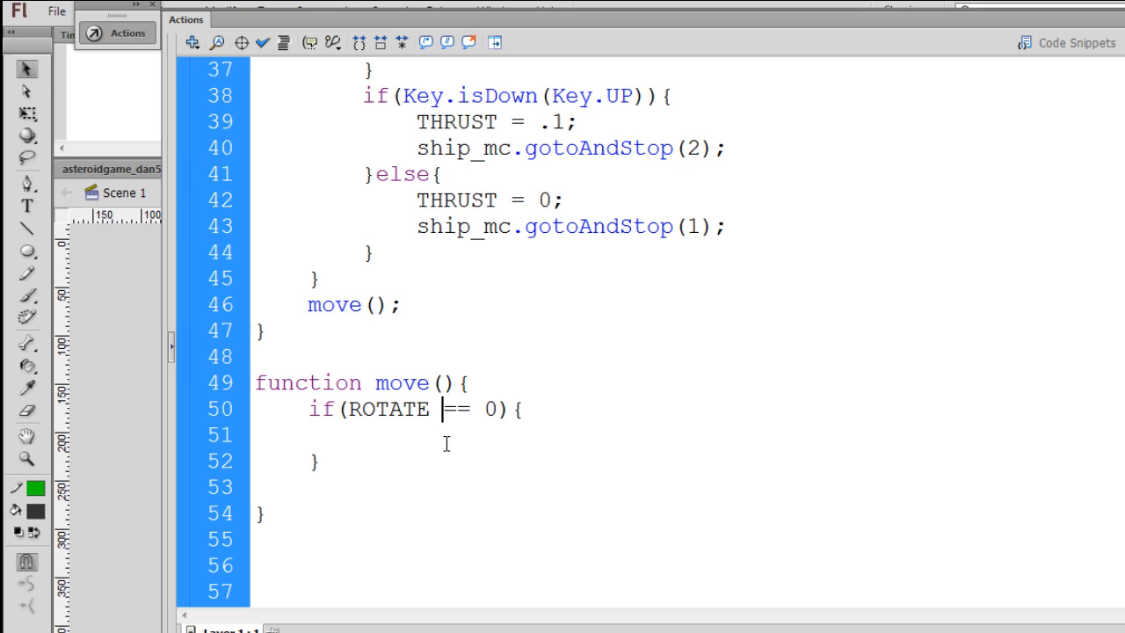
text(!=)
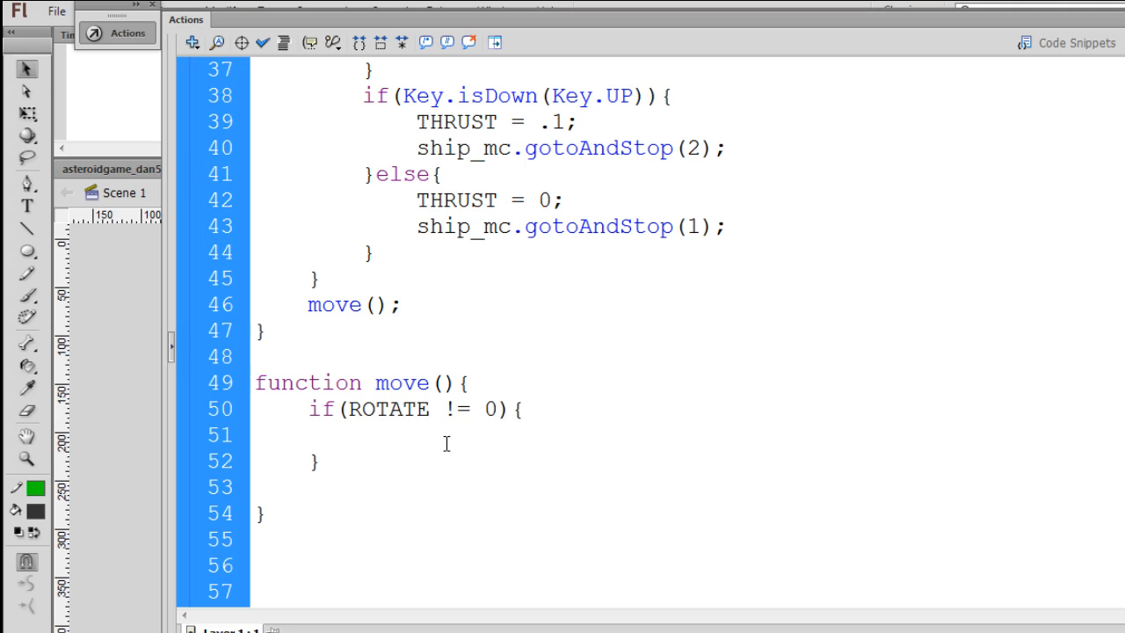
click(365, 446)
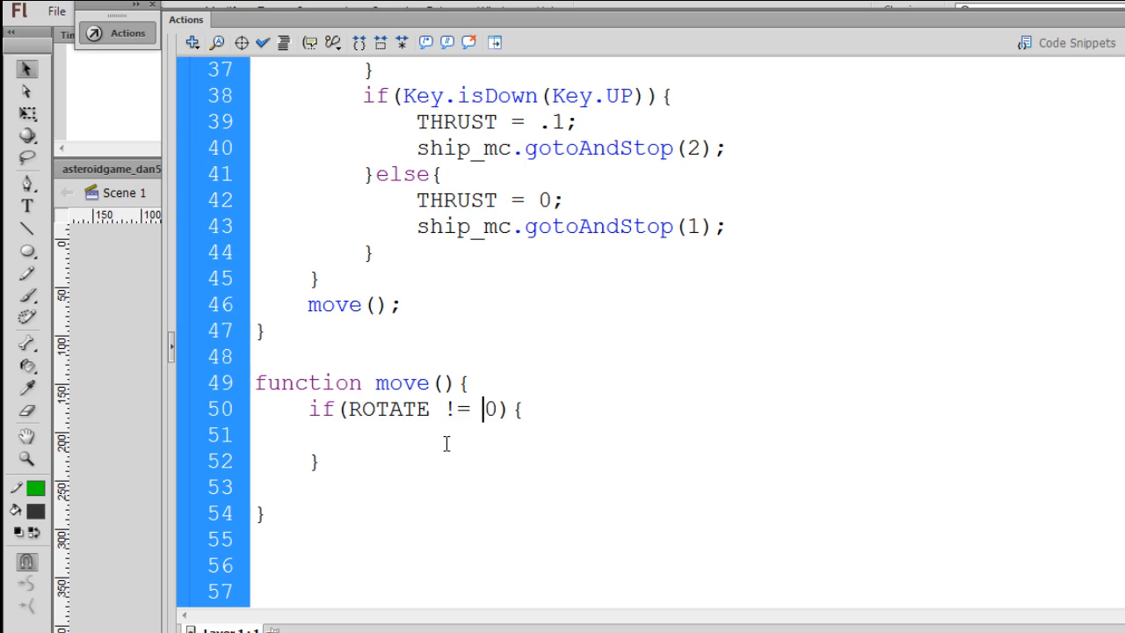
key(Backspace)
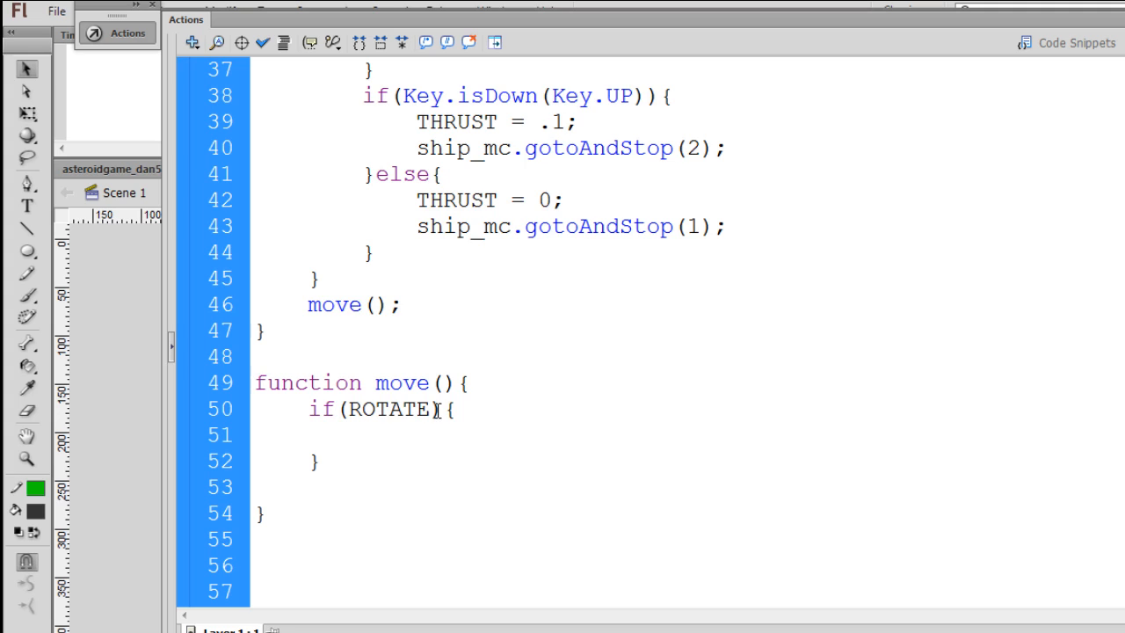
click(362, 432)
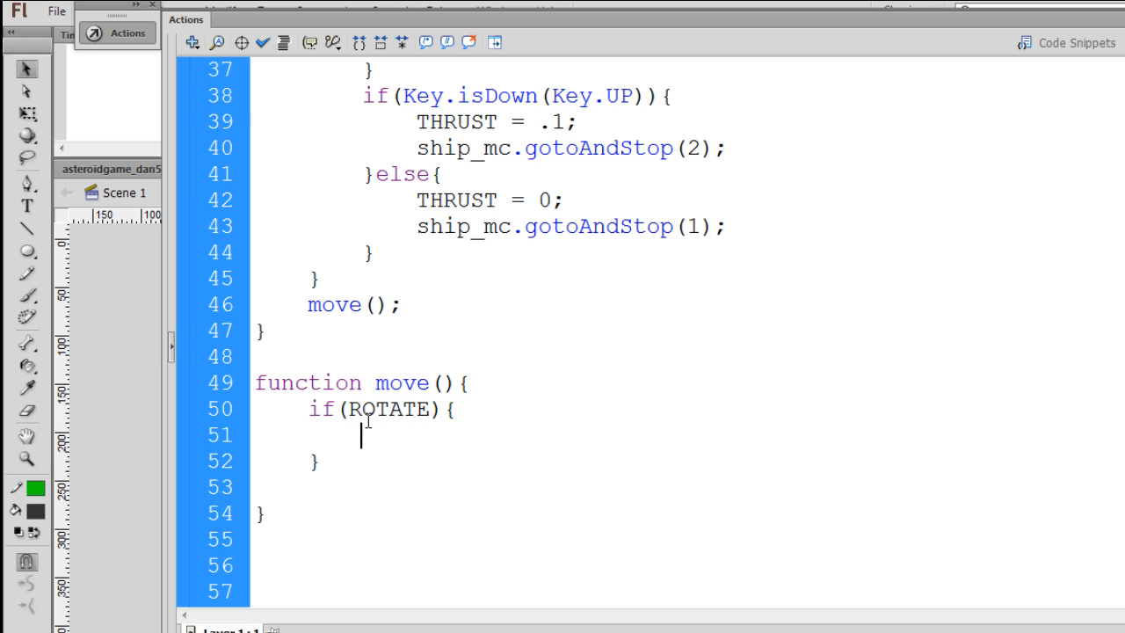
- Inside if(ROTATE), add ship_mc._rotation += ROTATE*3; using the _rotation code hint
double_click(383, 407)
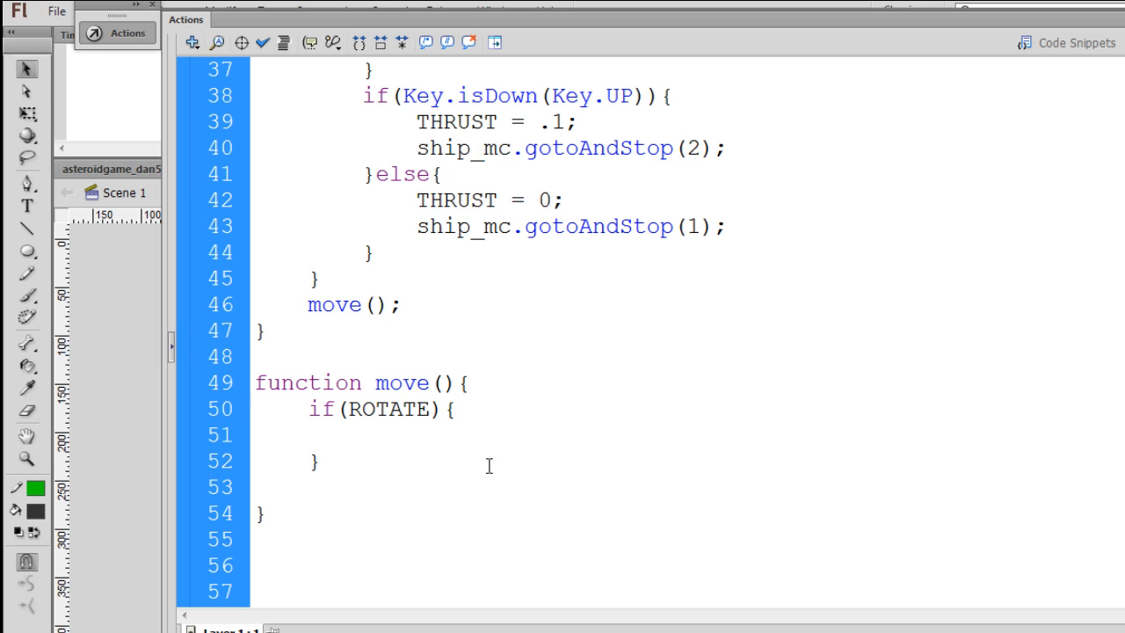
text(sh)
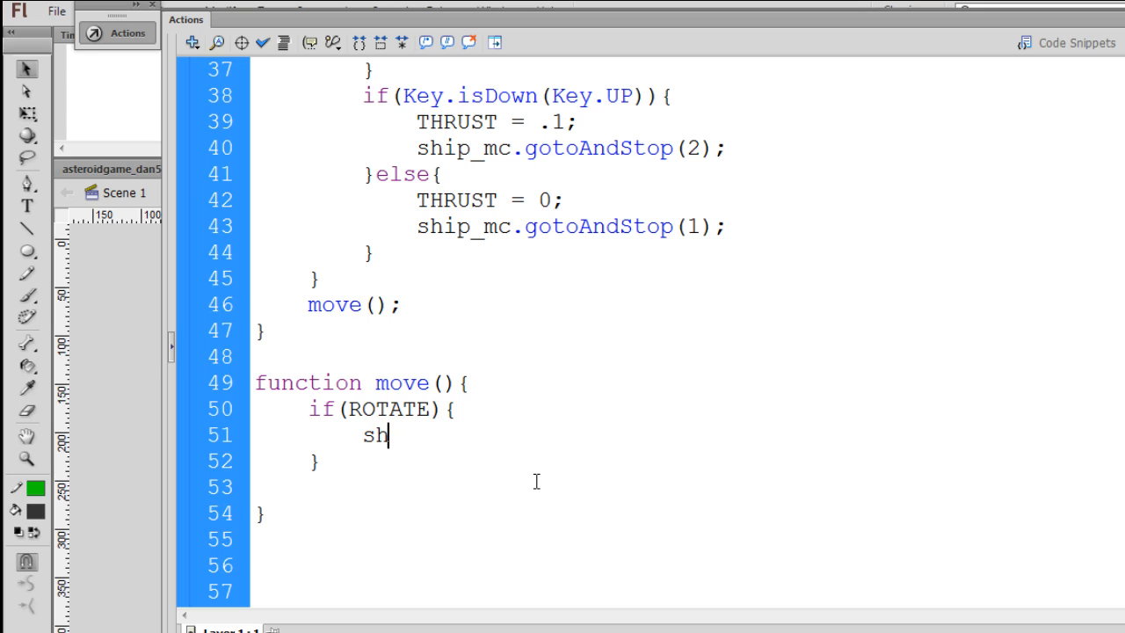
text(ip_mc)
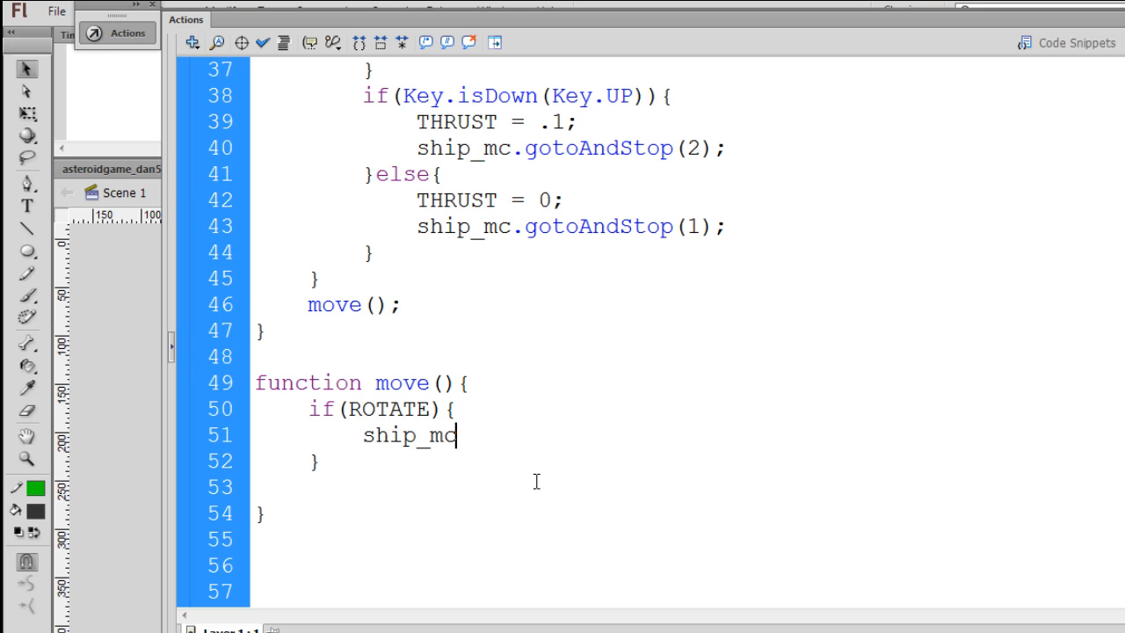
text(.)
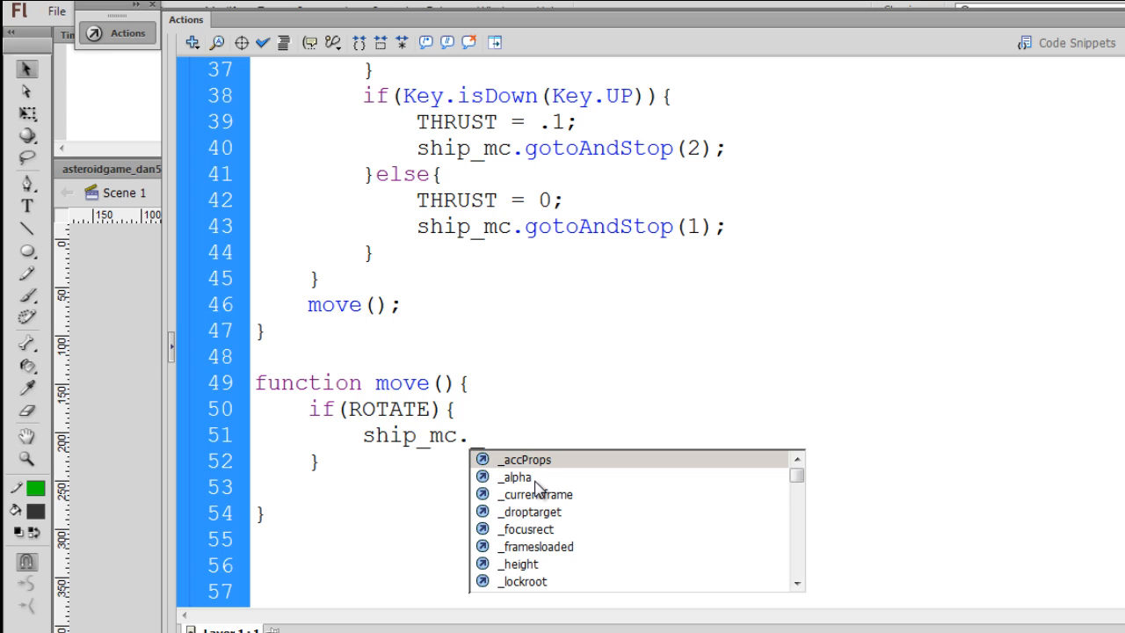
text(_rotation)
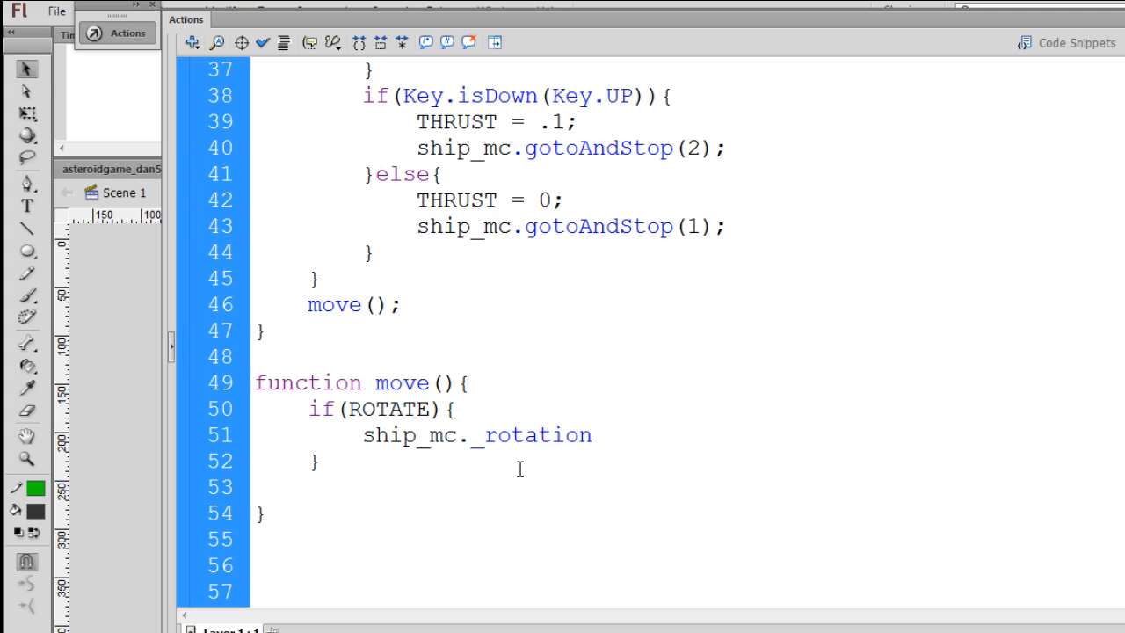
text(+=)
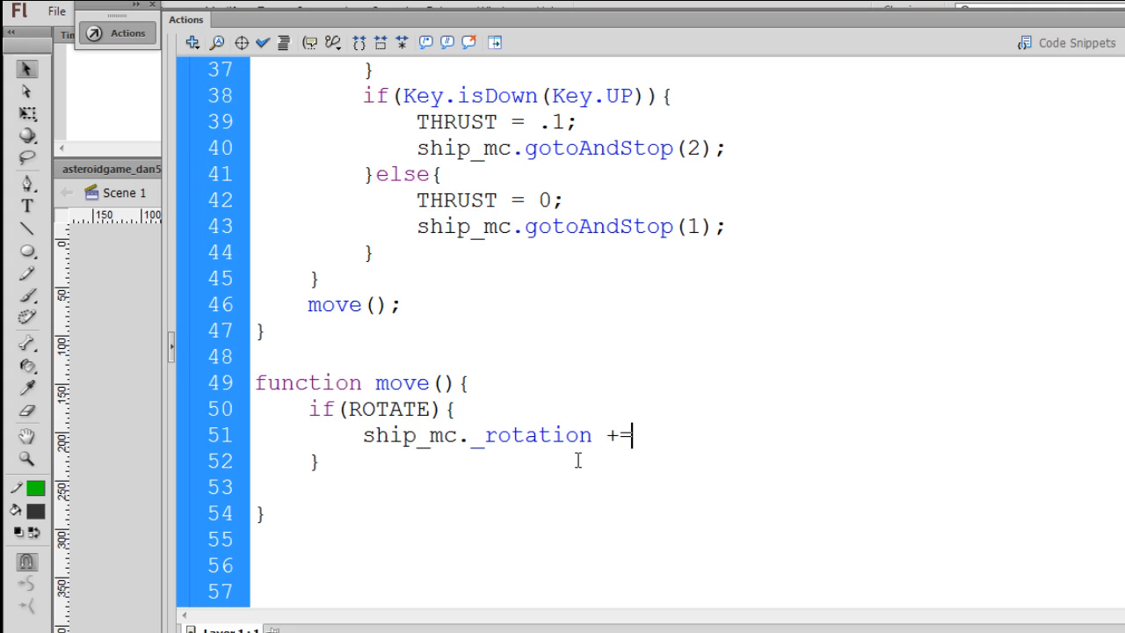
text(ROTATE)
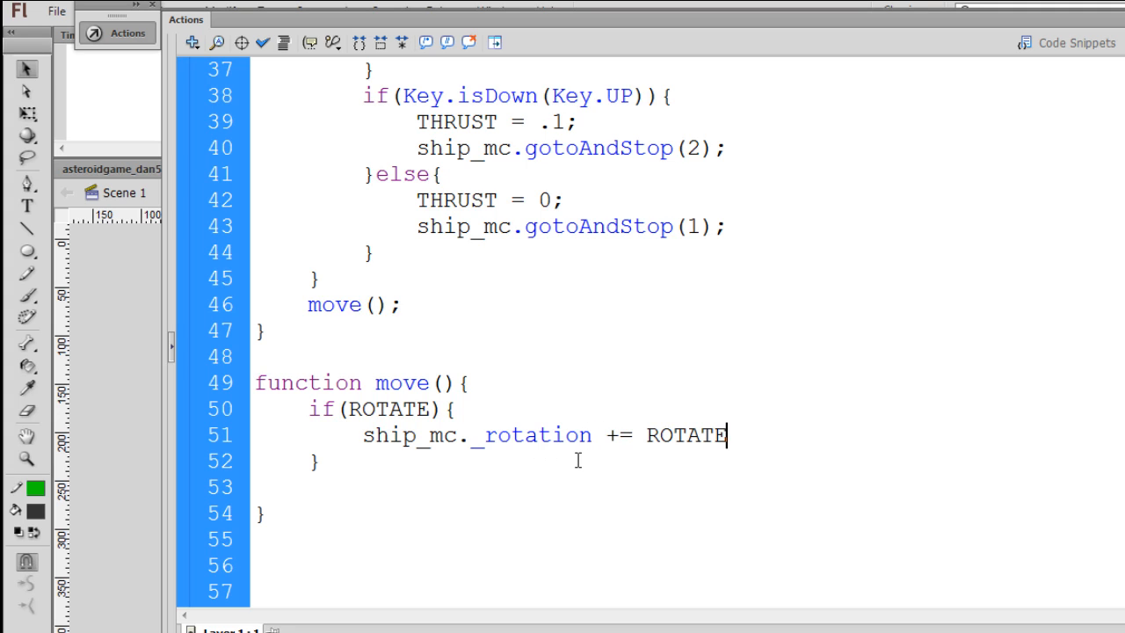
text(*)
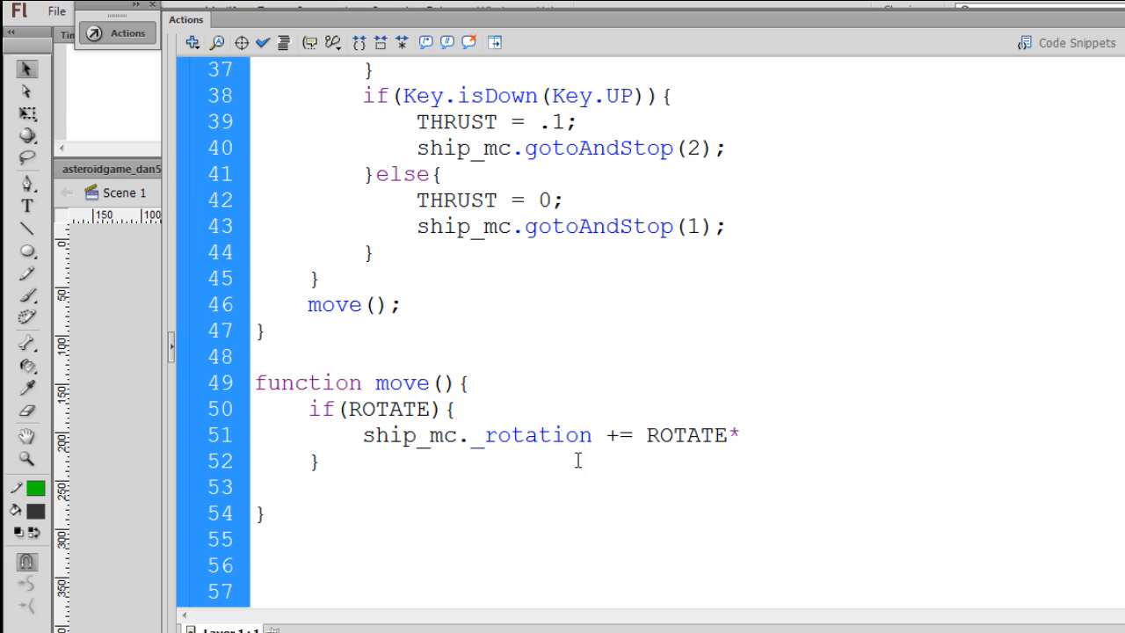
text(*3)
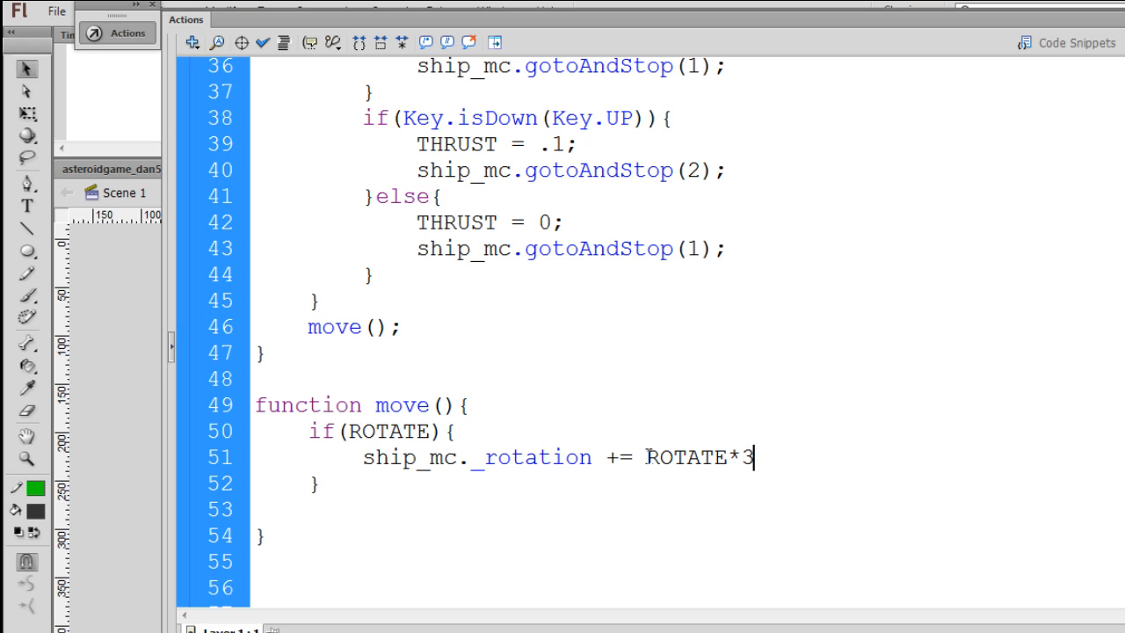
double_click(689, 457)
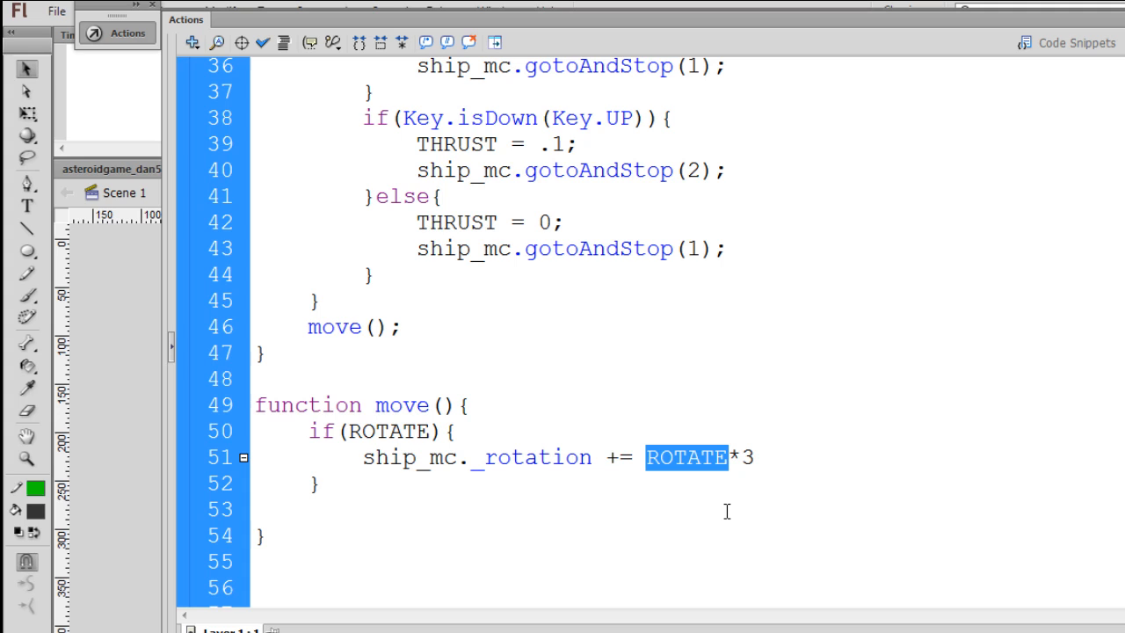
mouse_move(715, 481)
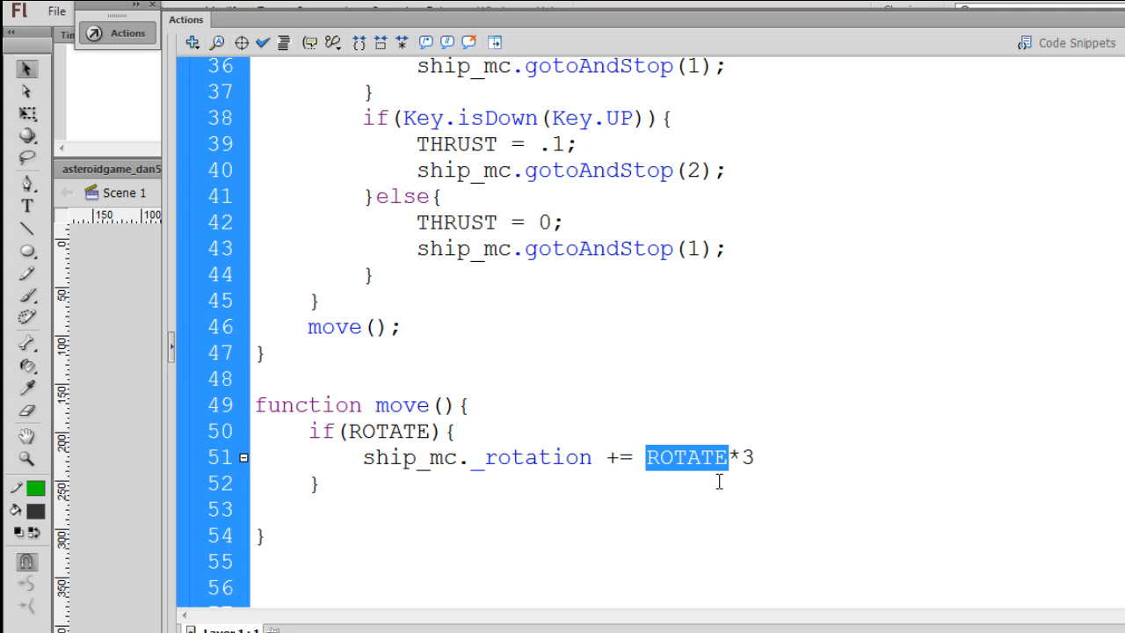
mouse_move(715, 490)
text(;)
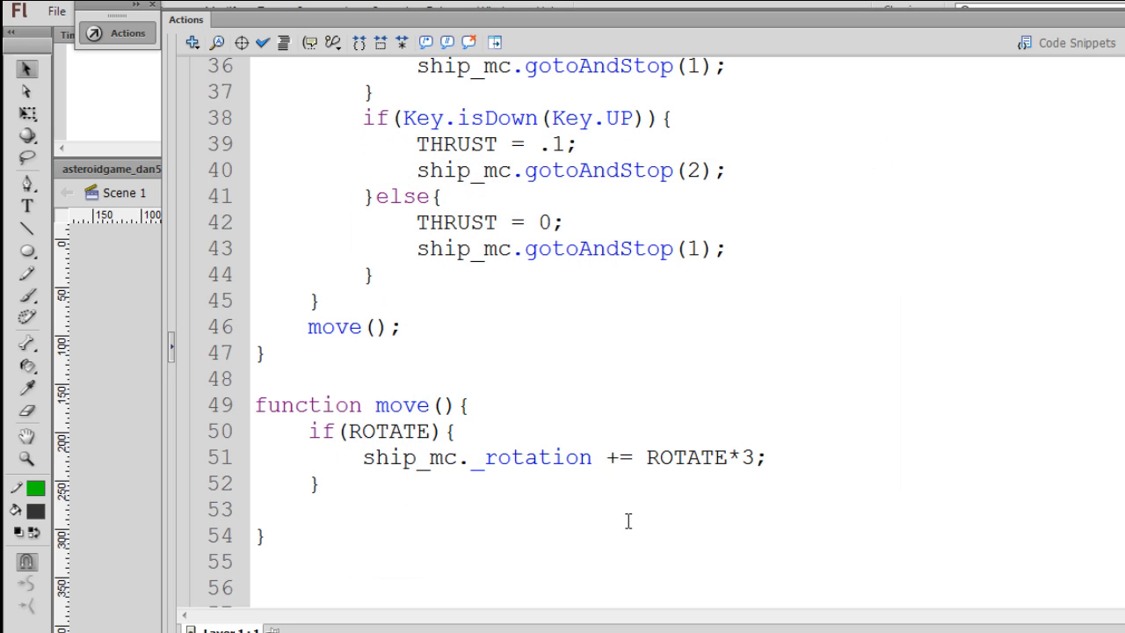
double_click(360, 431)
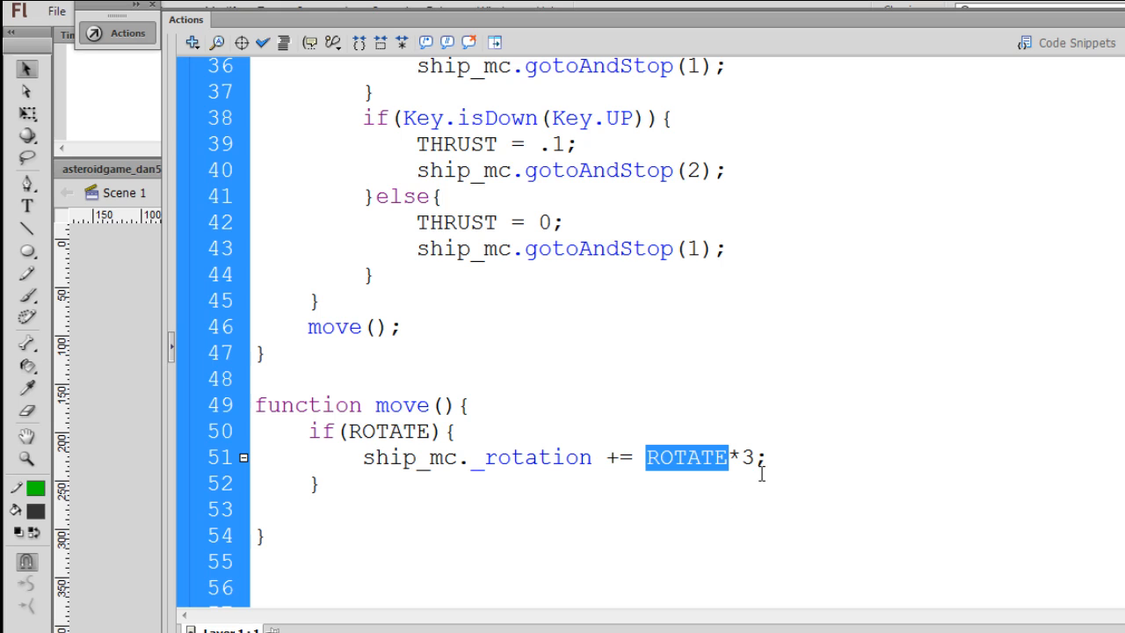
mouse_move(748, 461)
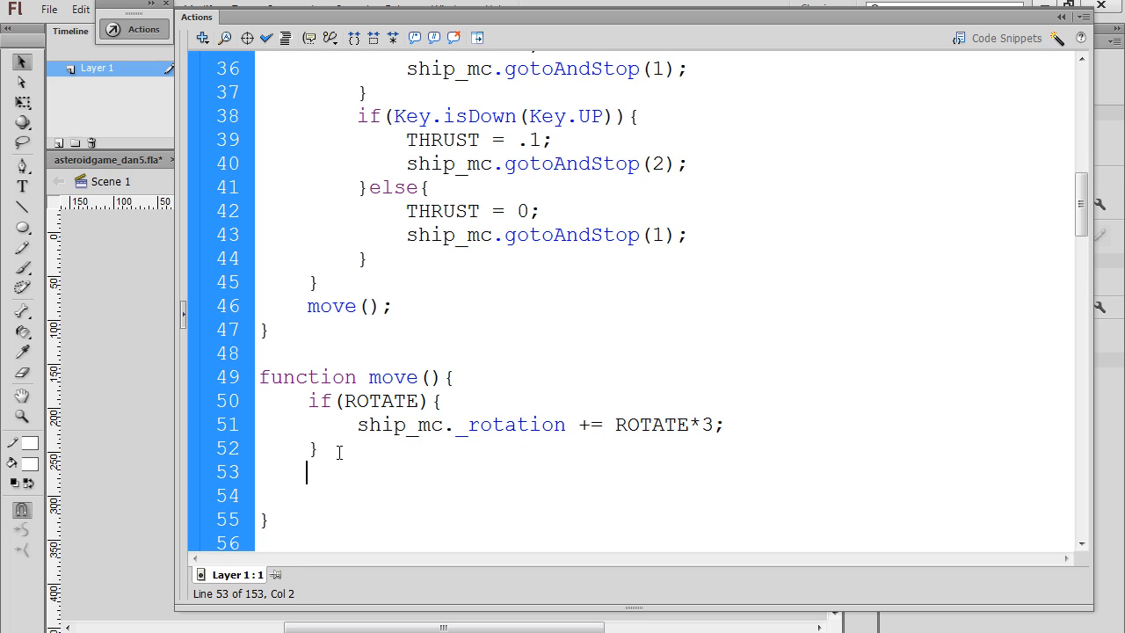
- Add an empty if(THRUST){ } block after the rotate check, ready for the trig thrust lines
text(if()
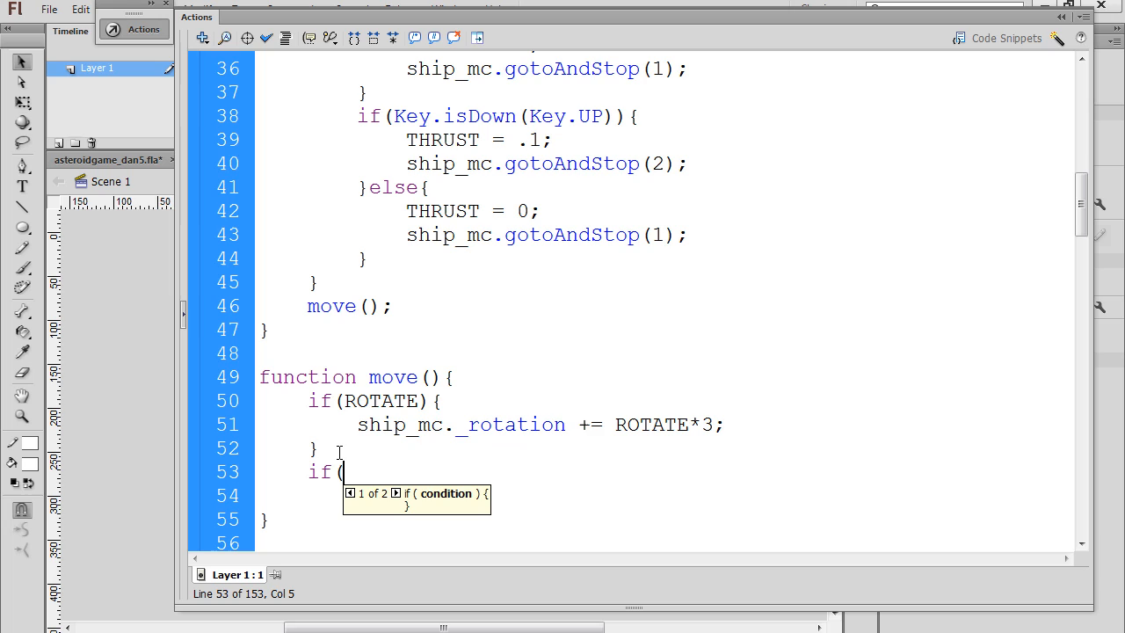
text(THRUST)
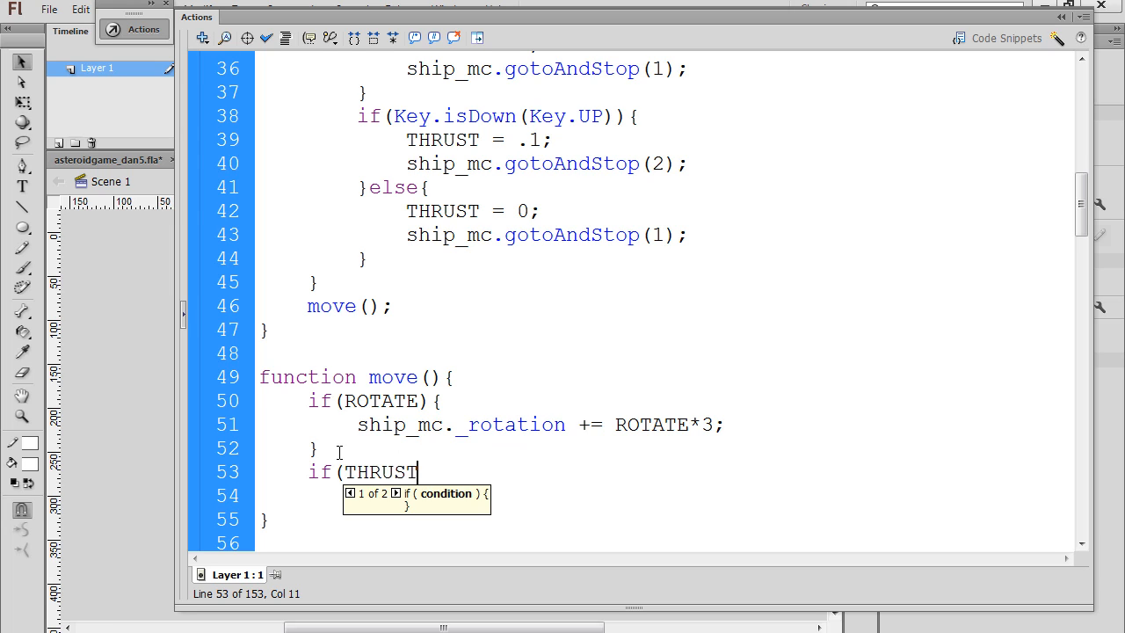
text())
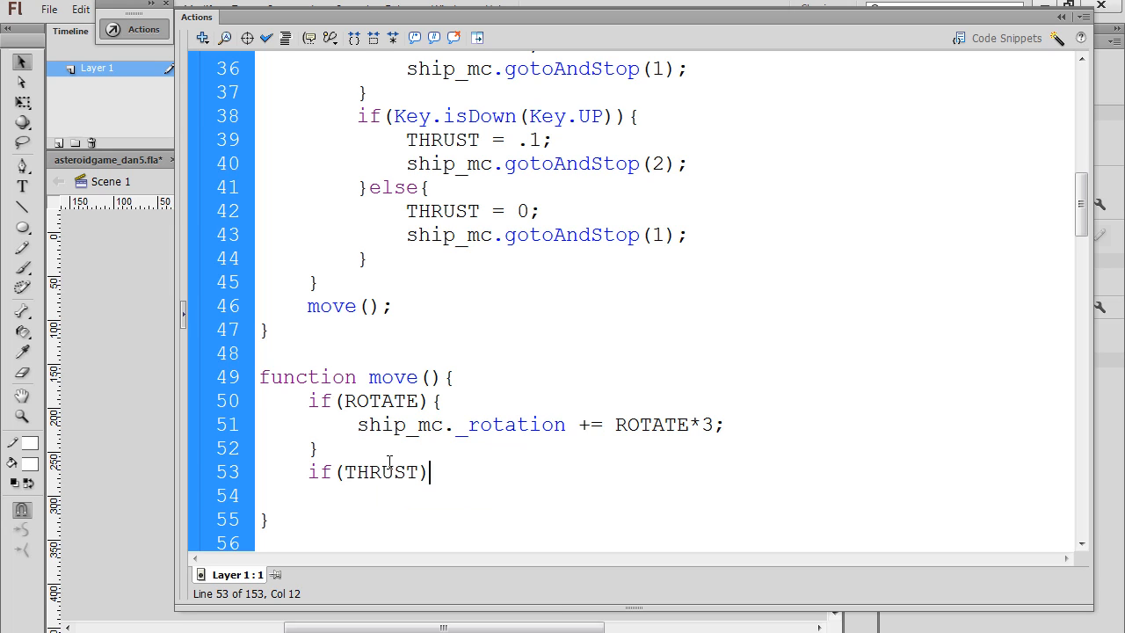
text({)
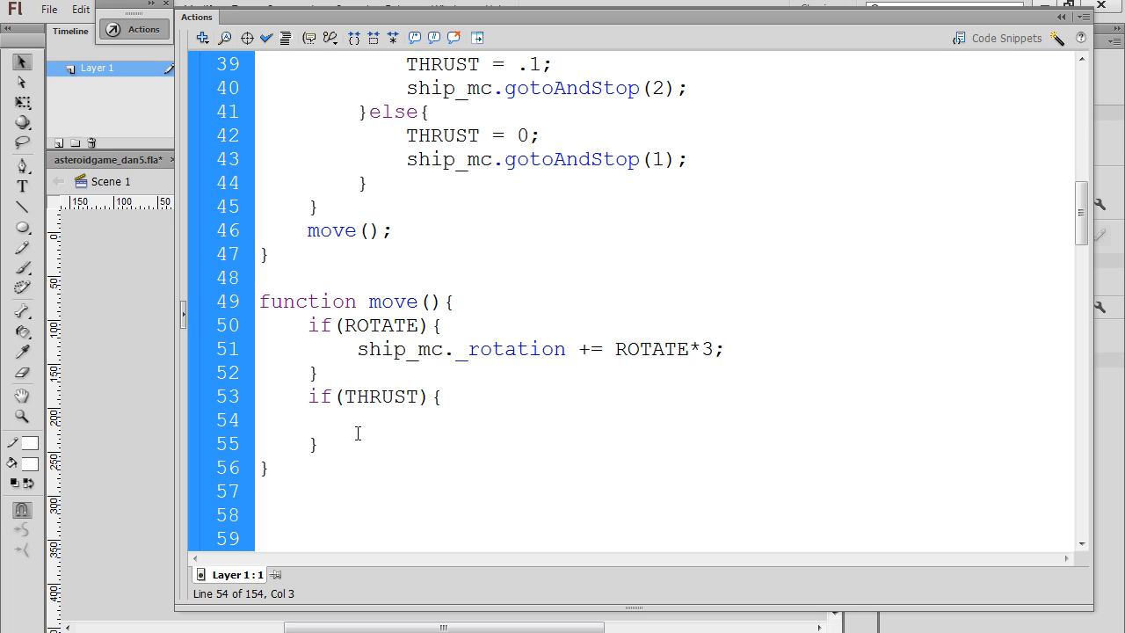
click(358, 420)
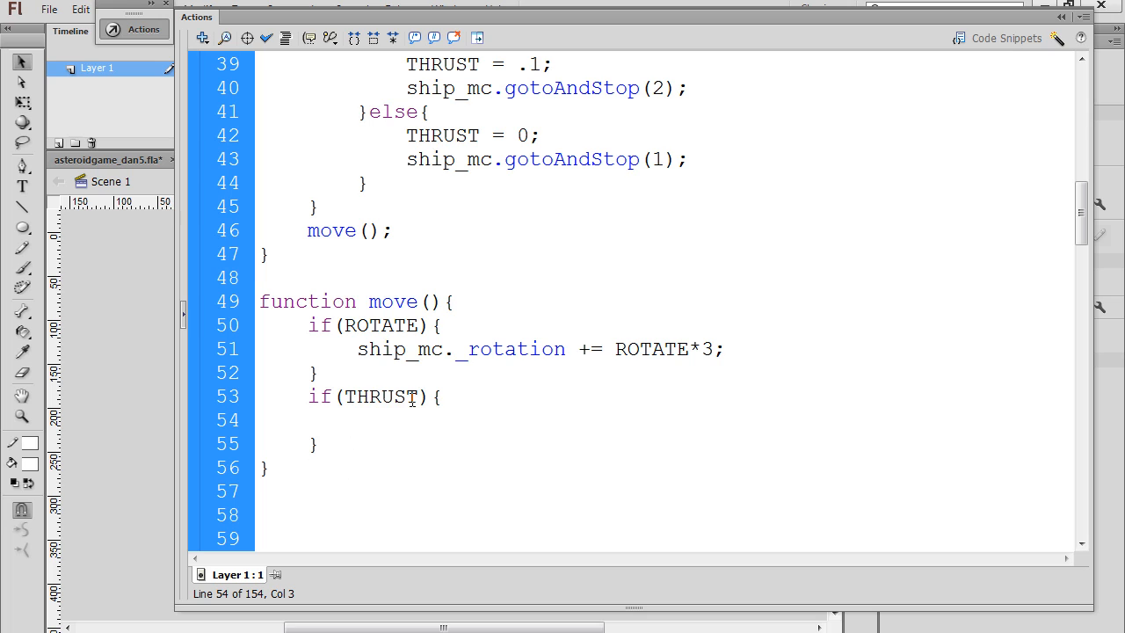
click(355, 420)
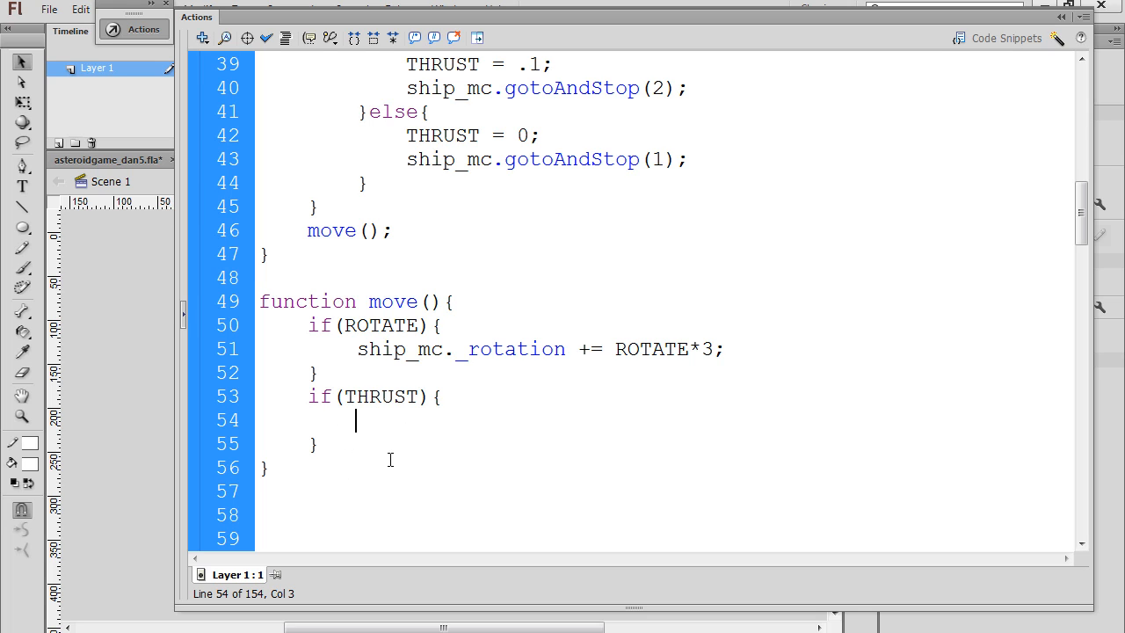
mouse_move(355, 429)
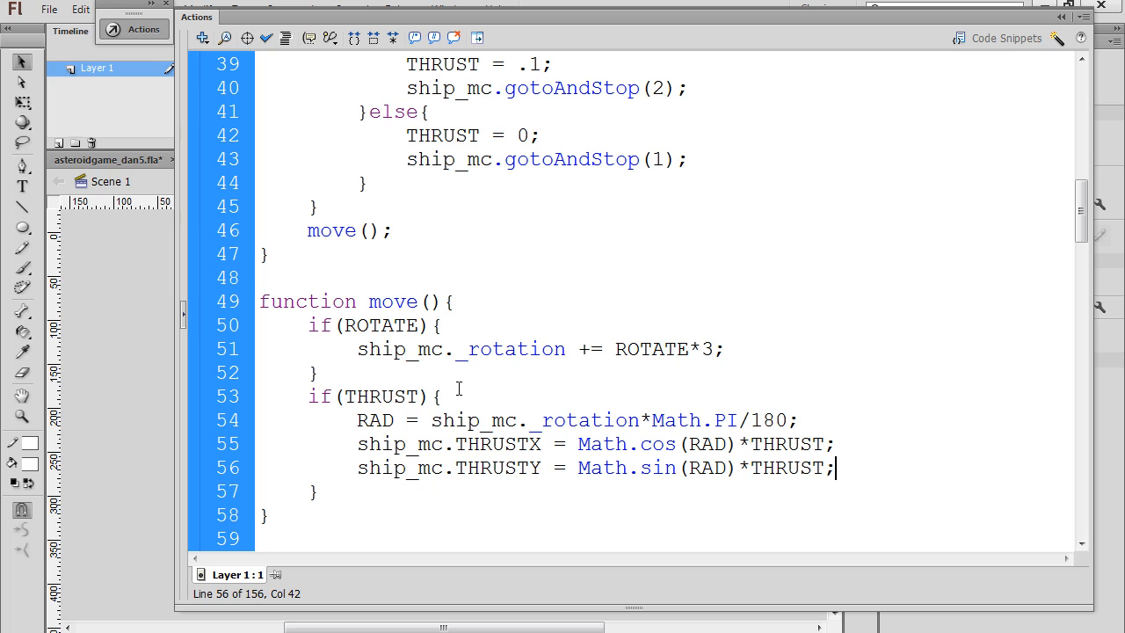
mouse_move(385, 457)
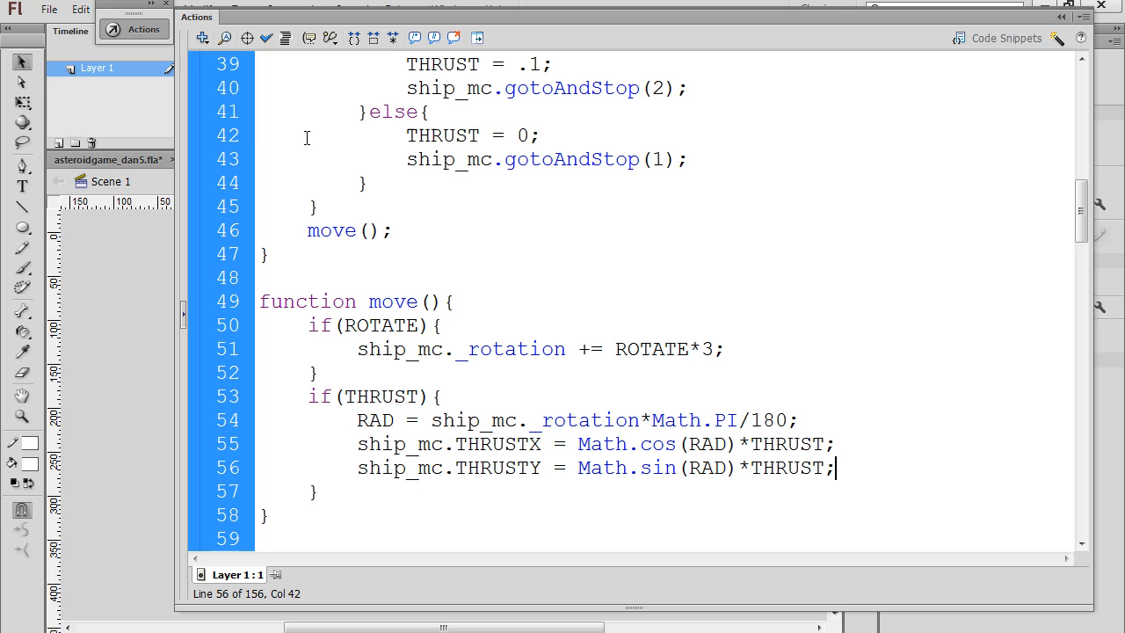
mouse_move(140, 32)
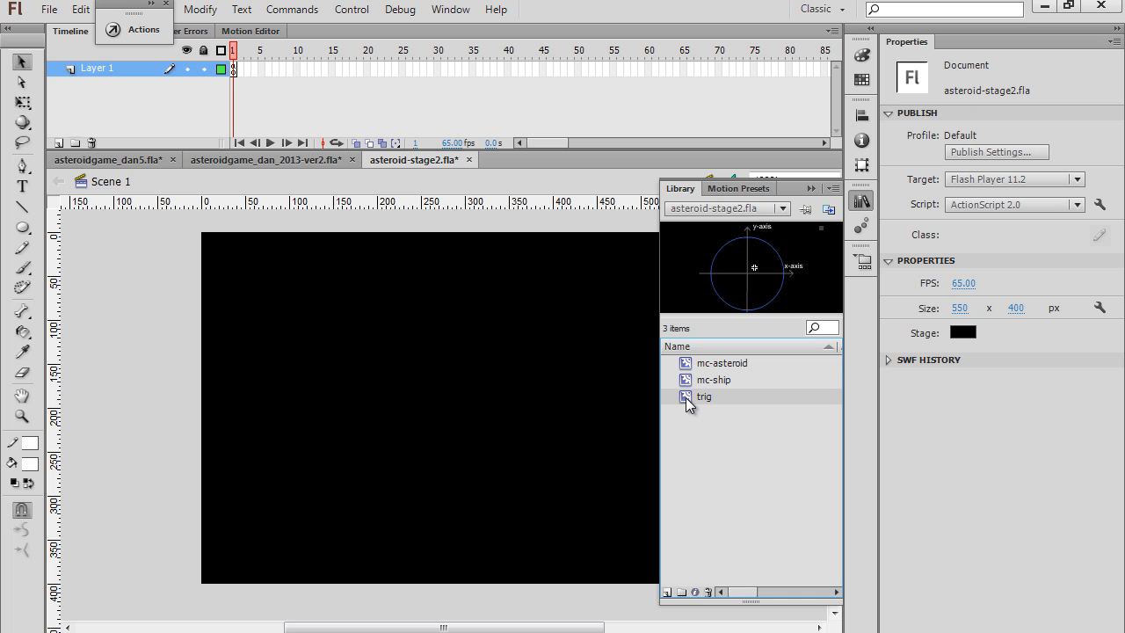
- Open the trig movie clip from the Library to show the circle diagram with the ship and rotation angle θ
double_click(703, 395)
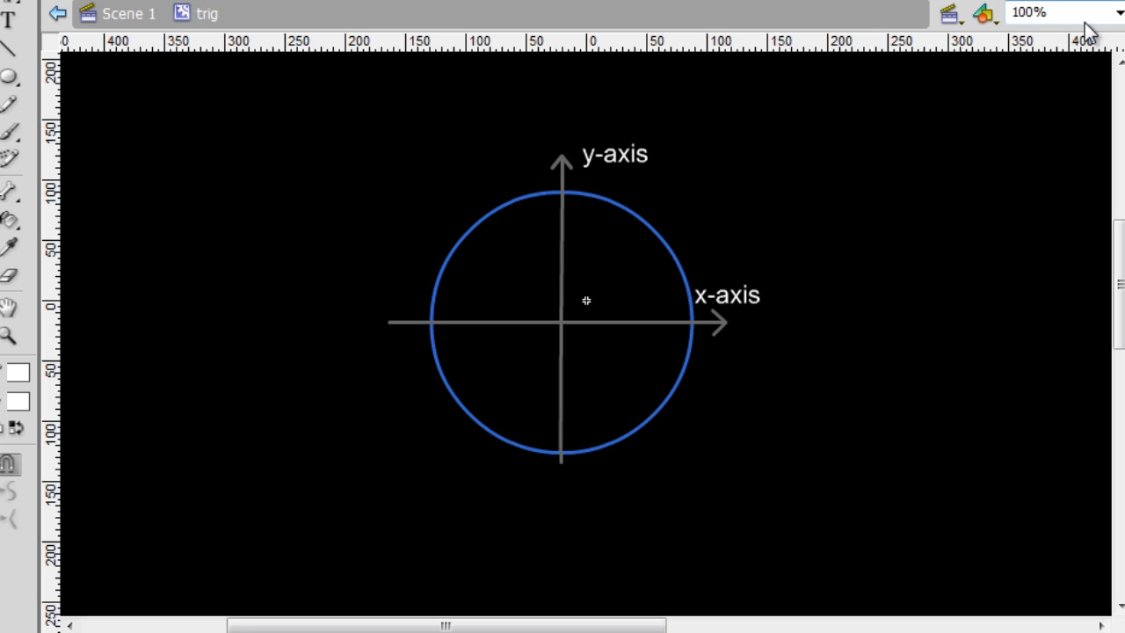
mouse_move(488, 332)
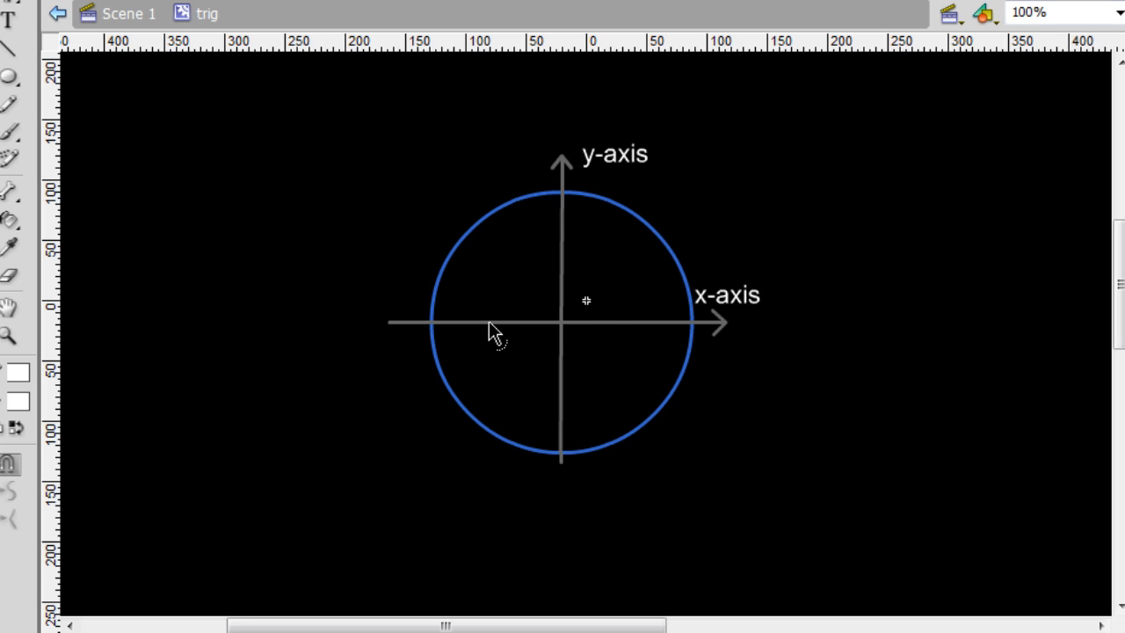
mouse_move(463, 93)
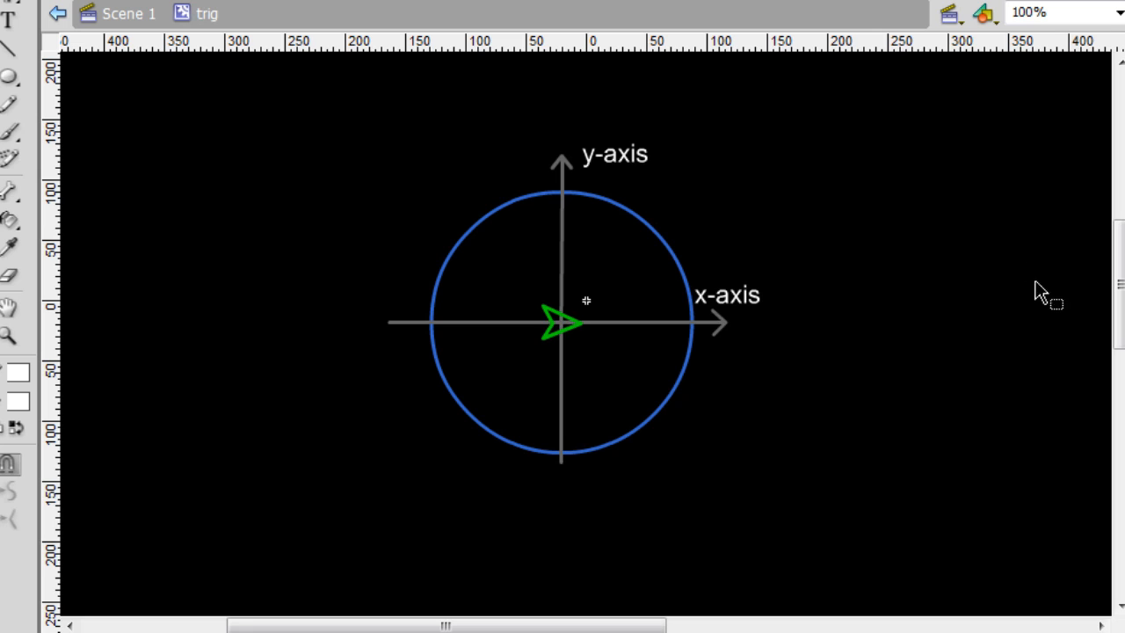
mouse_move(613, 348)
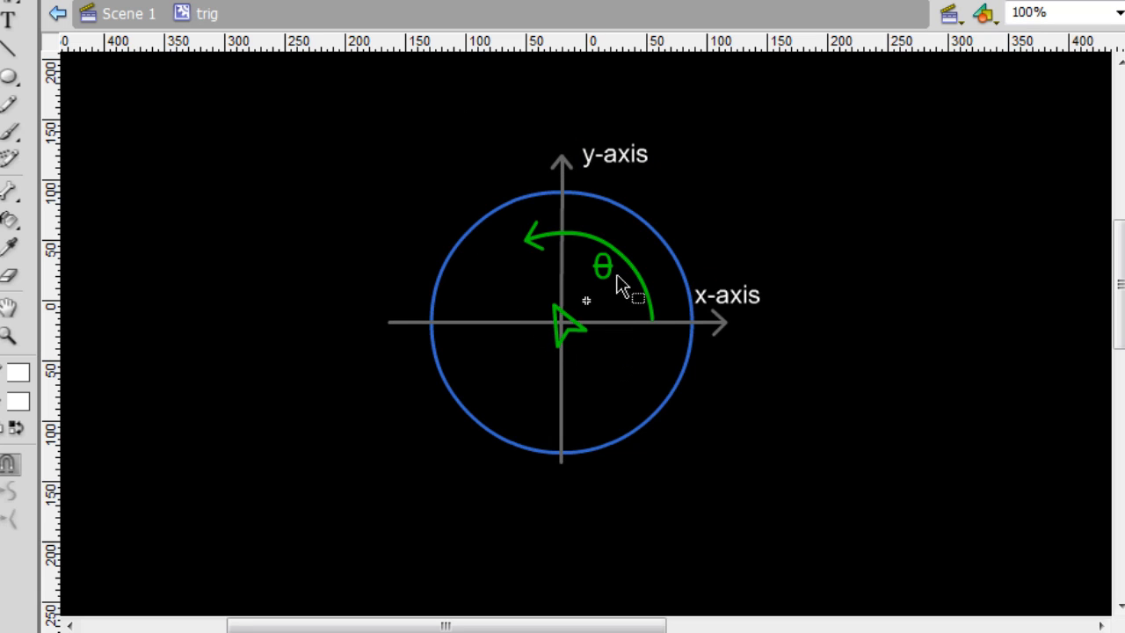
mouse_move(623, 302)
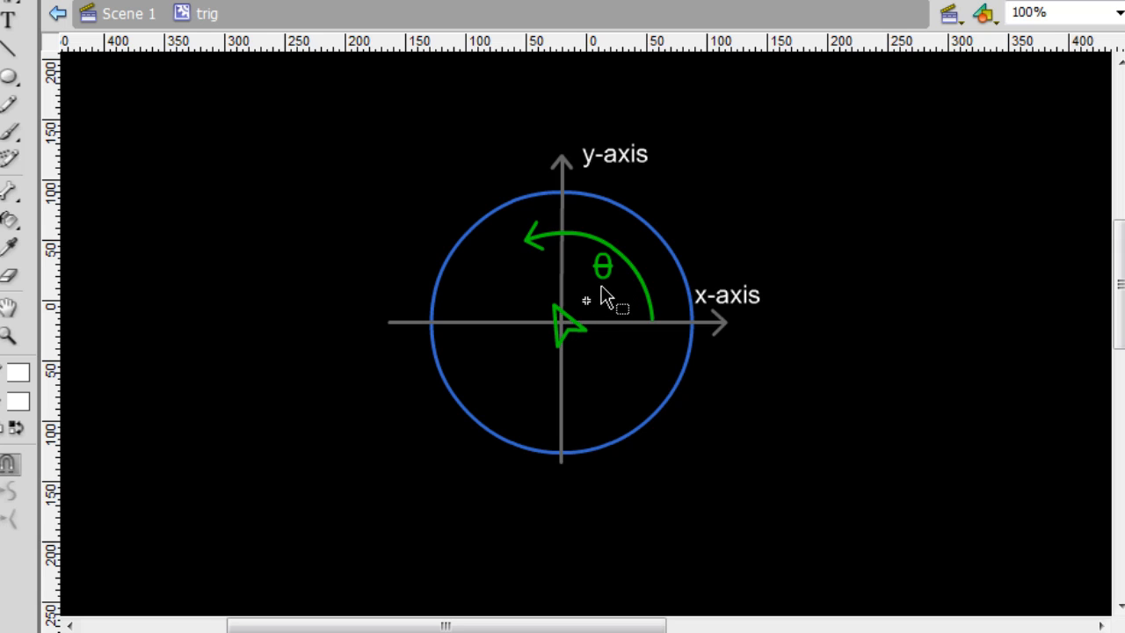
mouse_move(608, 295)
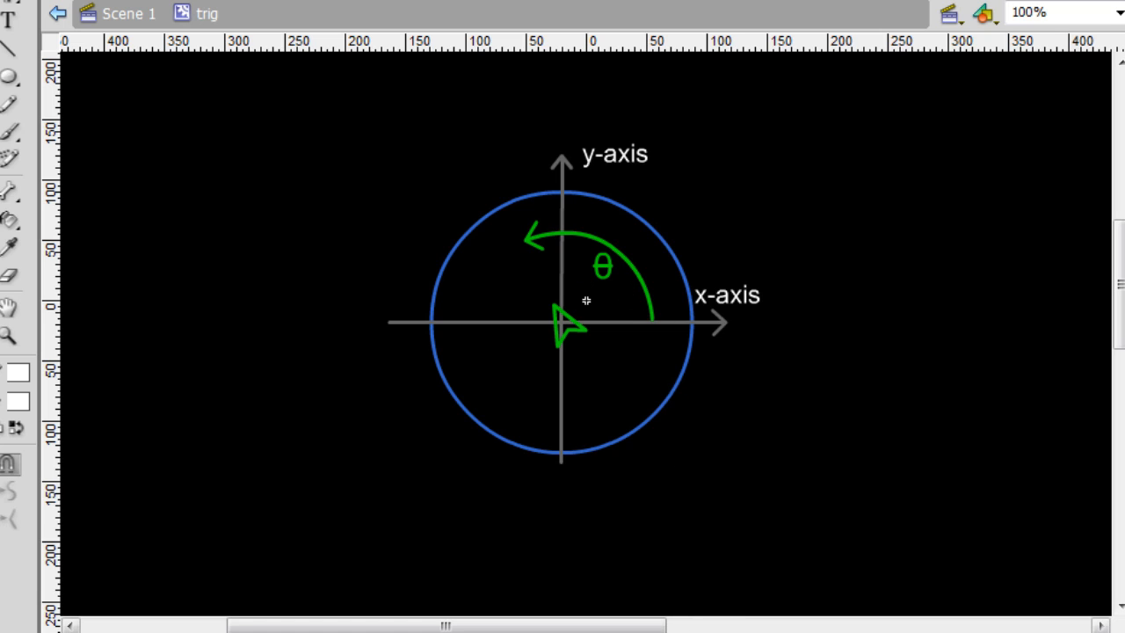
mouse_move(801, 454)
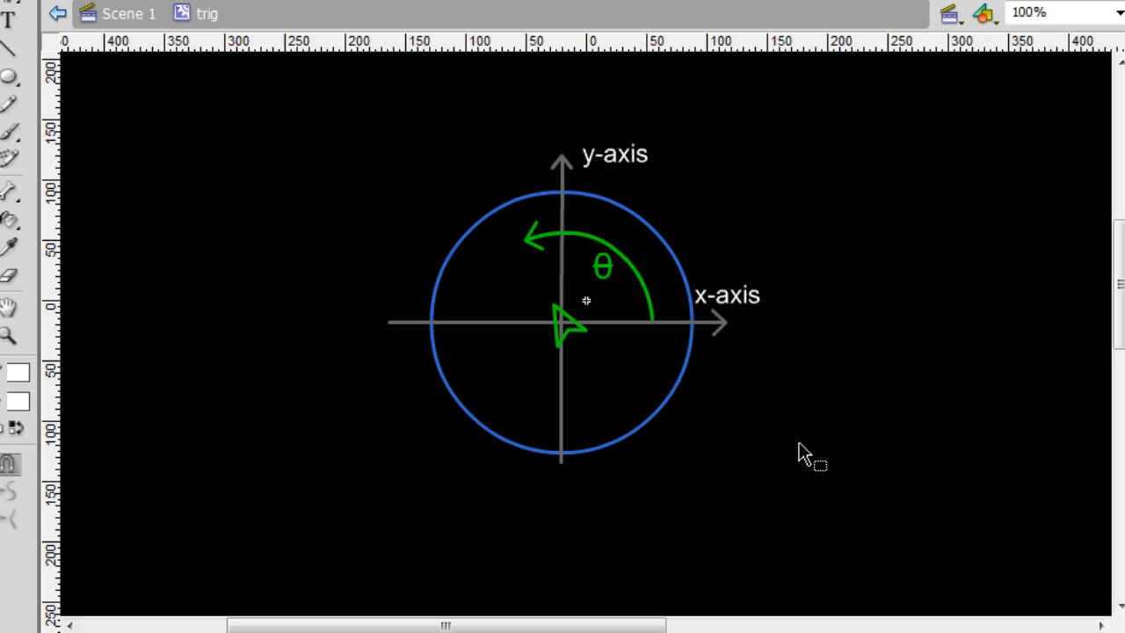
mouse_move(626, 402)
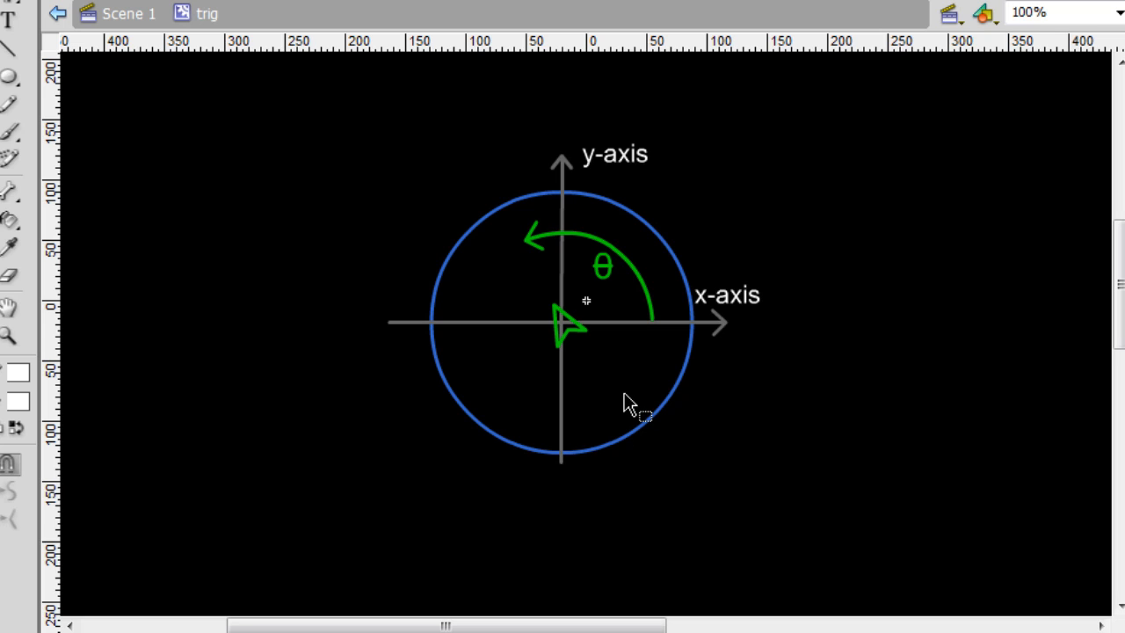
mouse_move(584, 360)
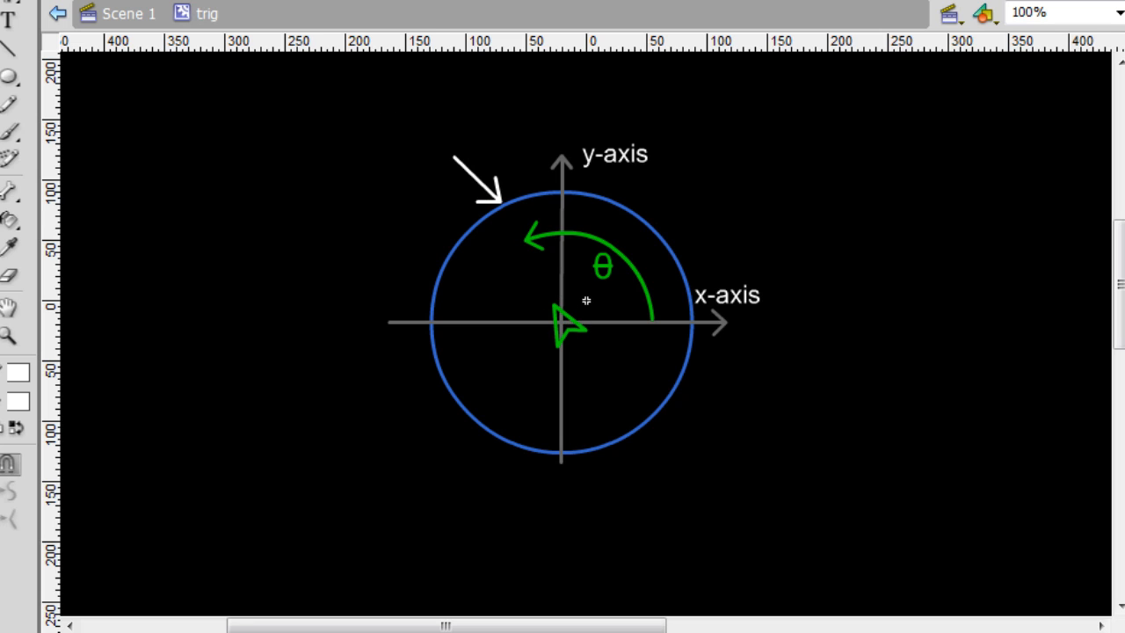
mouse_move(652, 434)
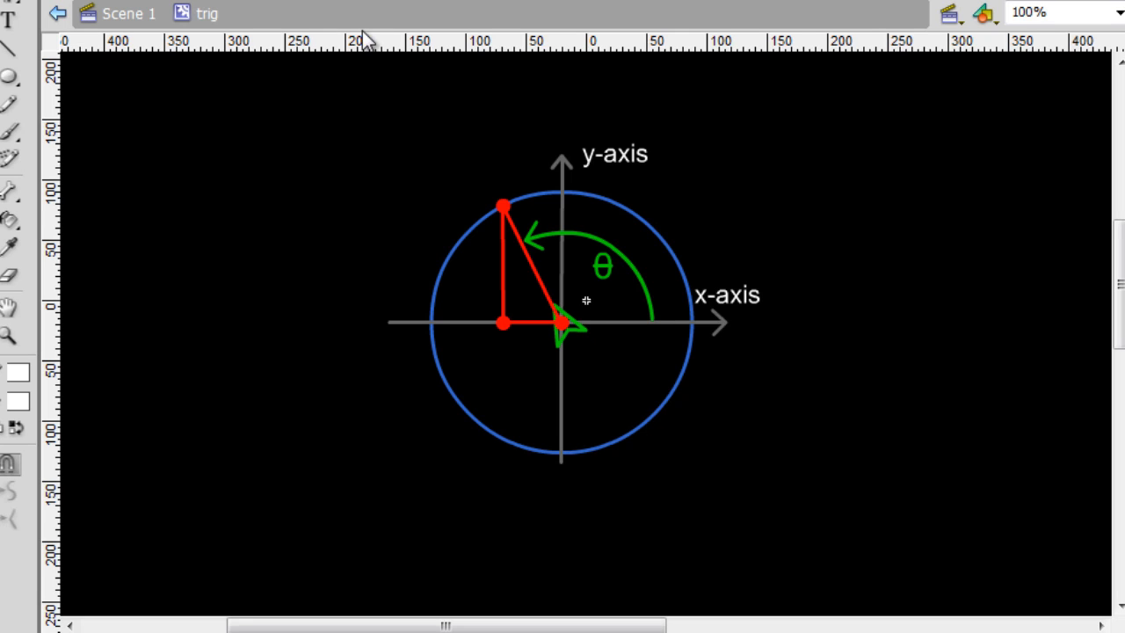
mouse_move(355, 152)
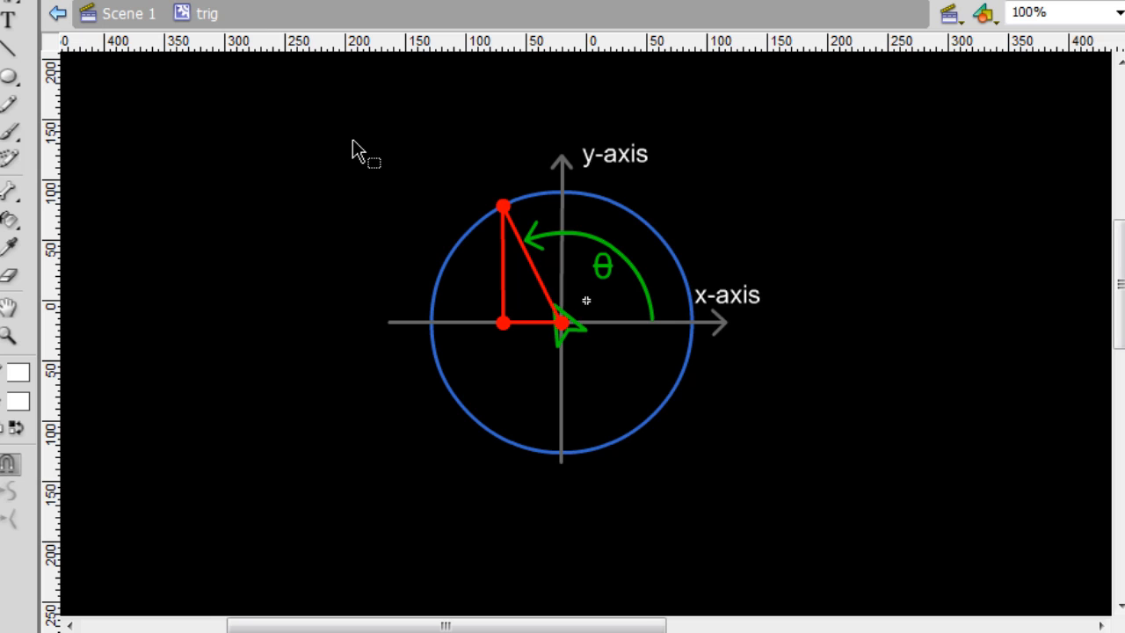
mouse_move(518, 325)
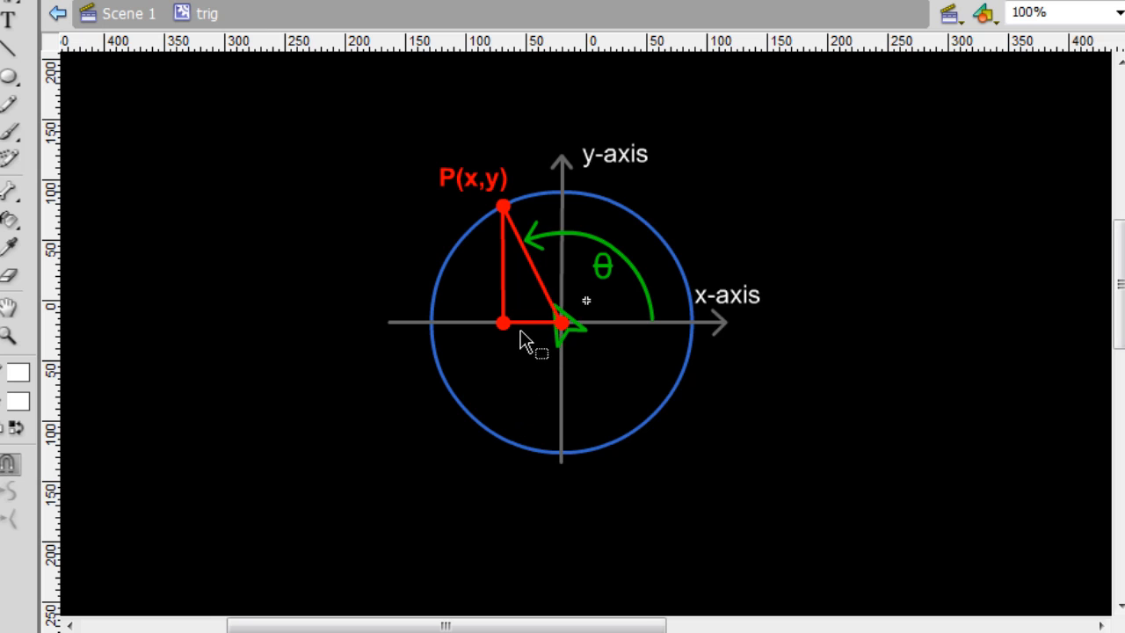
mouse_move(501, 235)
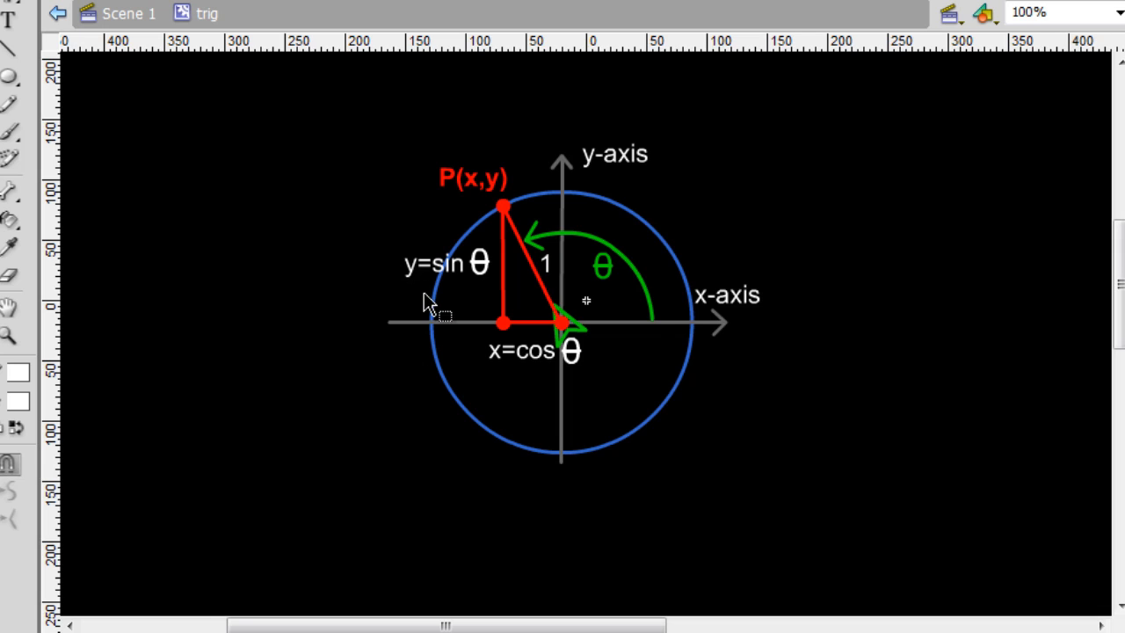
mouse_move(466, 290)
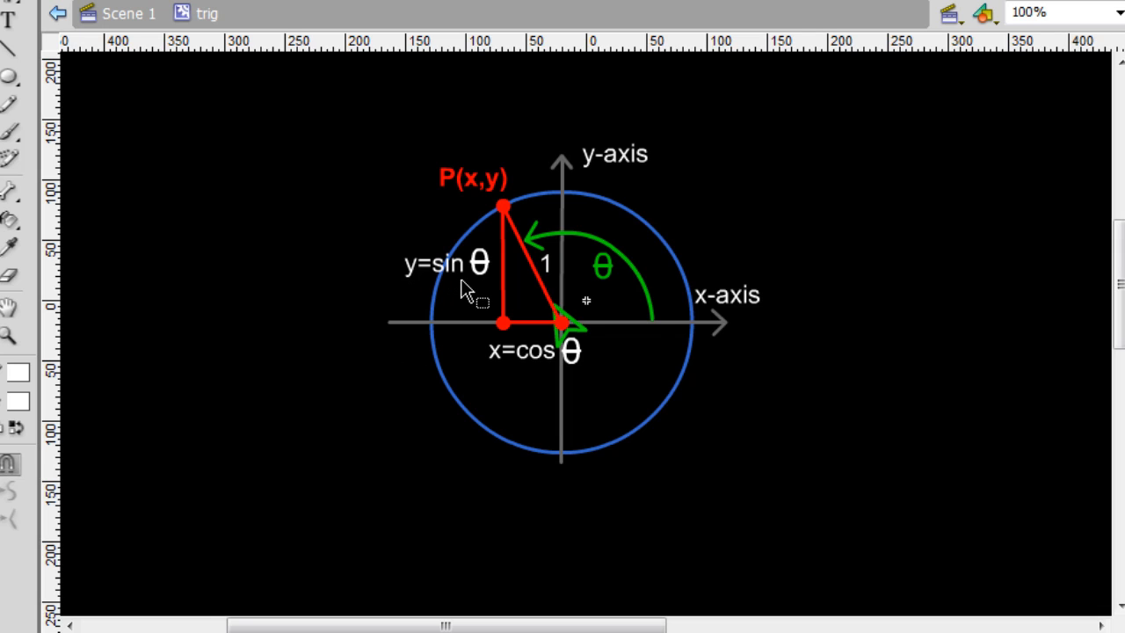
mouse_move(475, 295)
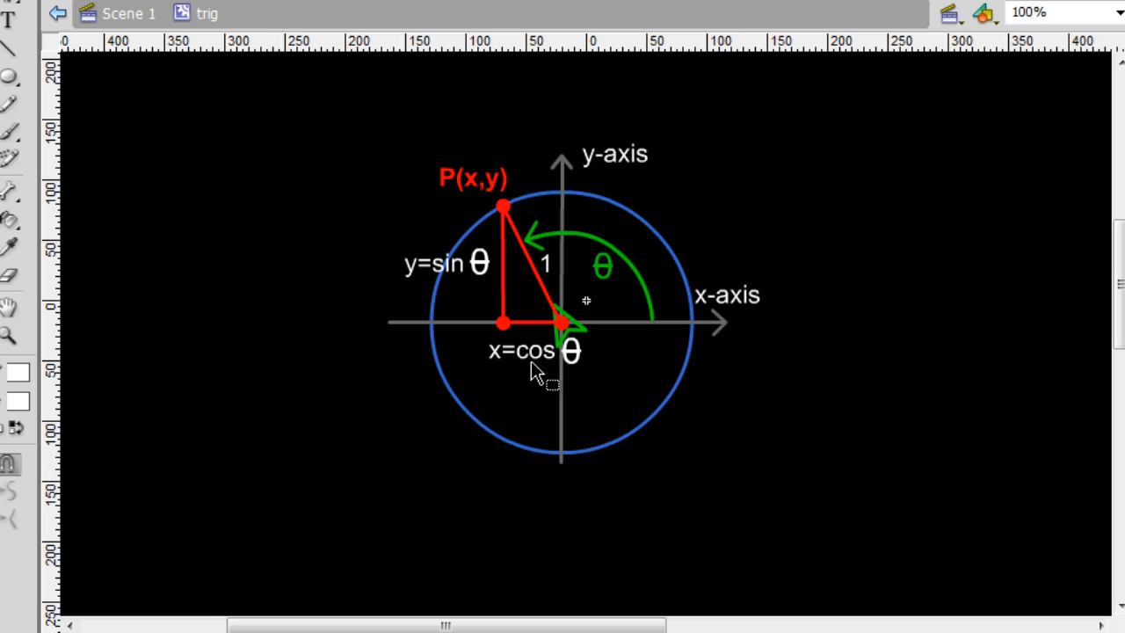
mouse_move(464, 207)
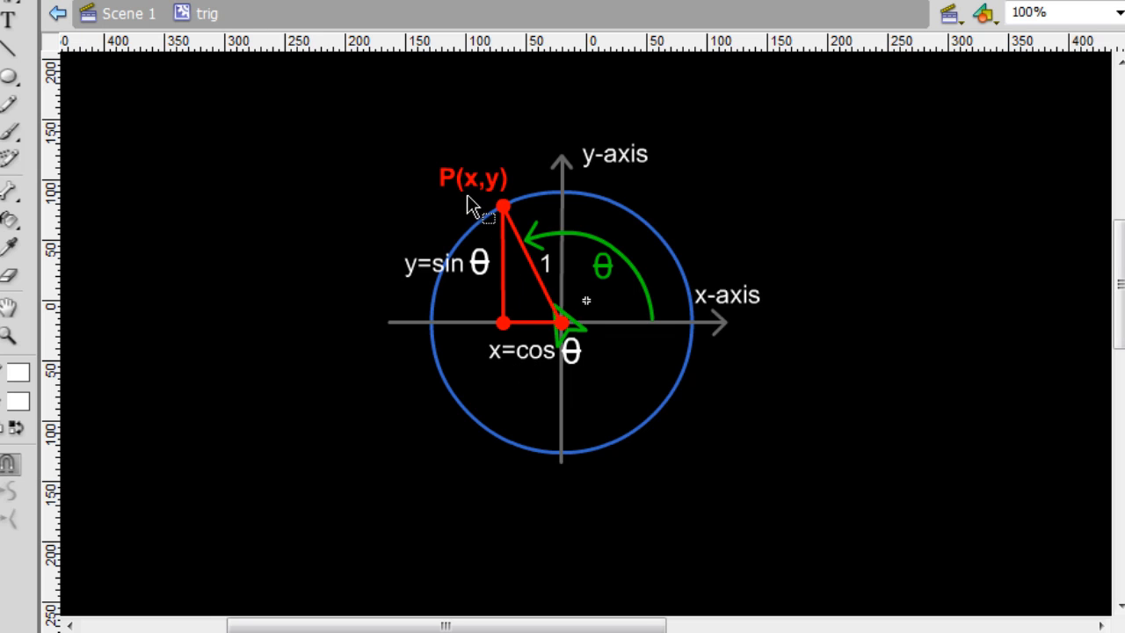
mouse_move(443, 302)
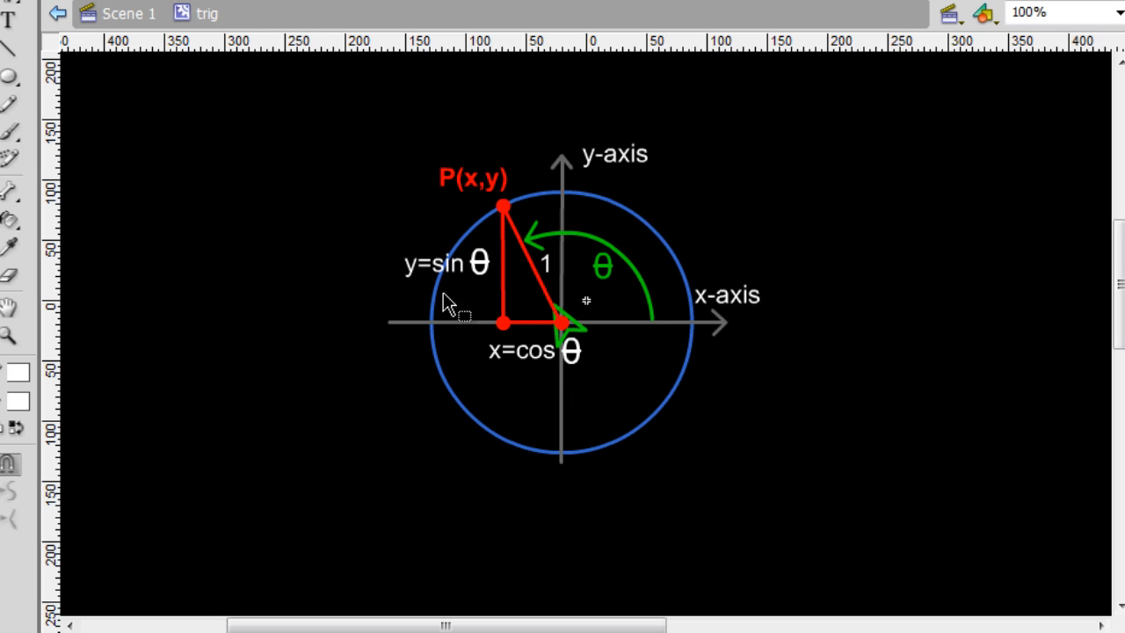